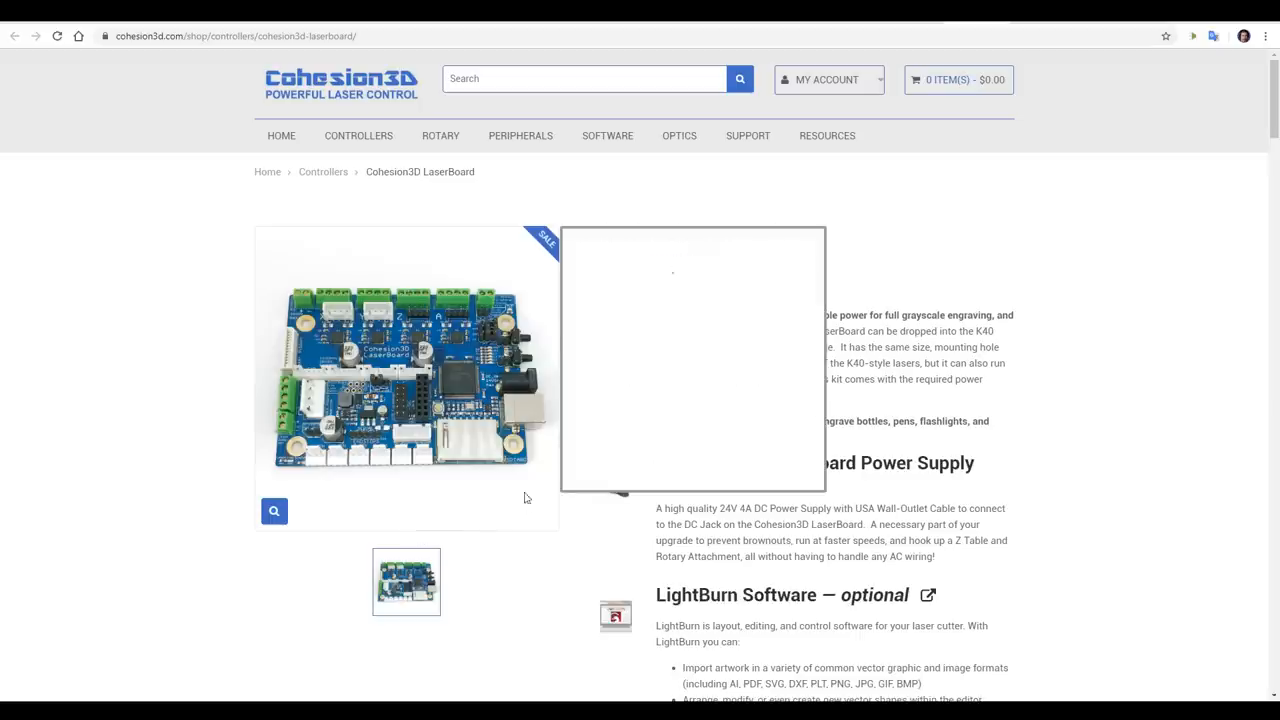
mouse_move(347, 306)
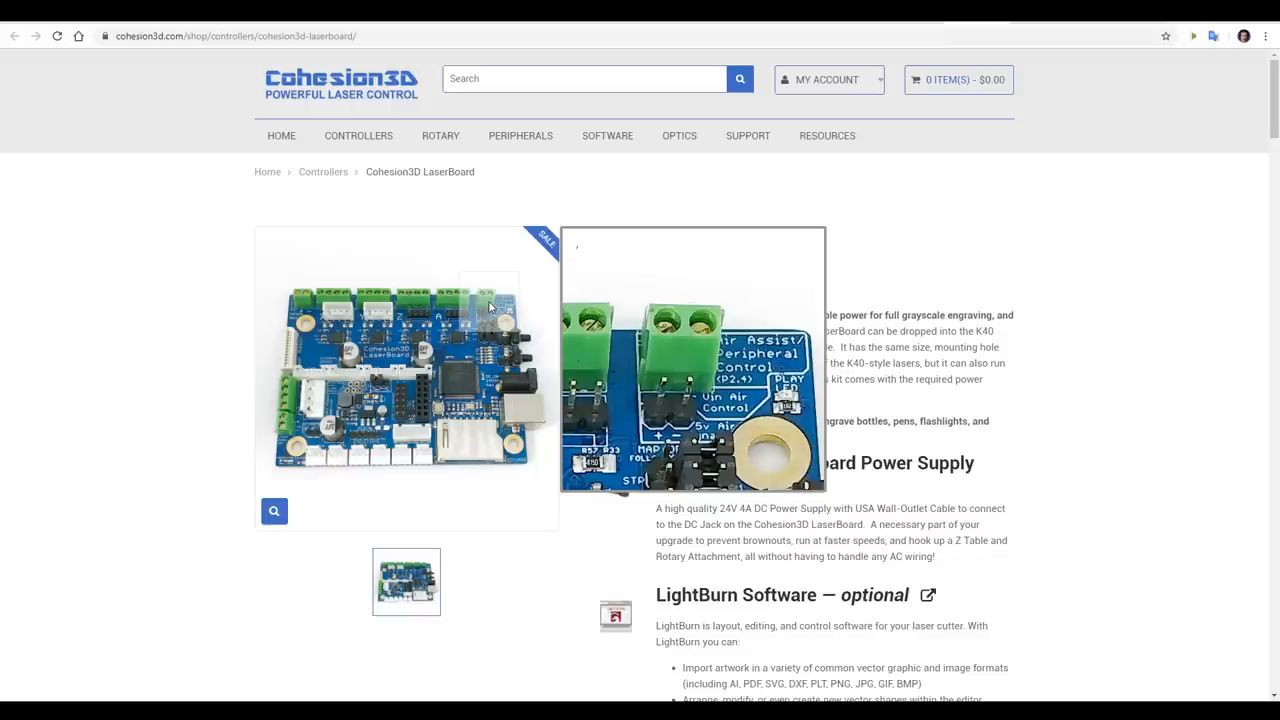
- Scroll down through the Cohesion3D LaserBoard buyer's guide page
scroll(down, 3)
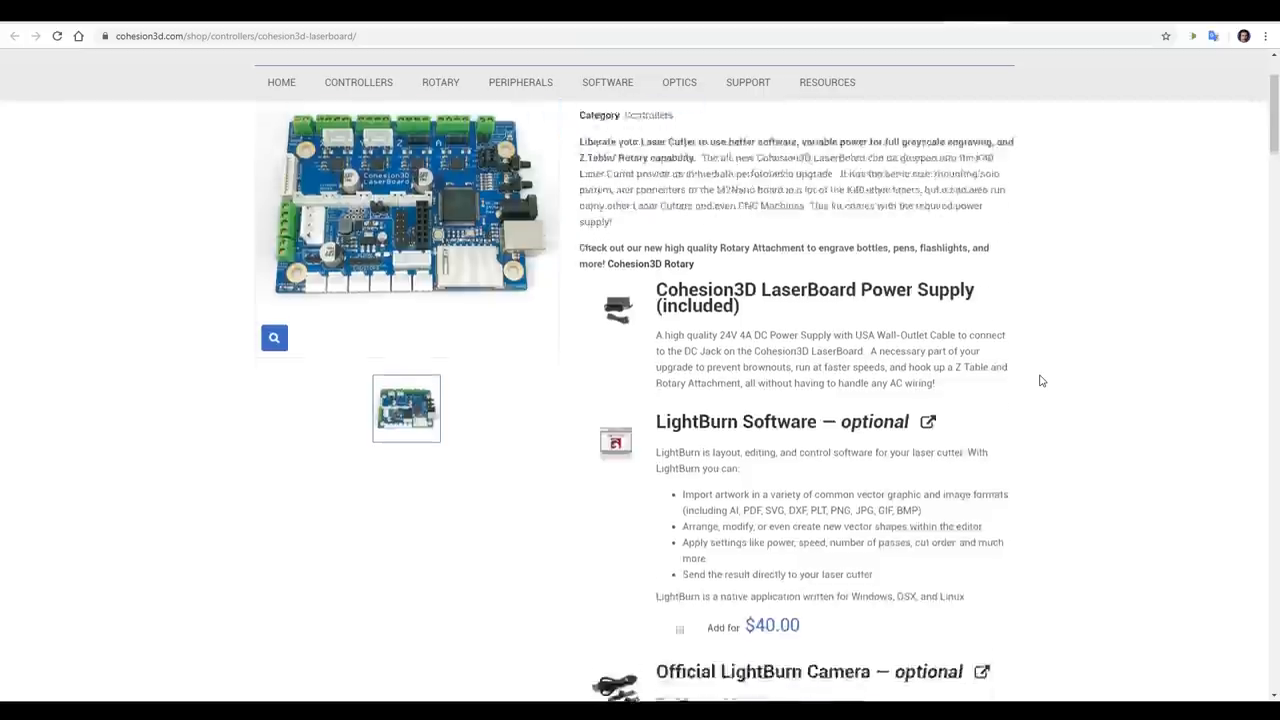
scroll(down, 3)
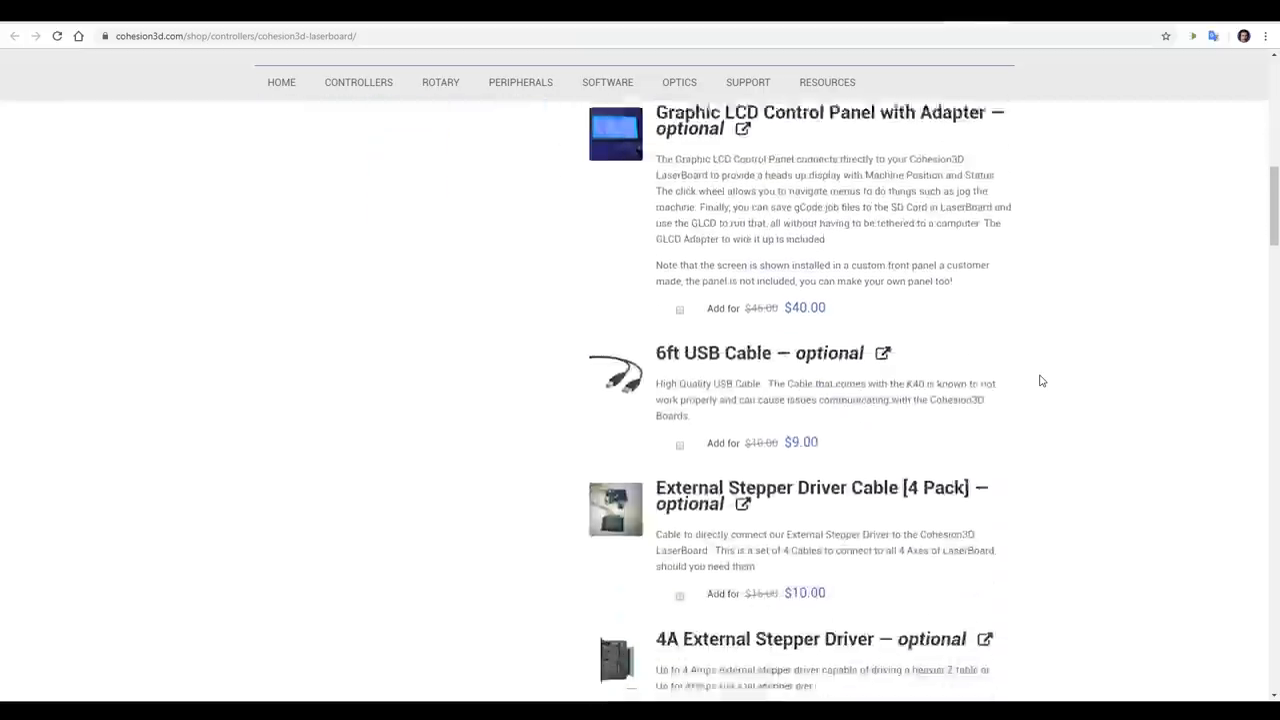
scroll(down, 3)
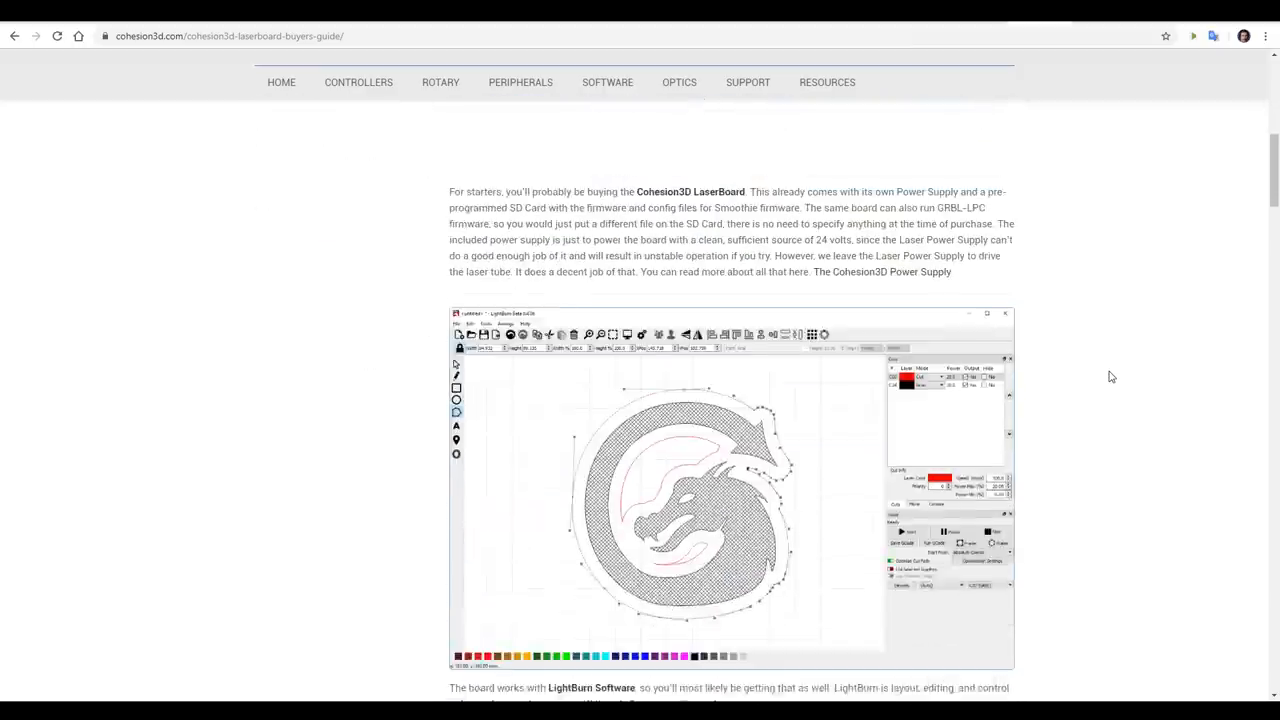
scroll(down, 3)
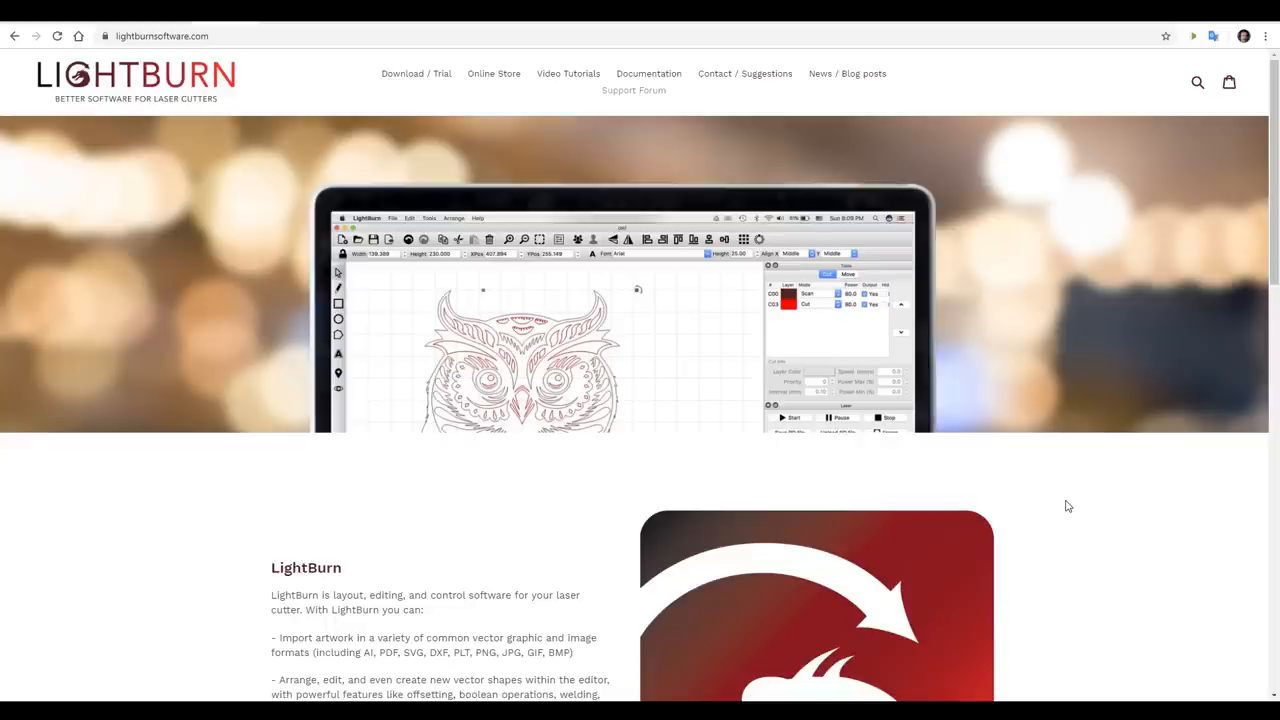
- Scroll the LightBurn home page down to its feature description section
scroll(down, 3)
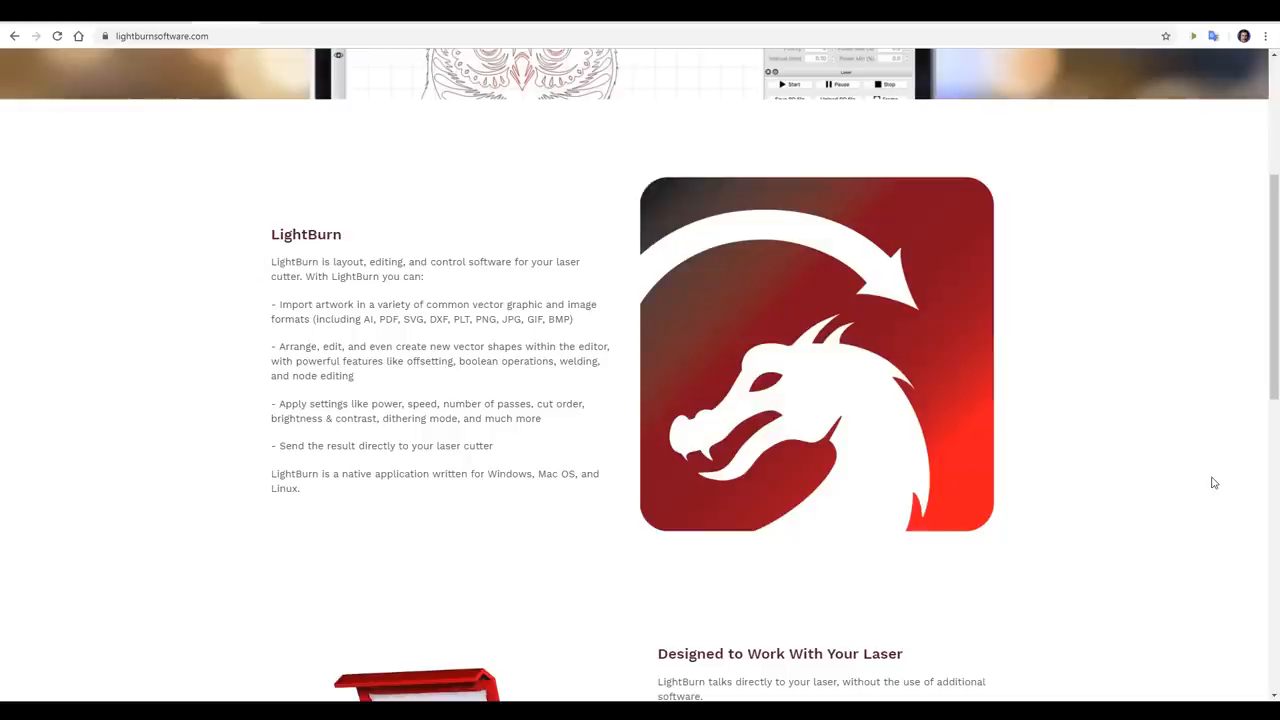
mouse_move(1210, 483)
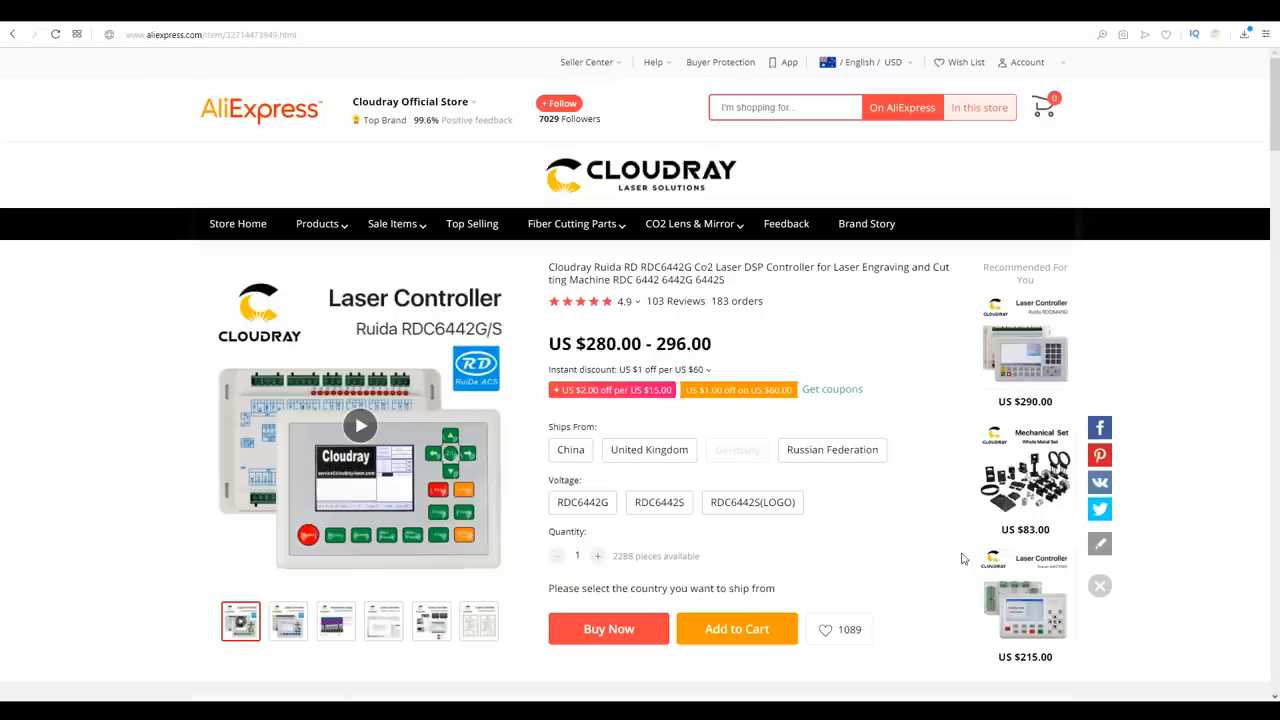
mouse_move(932, 381)
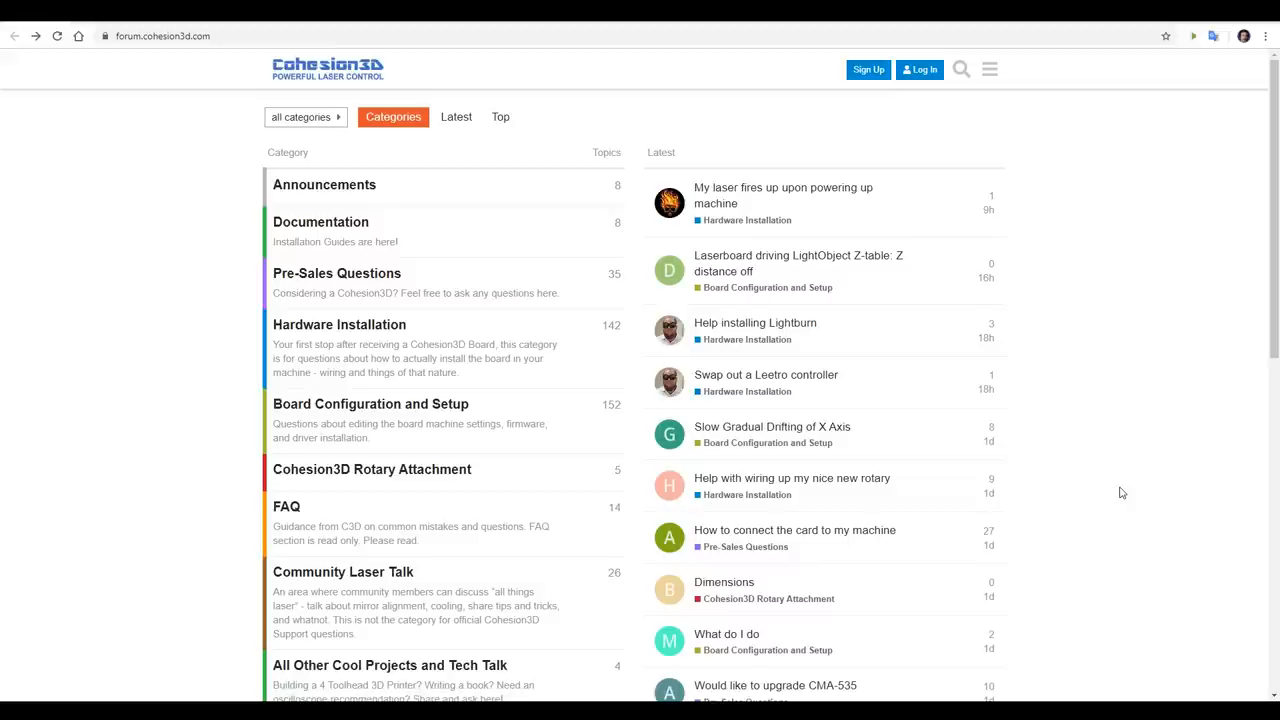
mouse_move(1139, 493)
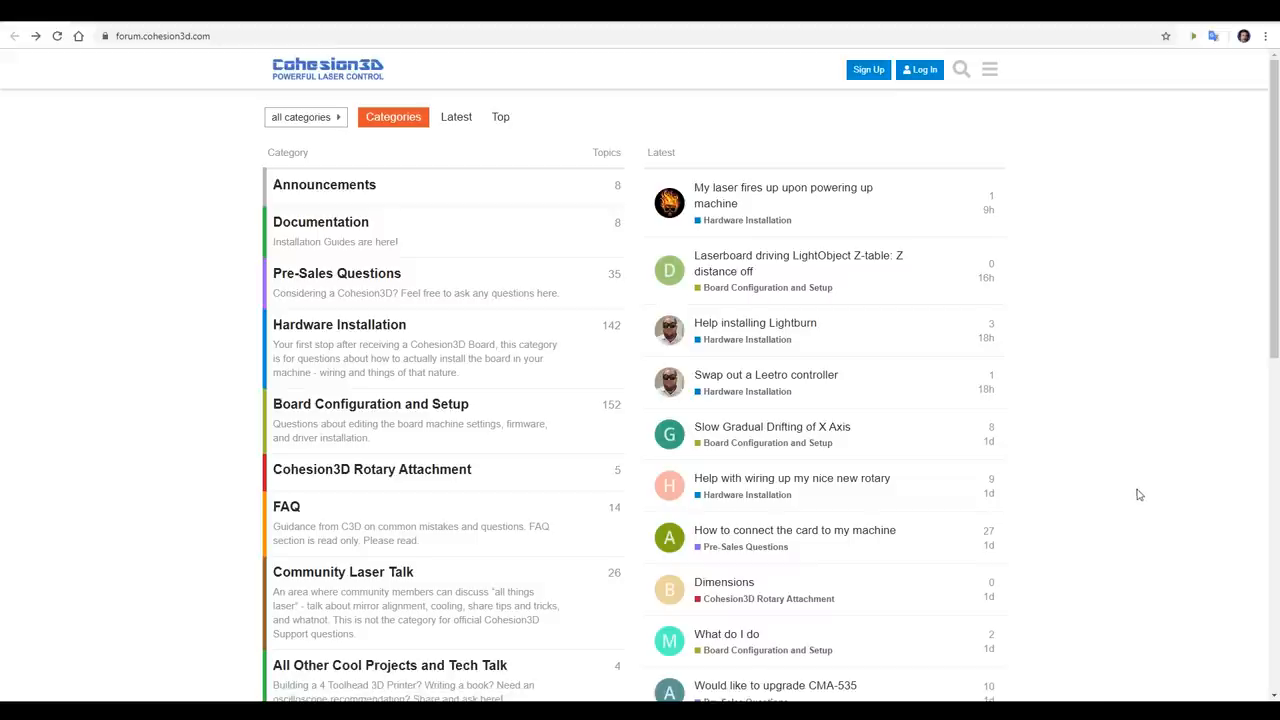
mouse_move(1140, 485)
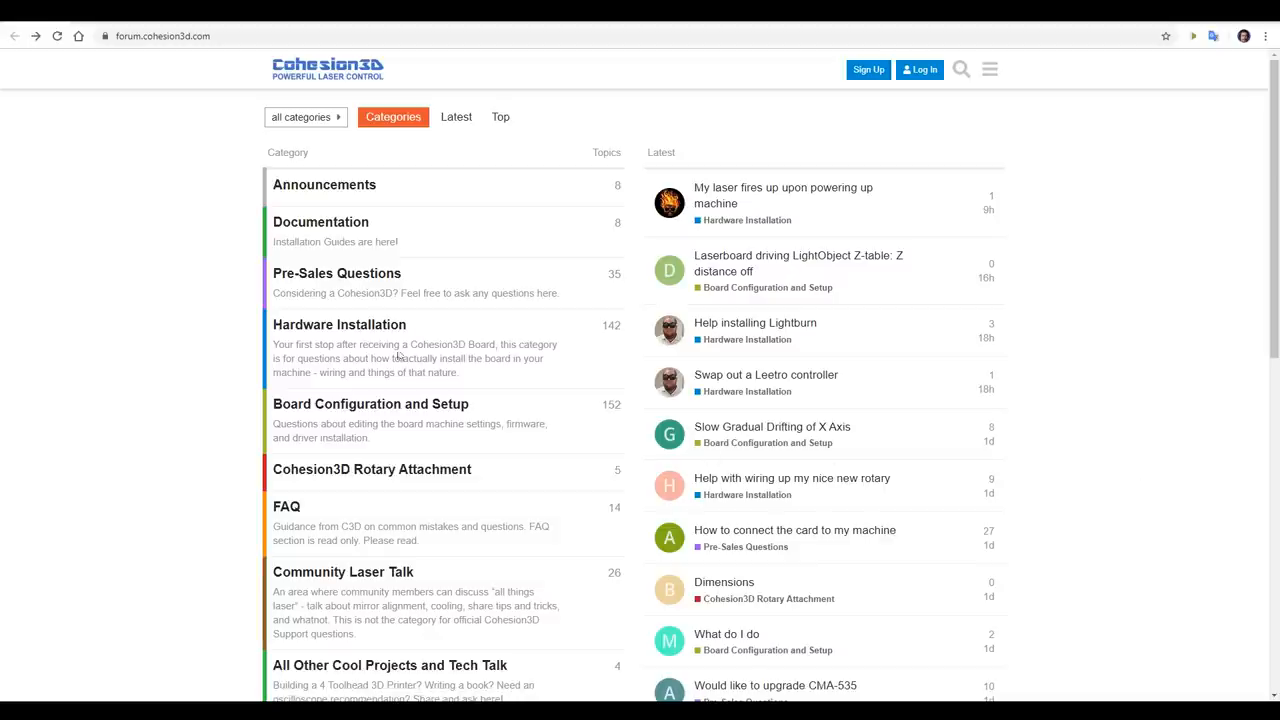
mouse_move(462, 277)
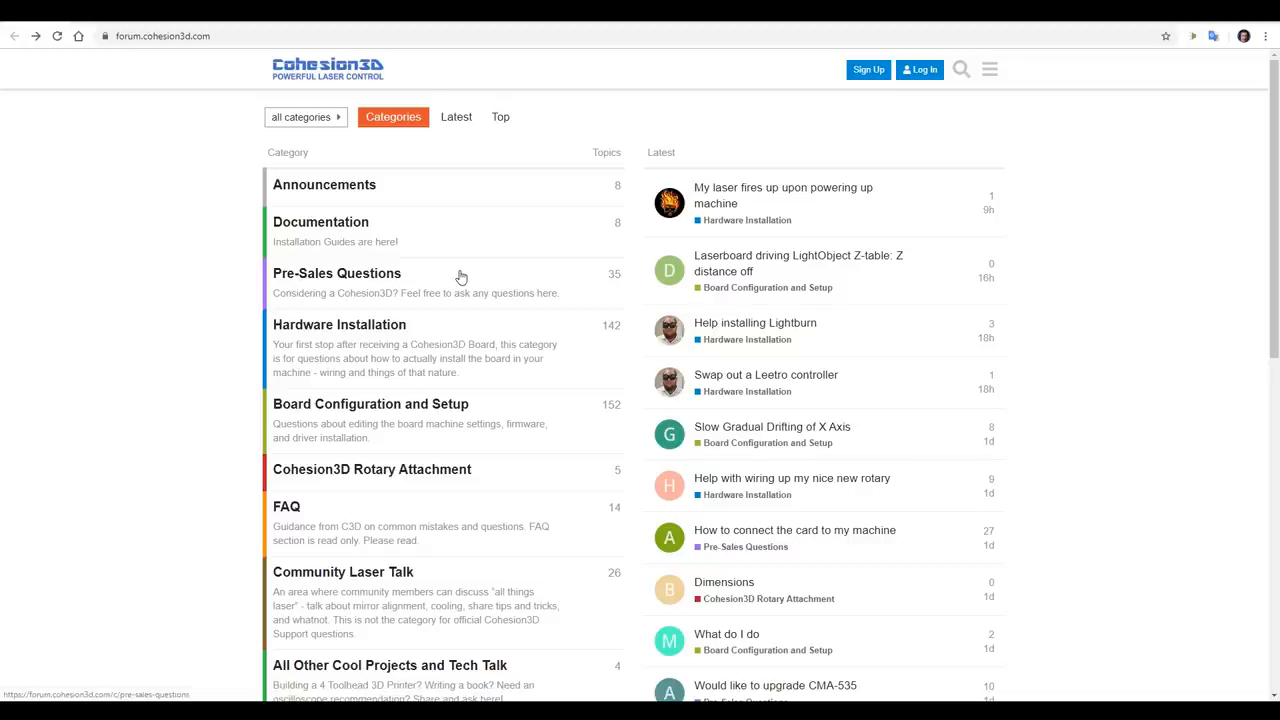
- Scroll the Cohesion3D forum down to reveal more categories and recent topics
scroll(down, 3)
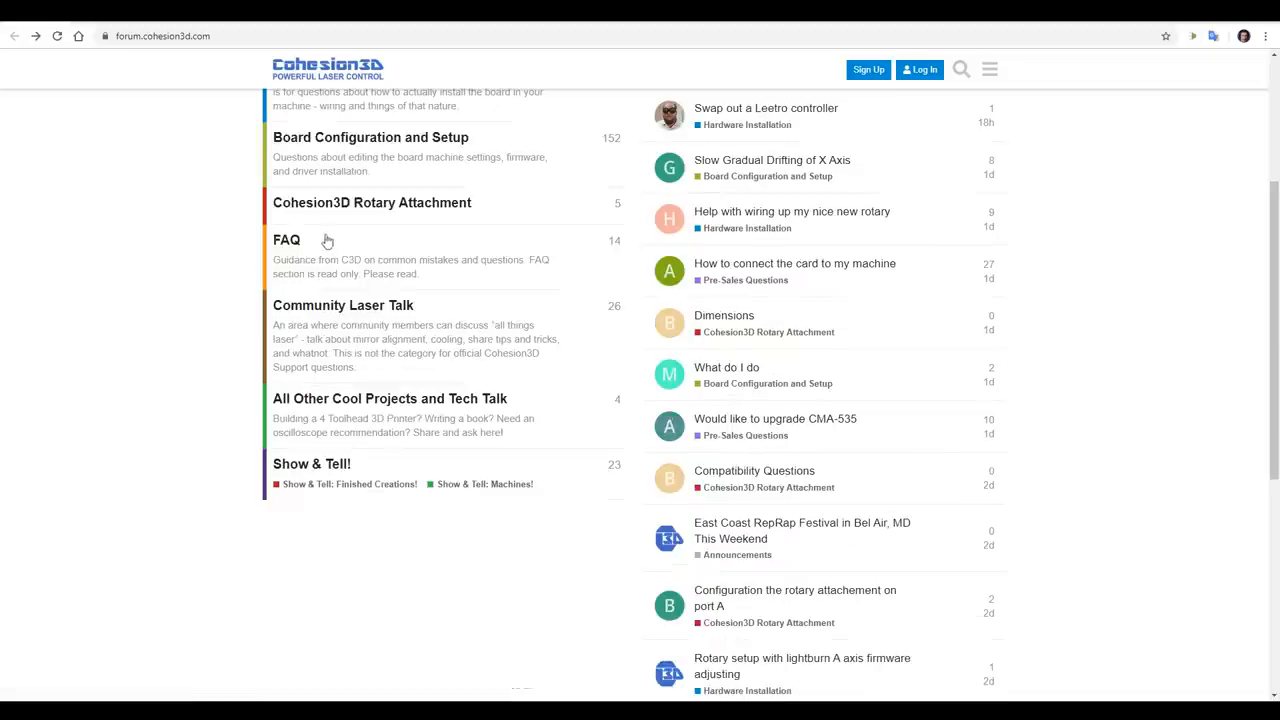
mouse_move(425, 248)
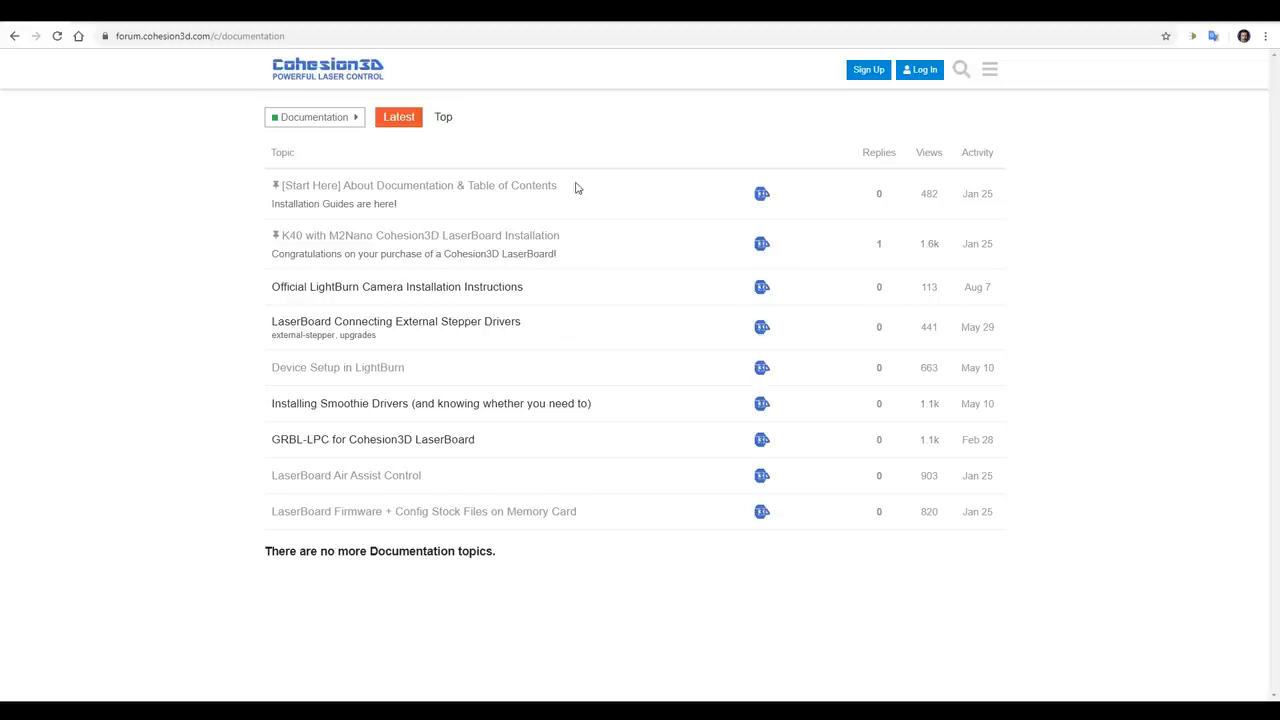
mouse_move(607, 300)
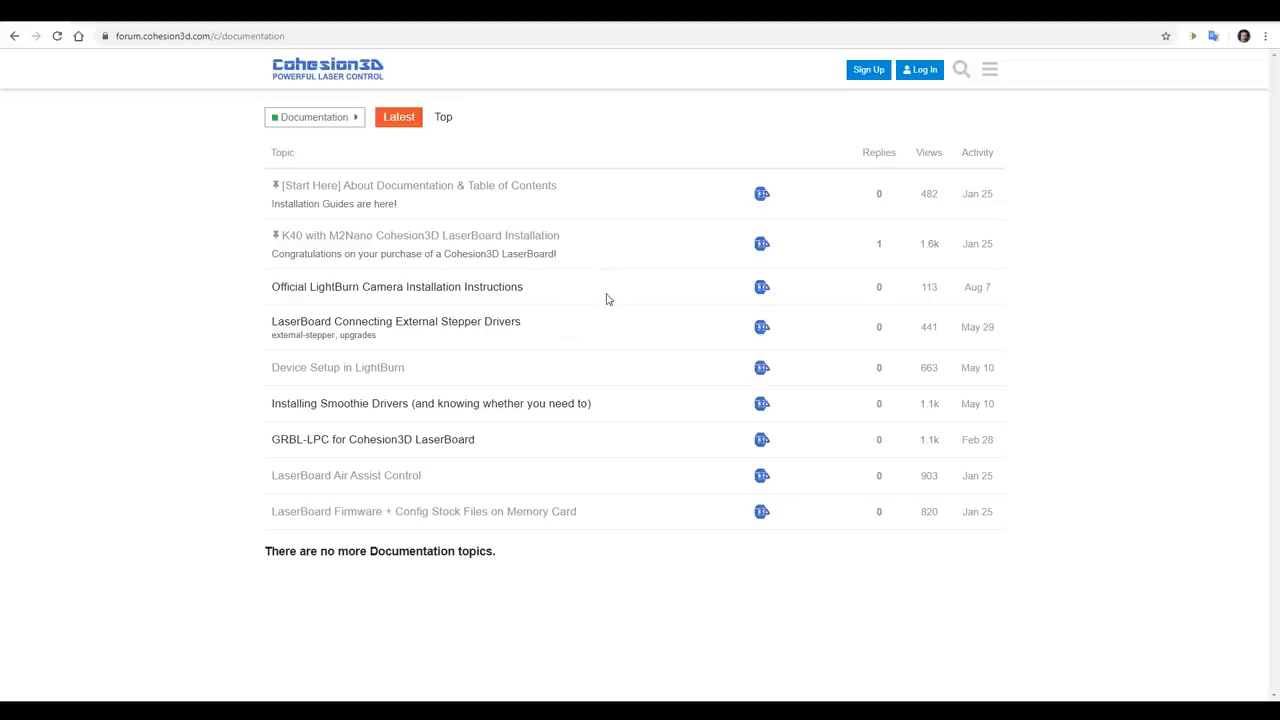
mouse_move(610, 355)
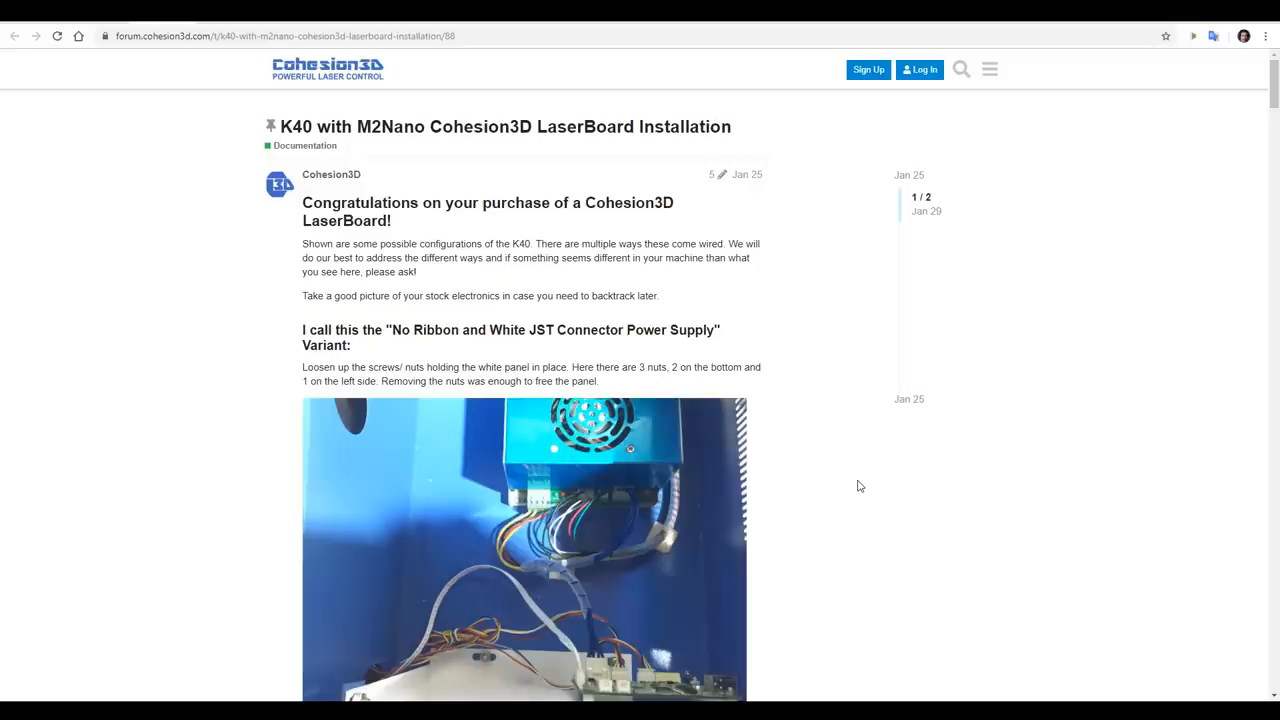
mouse_move(863, 487)
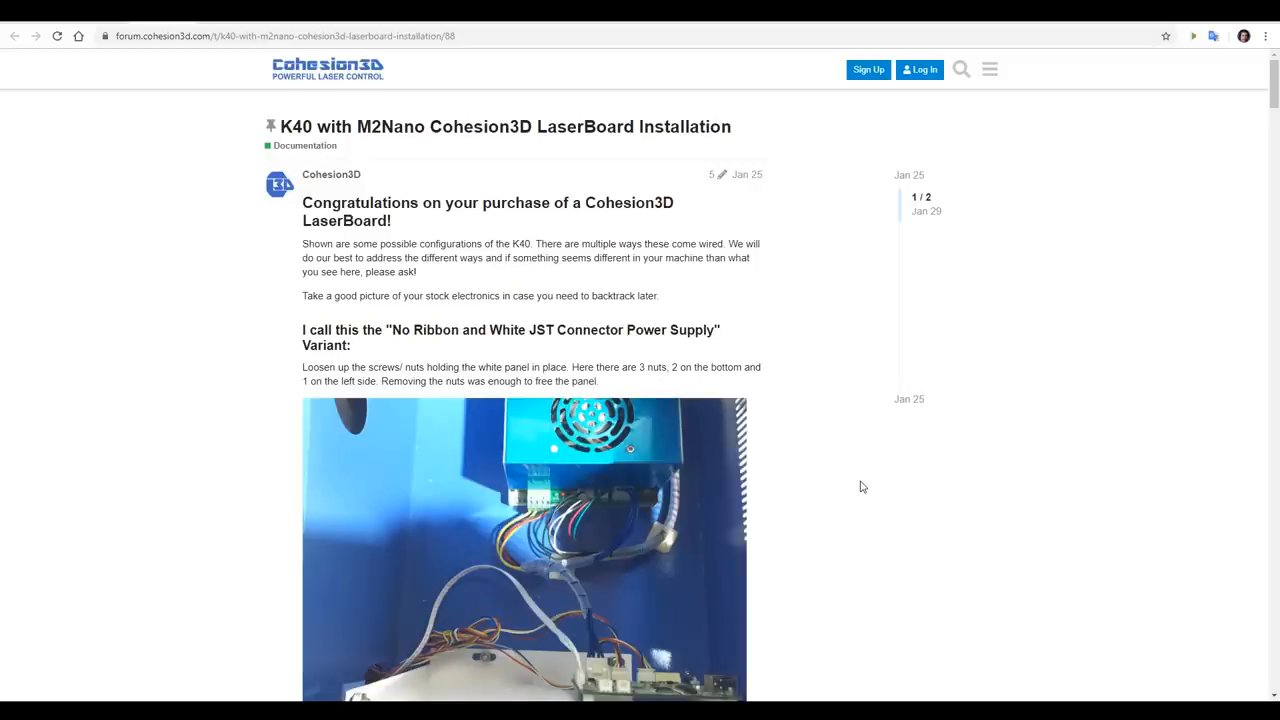
scroll(down, 3)
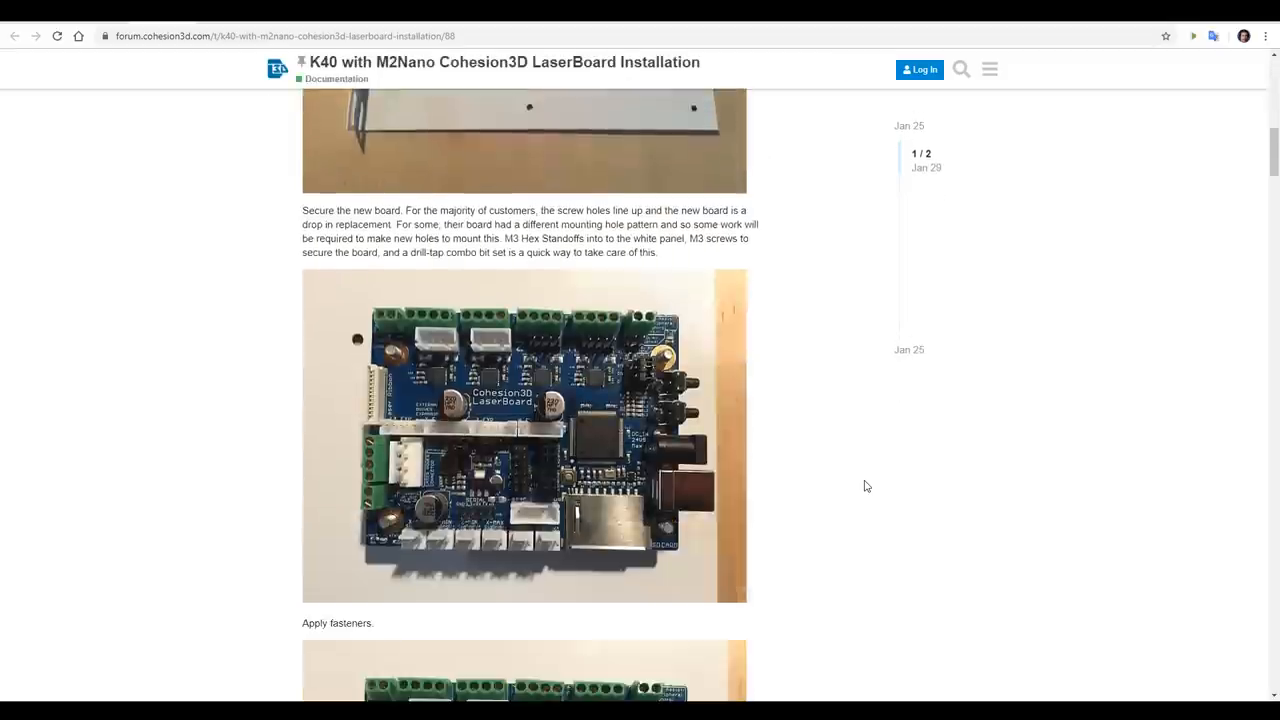
scroll(down, 3)
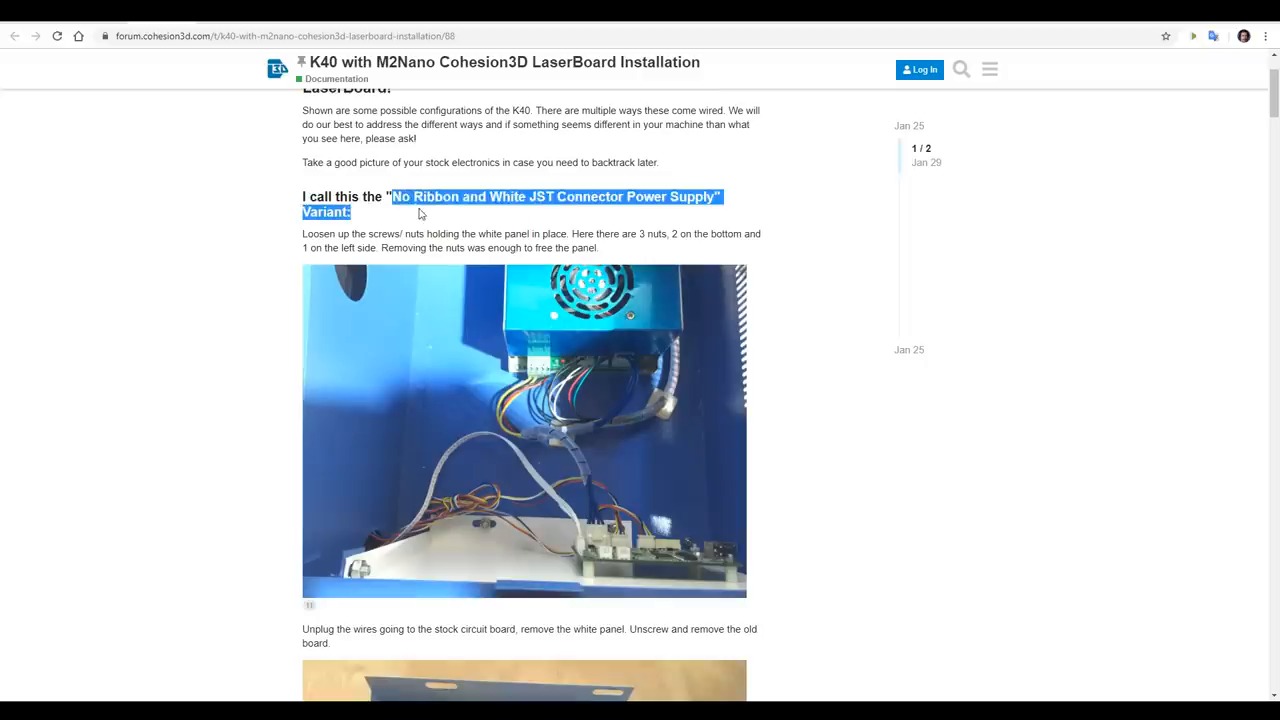
click(843, 295)
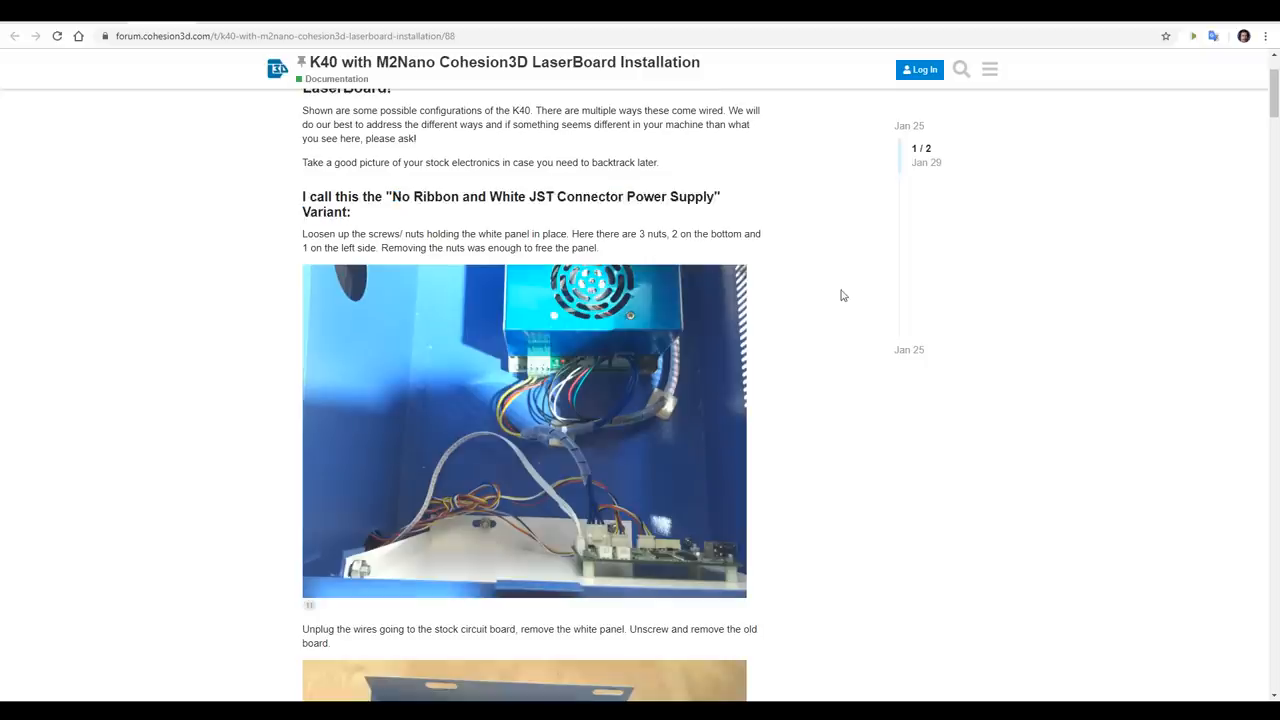
scroll(down, 3)
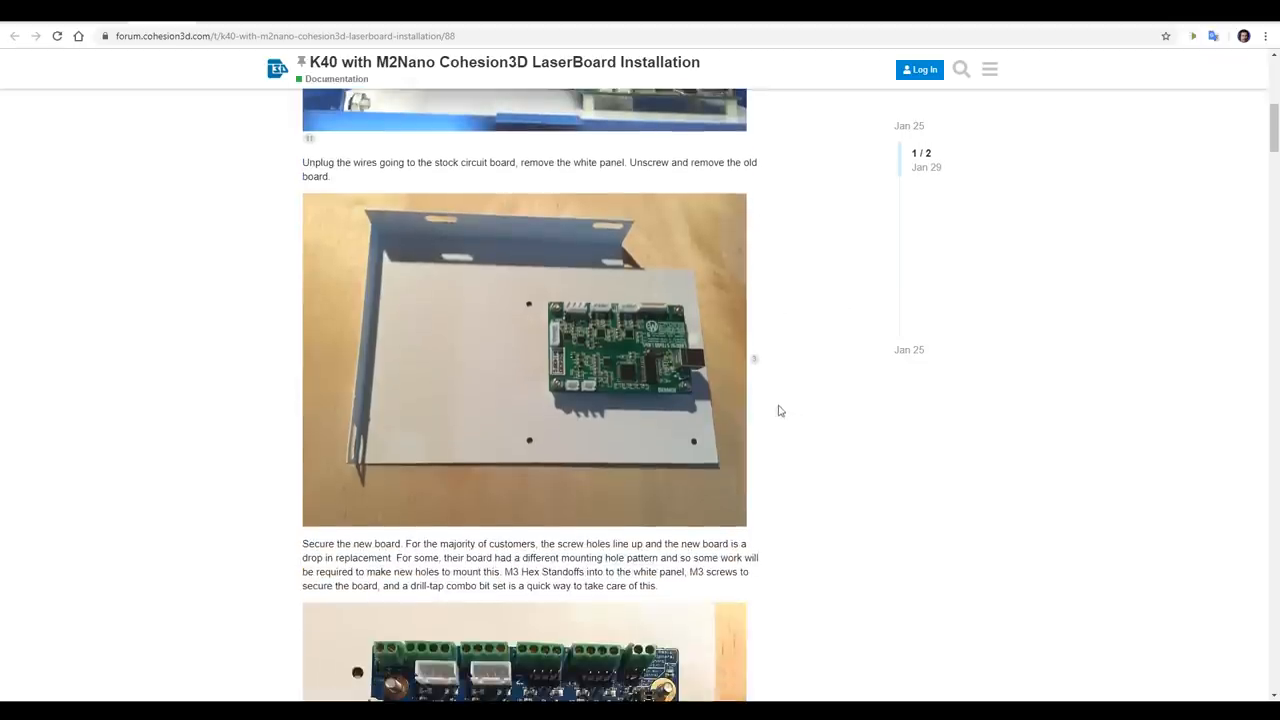
scroll(down, 3)
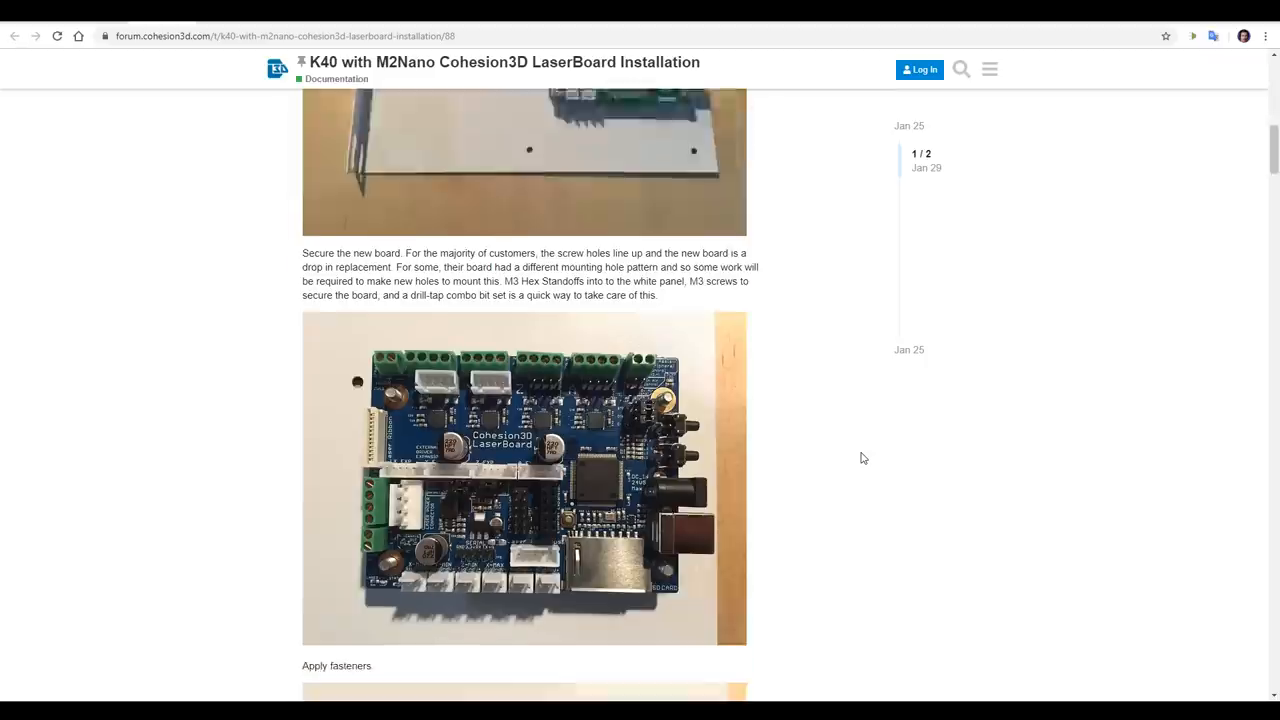
scroll(down, 3)
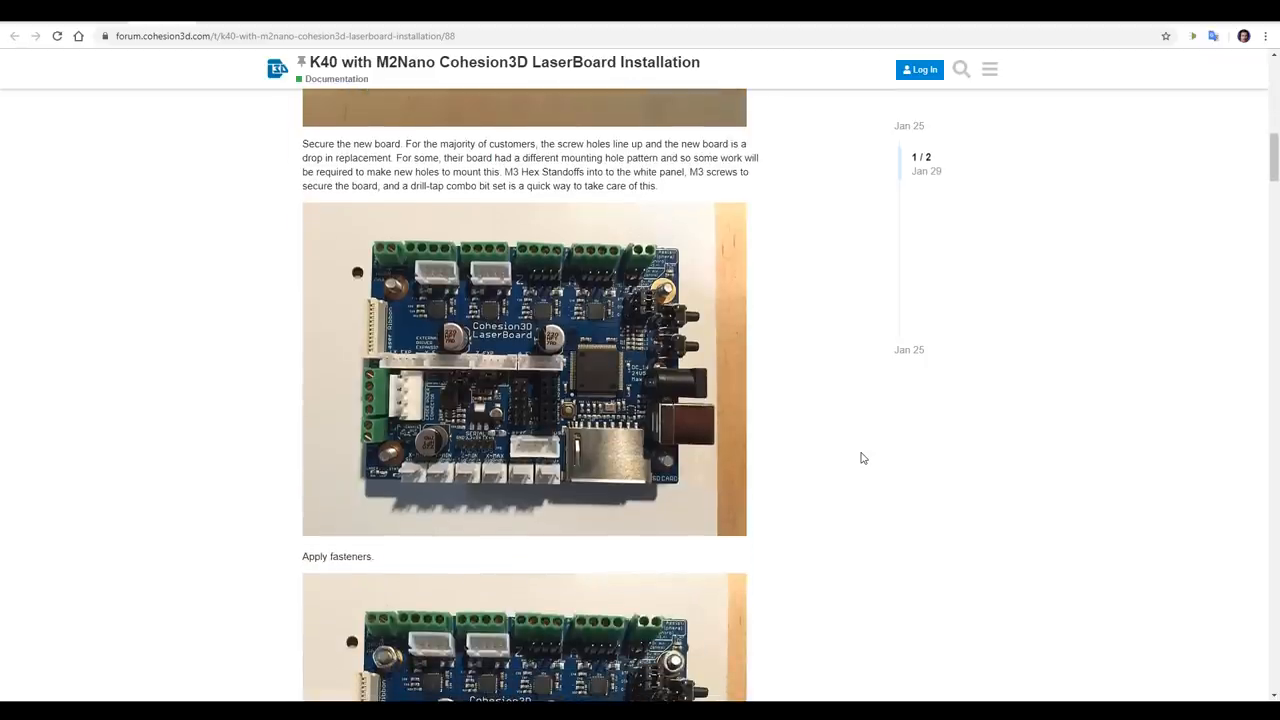
scroll(down, 3)
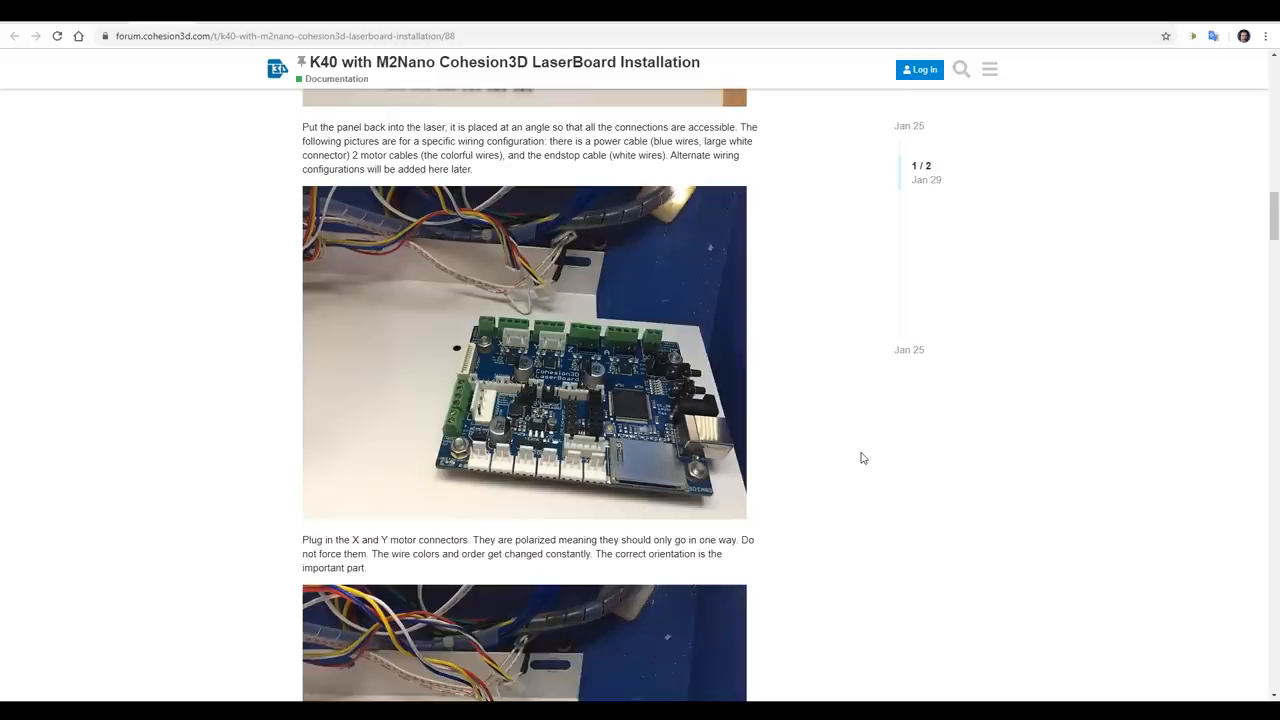
scroll(down, 3)
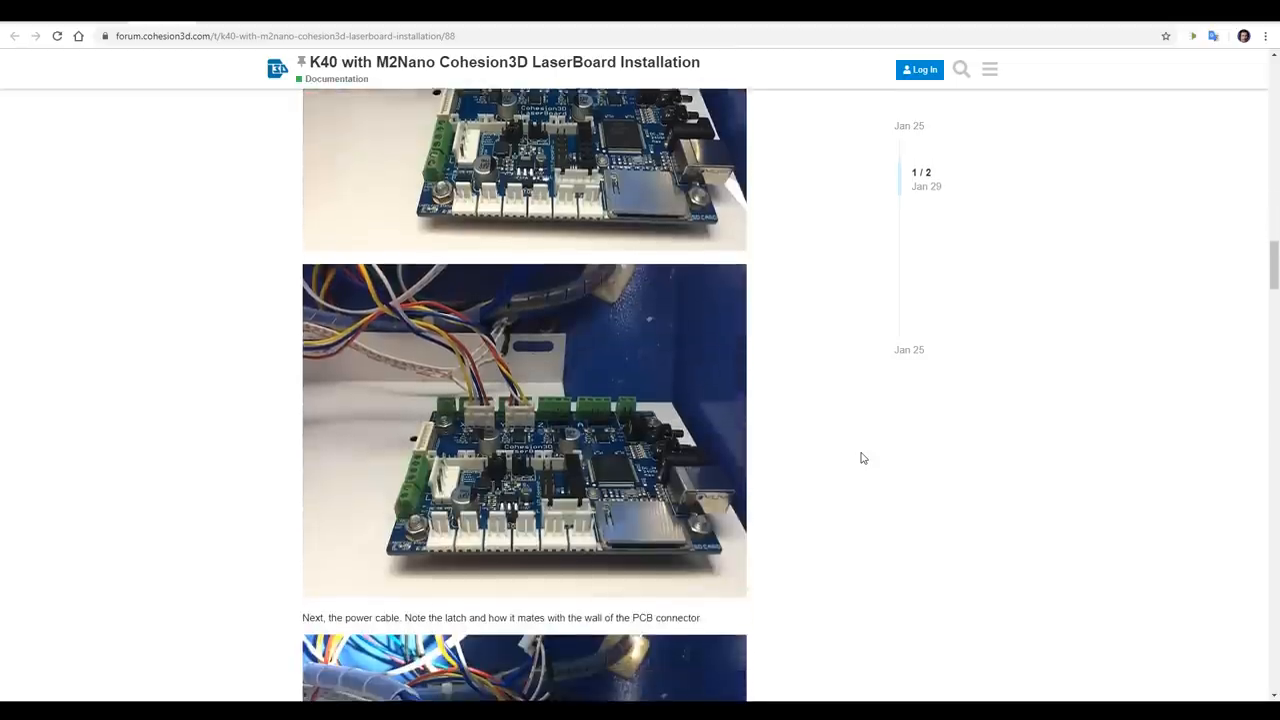
scroll(down, 3)
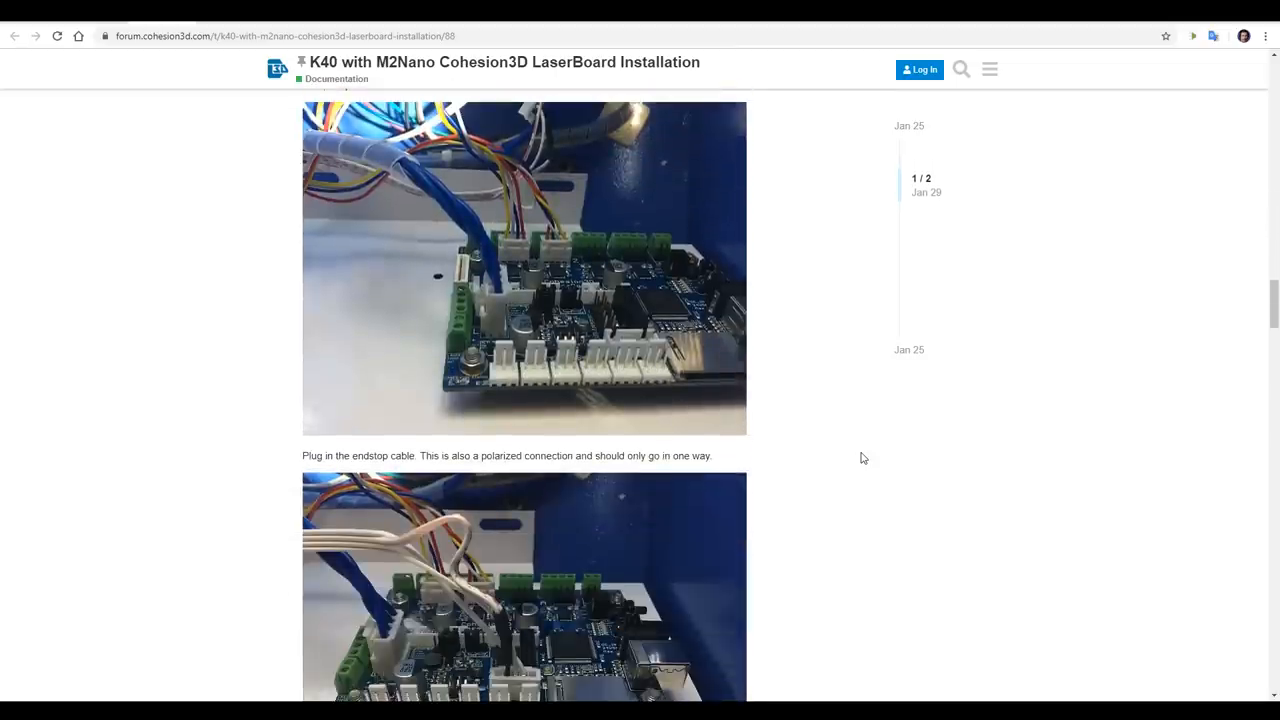
scroll(down, 3)
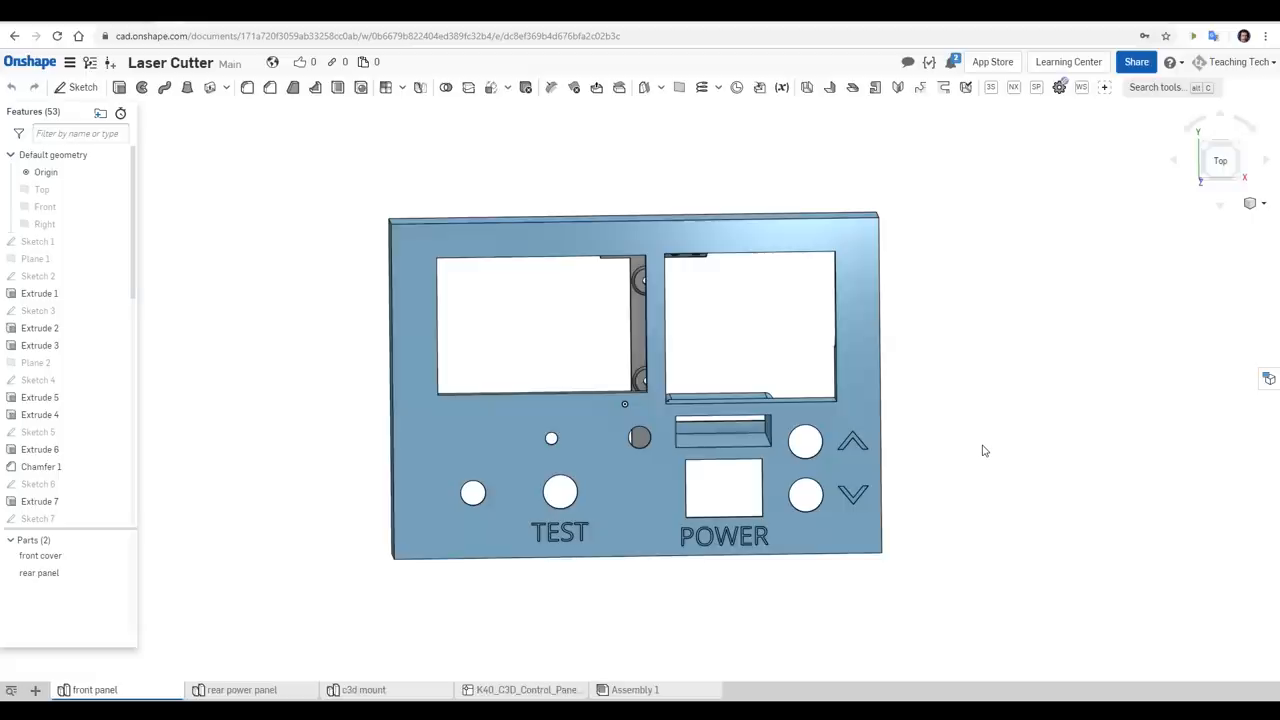
mouse_move(997, 451)
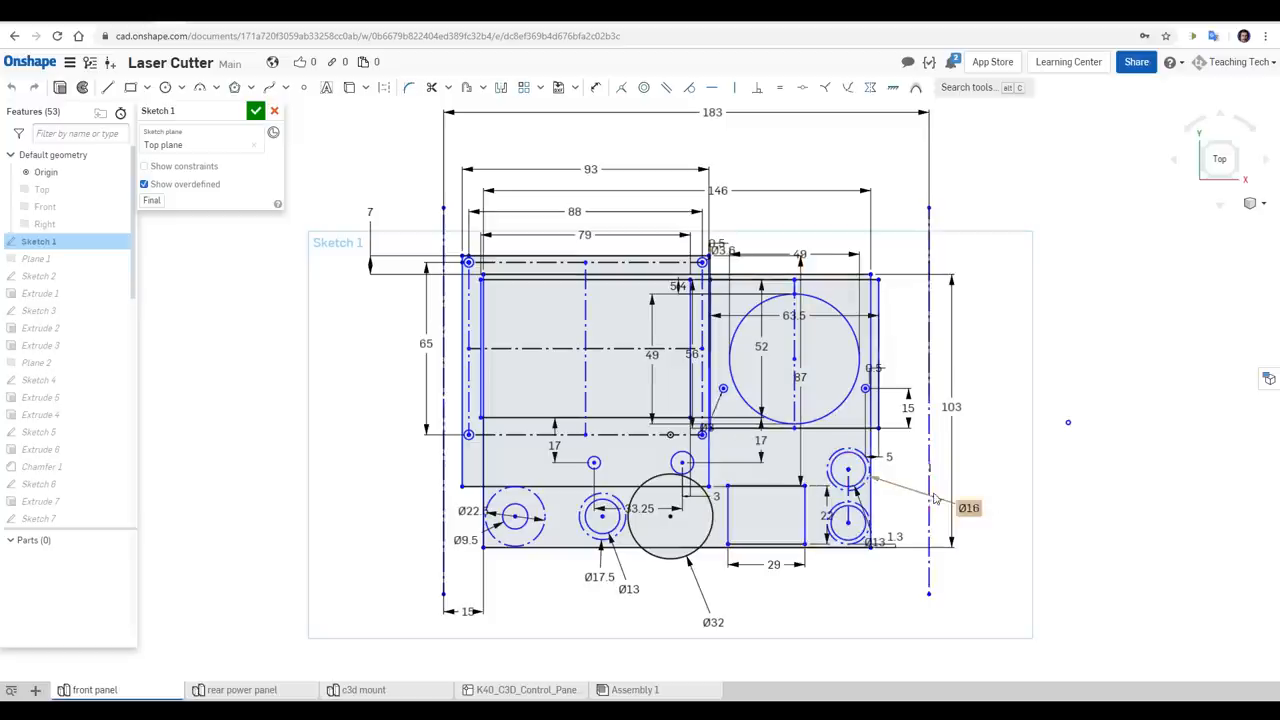
mouse_move(1023, 444)
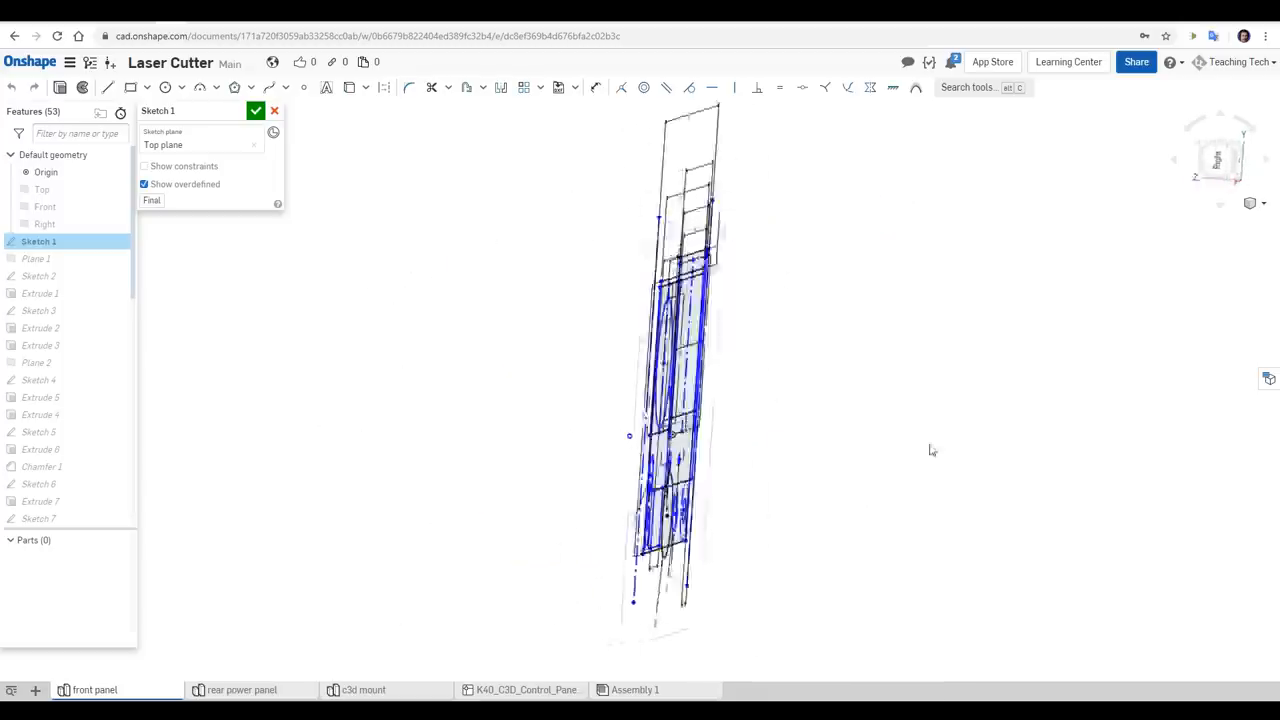
- Accept Sketch 1 to show the front panel solid, then bring up the c3d mount tab
click(256, 111)
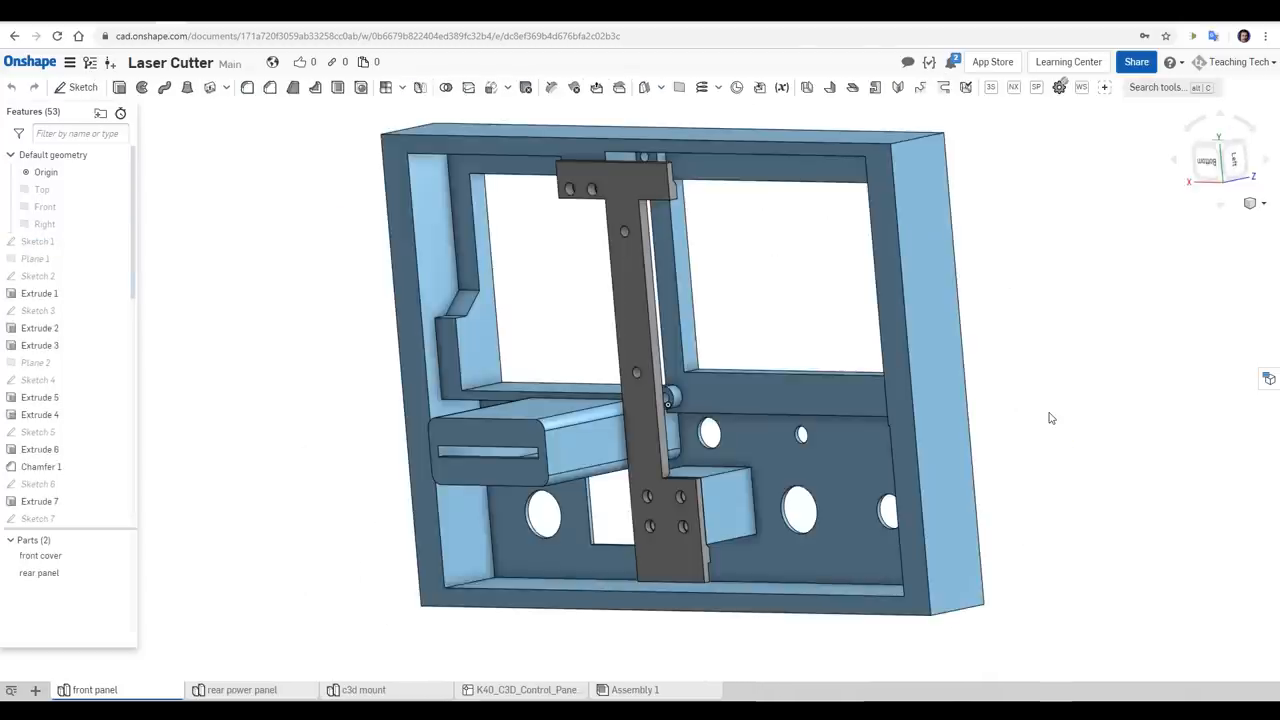
mouse_move(997, 418)
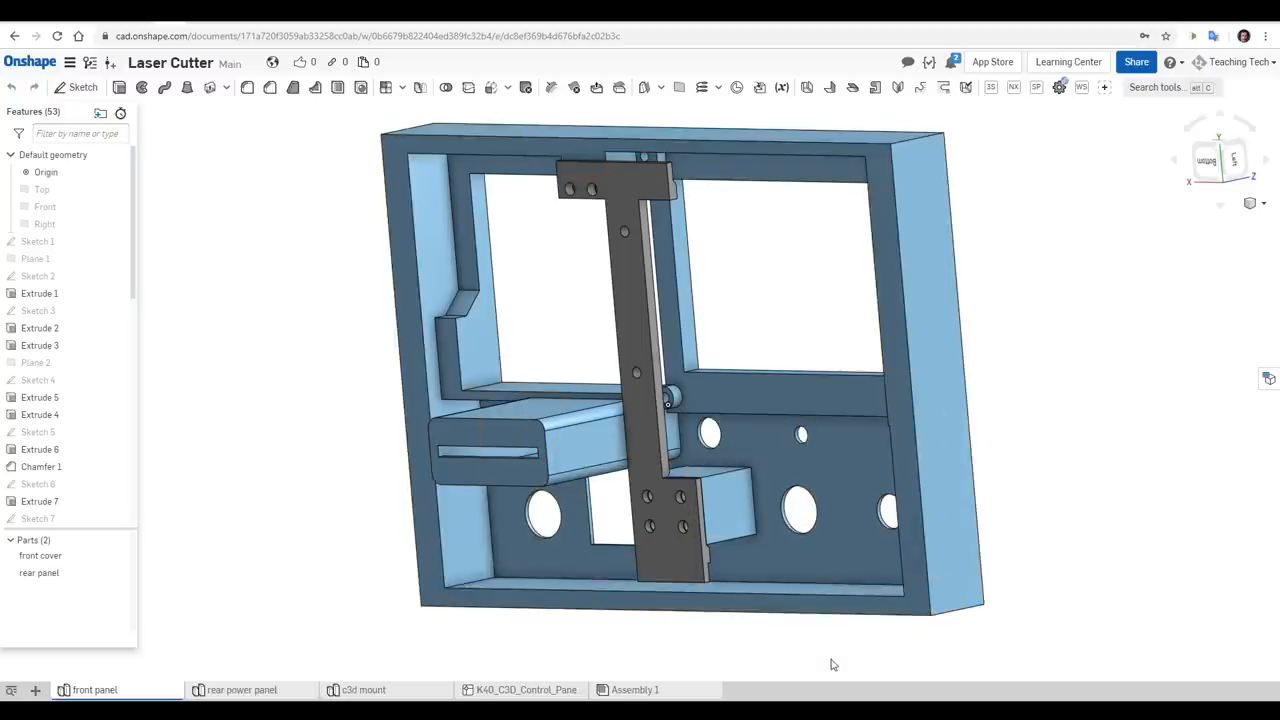
click(363, 689)
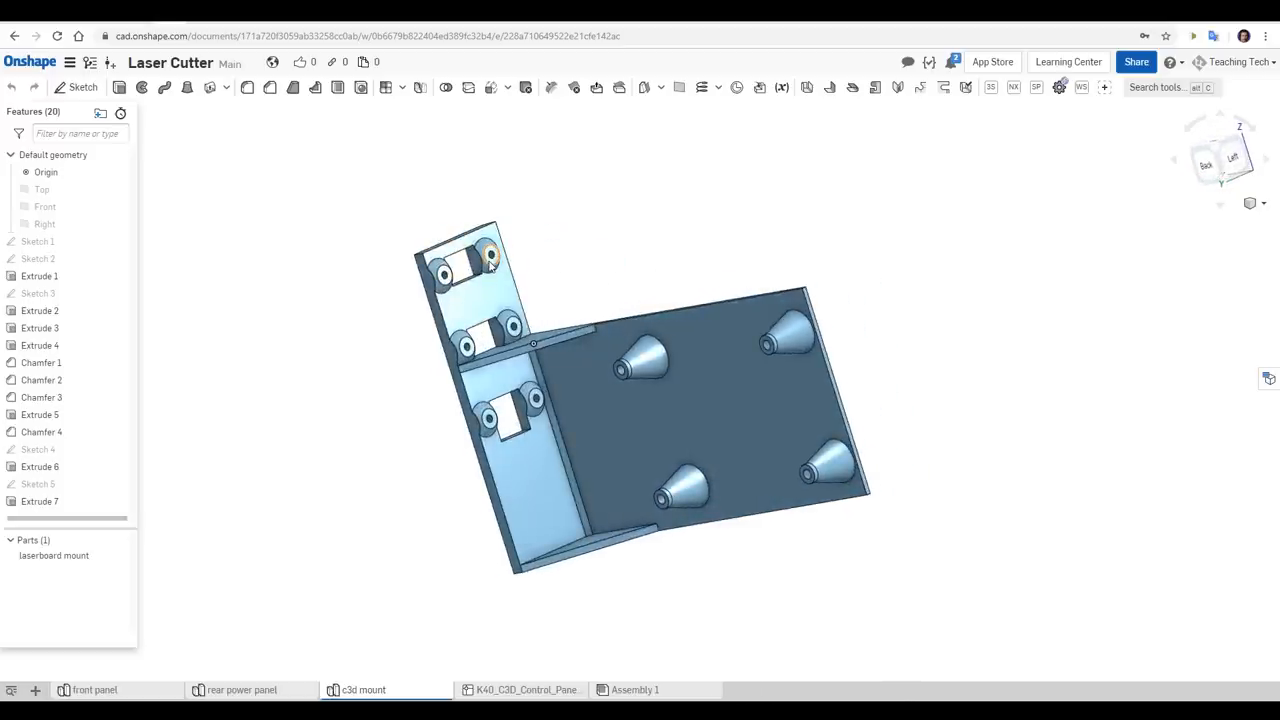
- Orbit the laserboard mount part to view it from another side
drag(490, 260, 623, 375)
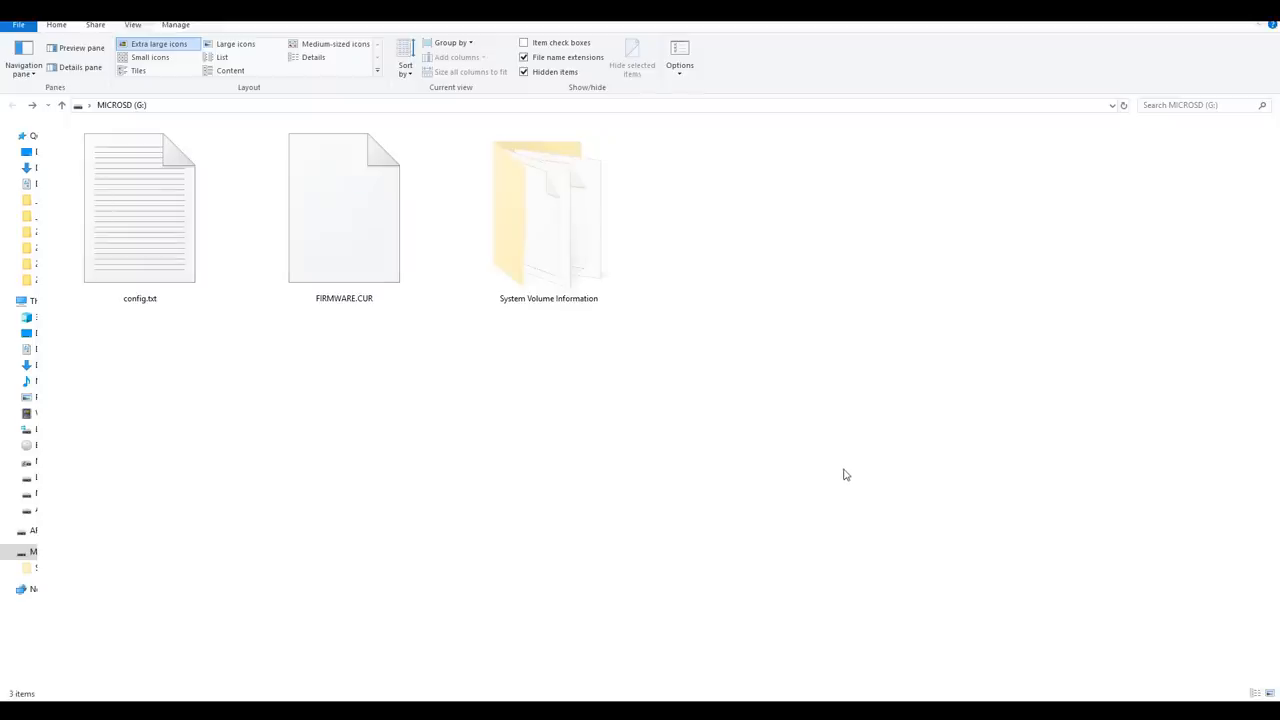
mouse_move(498, 448)
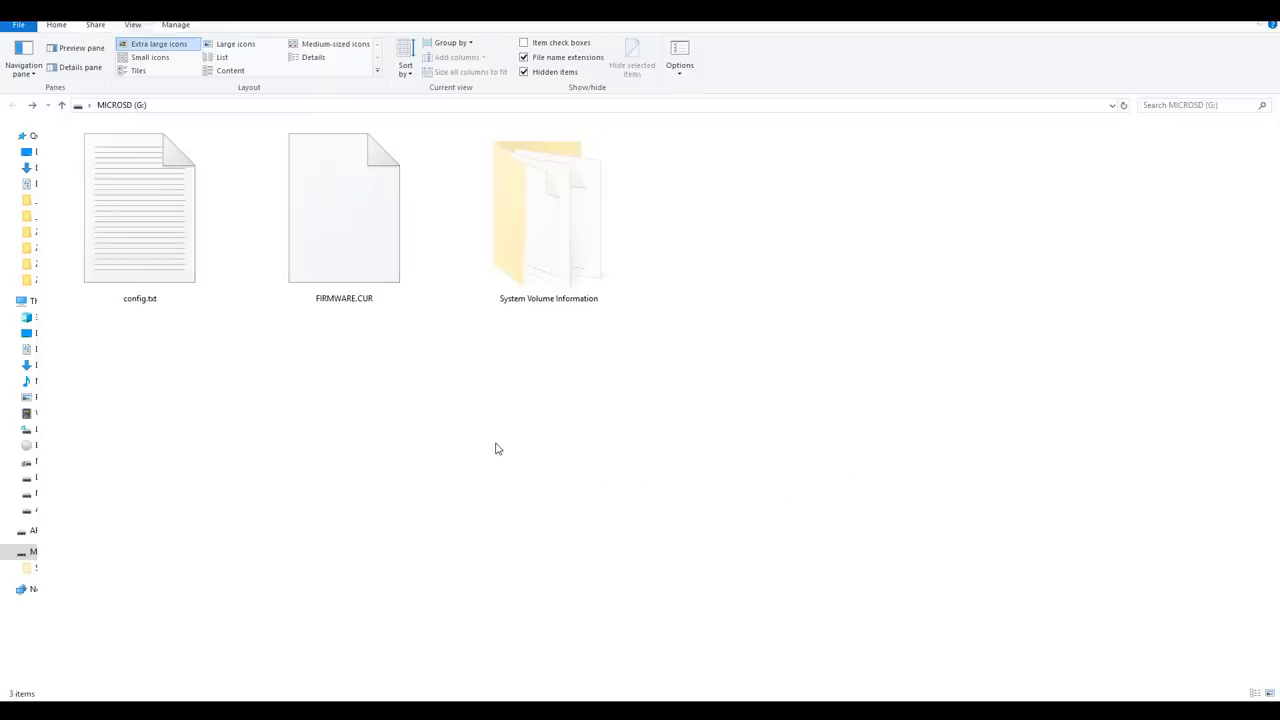
mouse_move(504, 449)
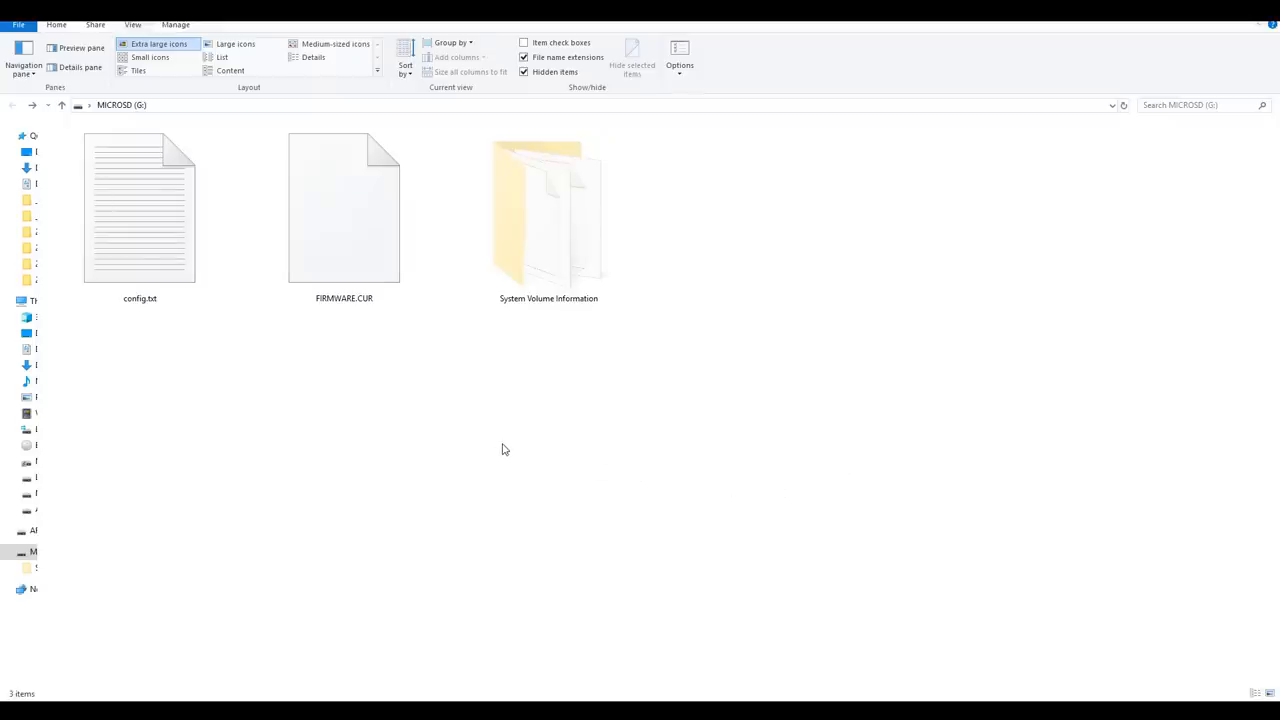
- Select config.txt on the MICROSD card and open it with Sublime Text
click(343, 207)
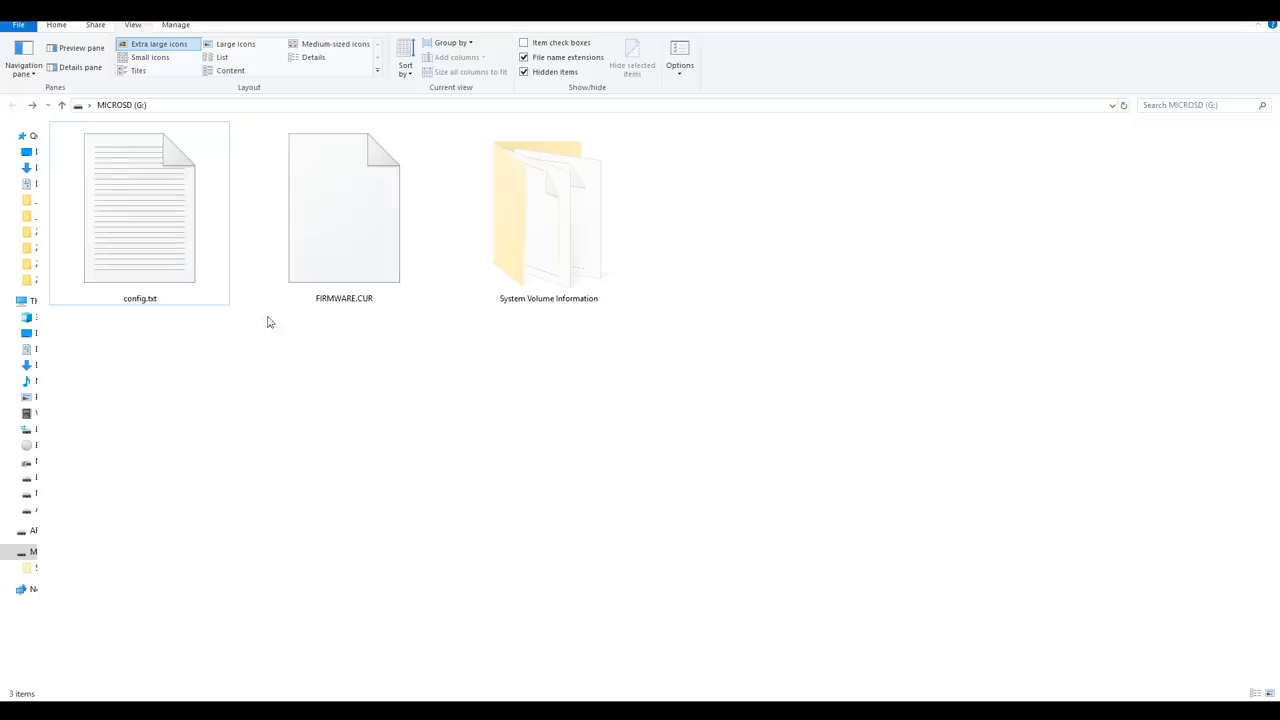
right_click(139, 207)
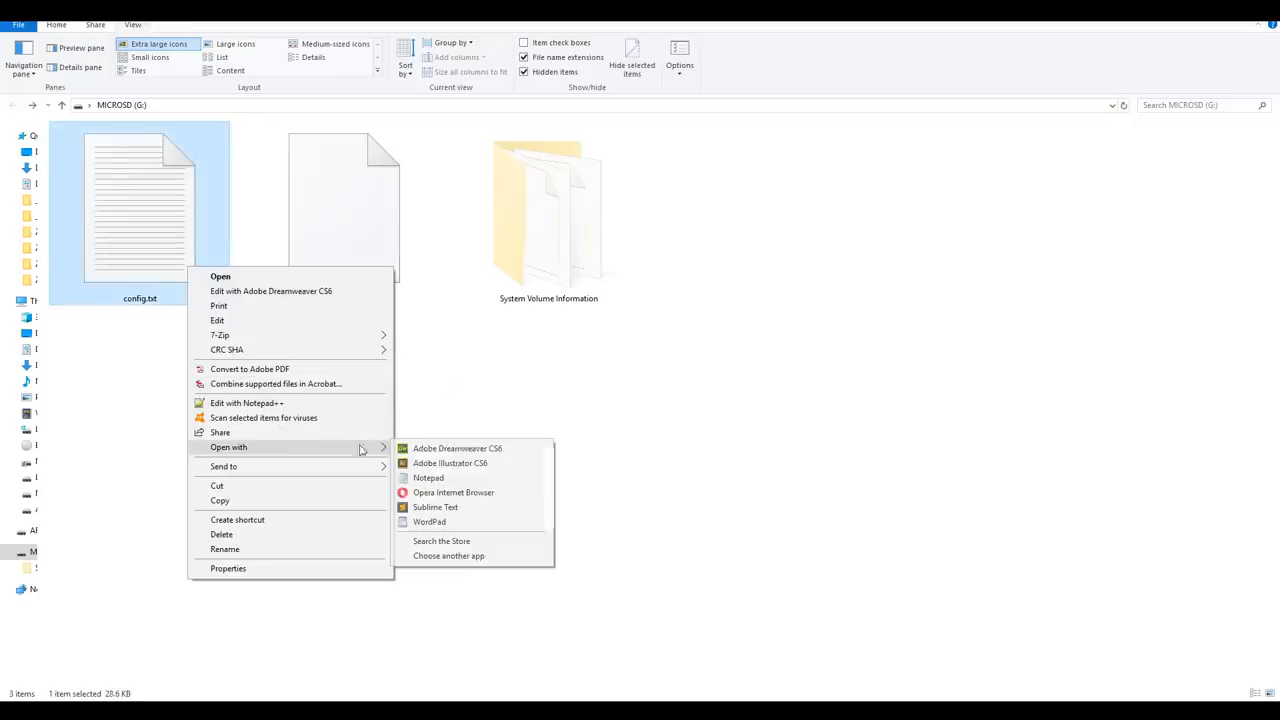
click(435, 507)
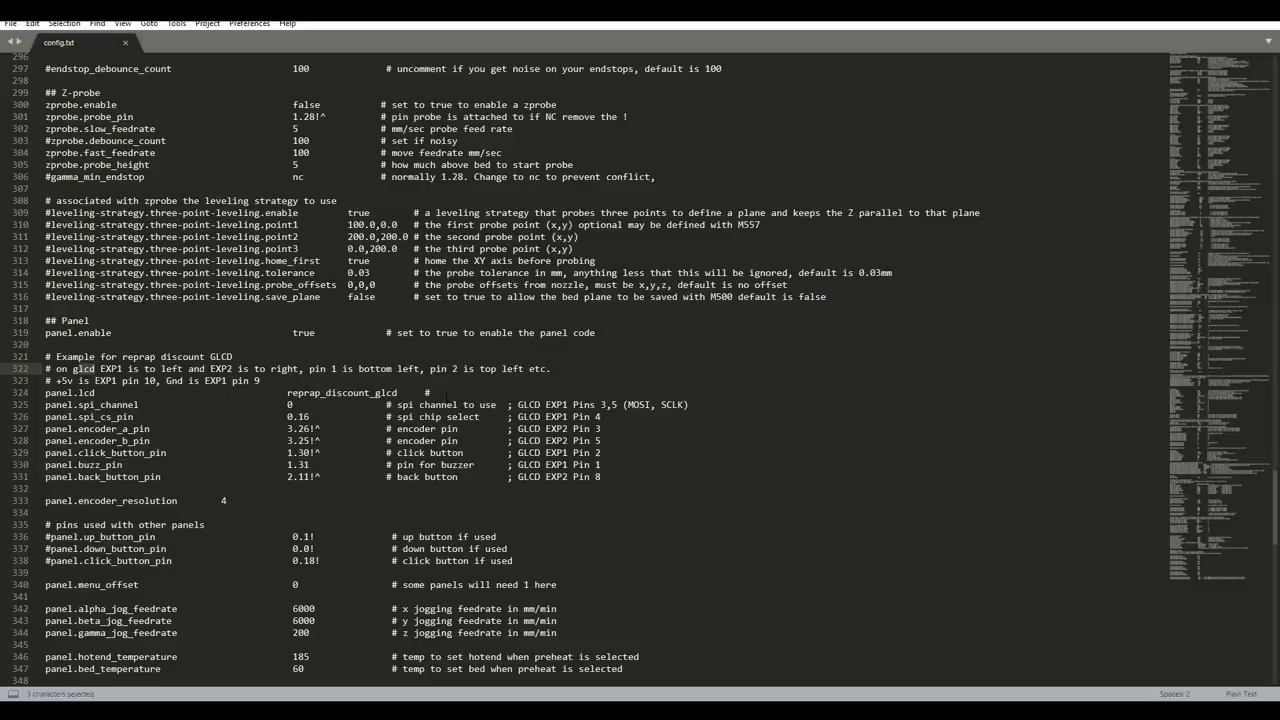
- Inspect the alpha_max bed length and alpha_current stepper current values in config.txt
scroll(up, 3)
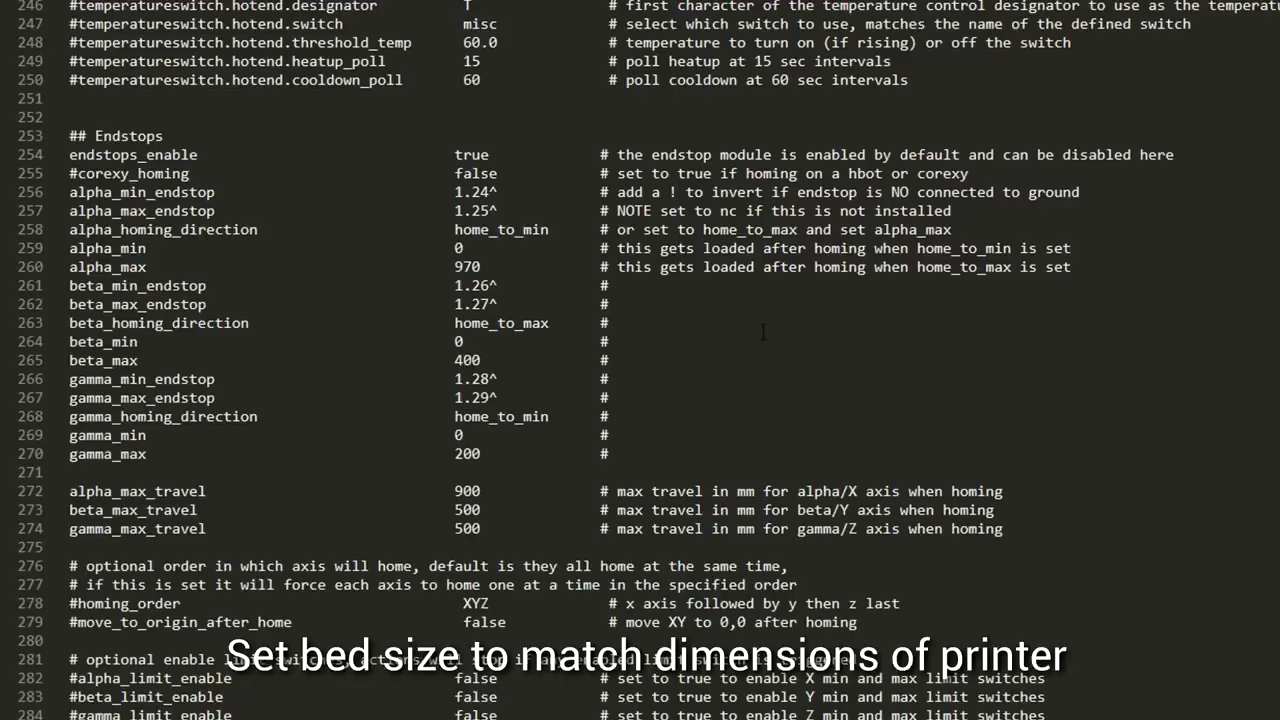
mouse_move(570, 280)
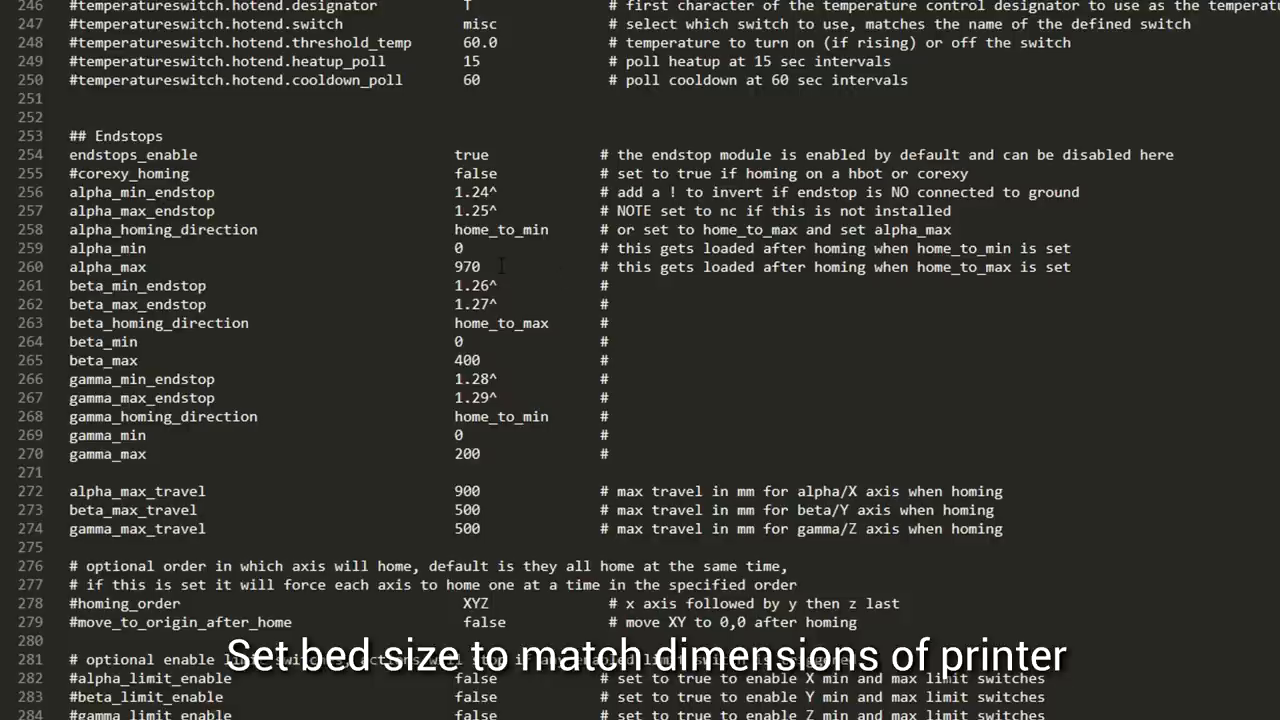
click(455, 266)
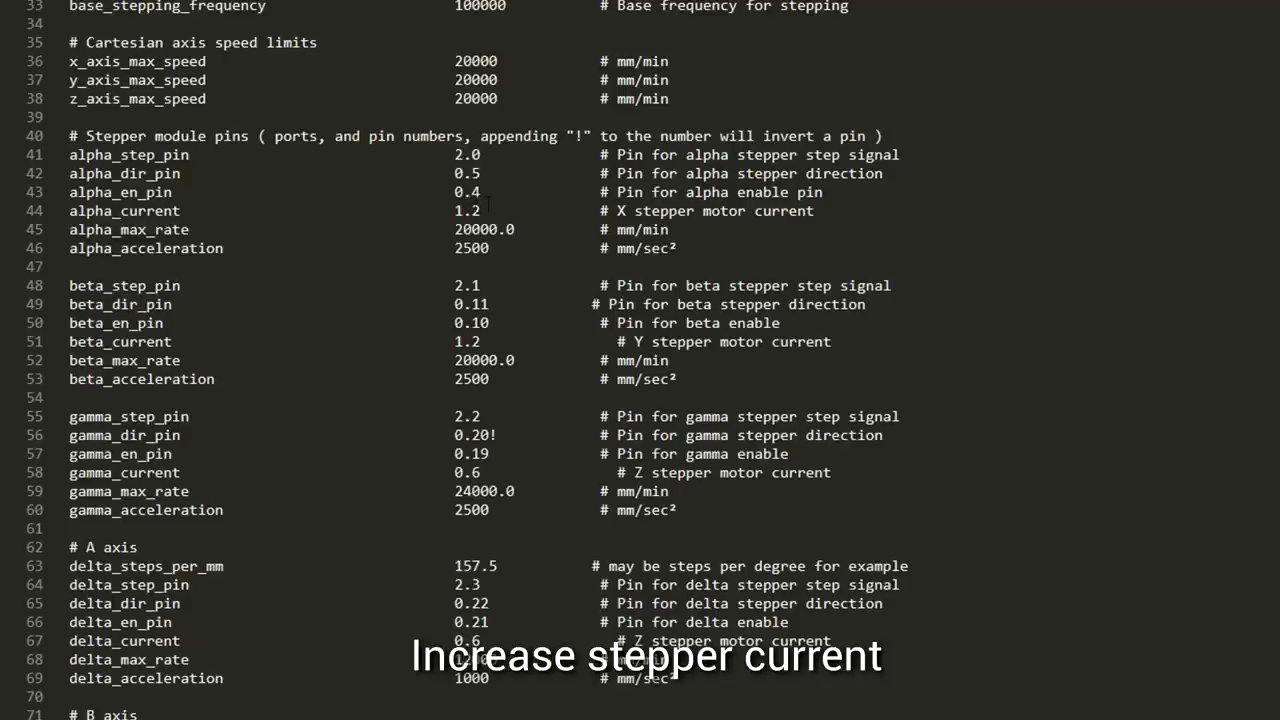
double_click(467, 210)
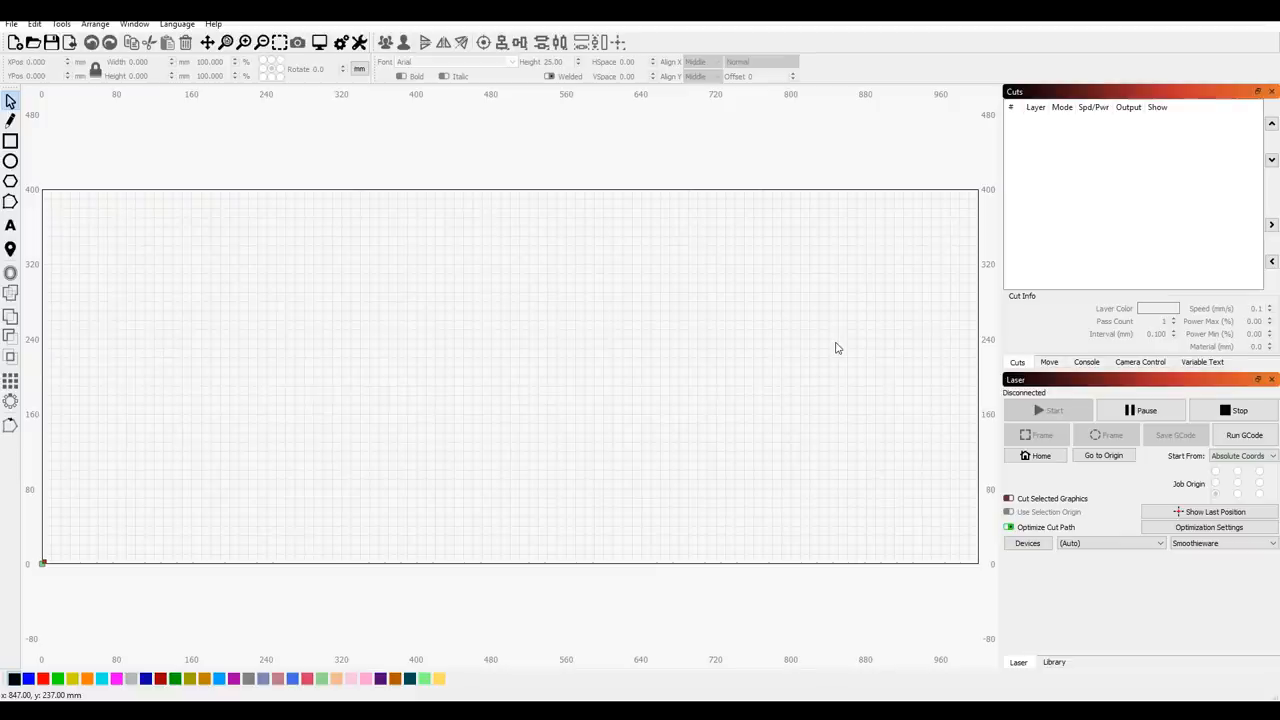
mouse_move(850, 351)
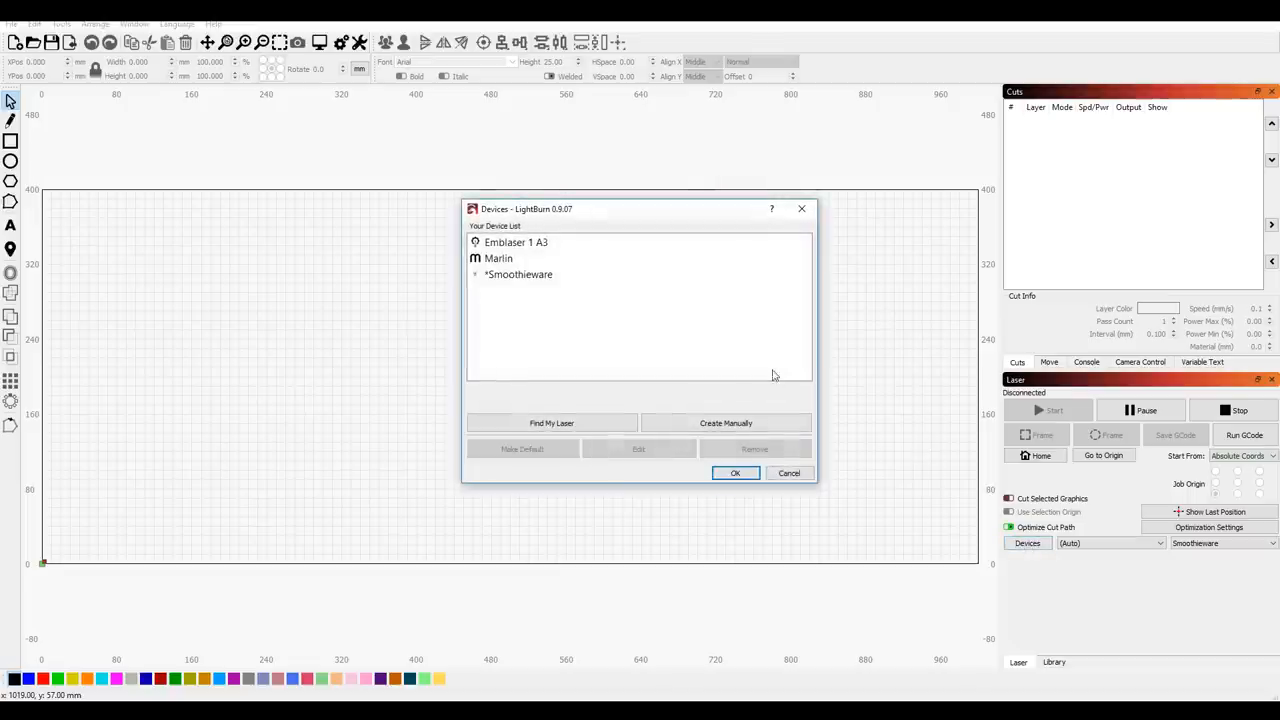
mouse_move(552, 423)
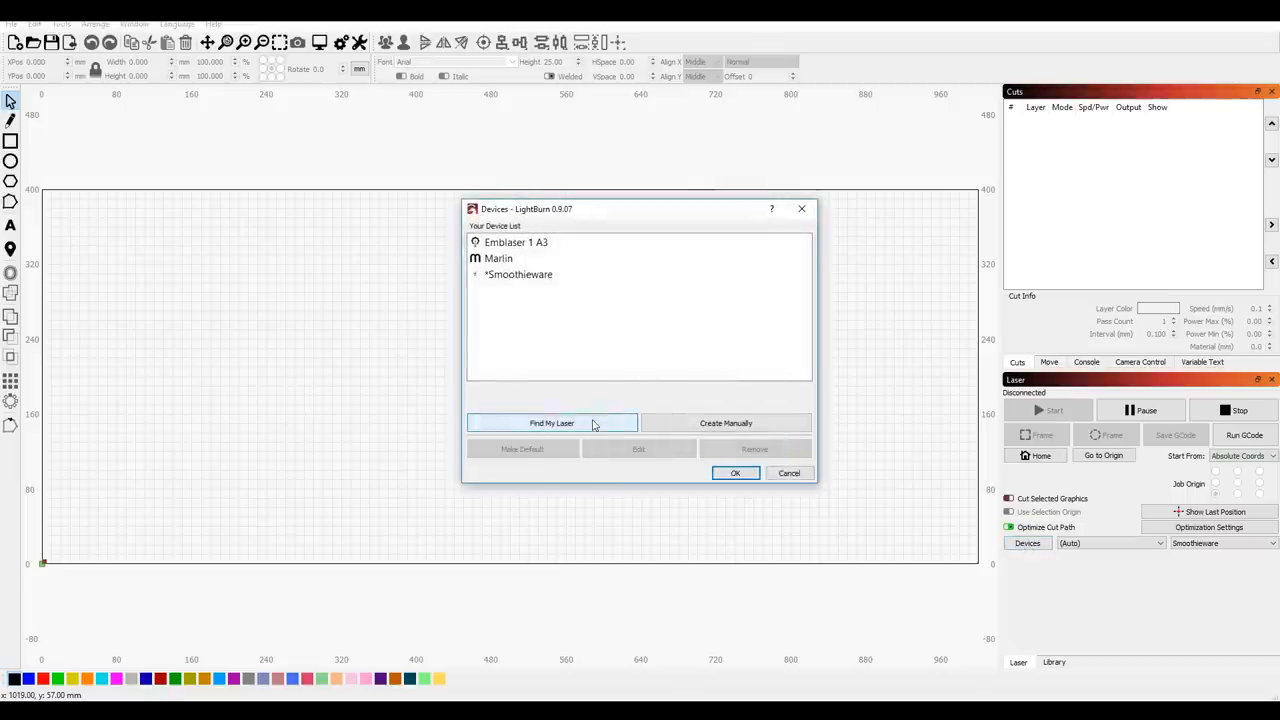
- Create a Smoothieware device manually: Serial/USB, 1000×400 mm, front-left origin
click(725, 423)
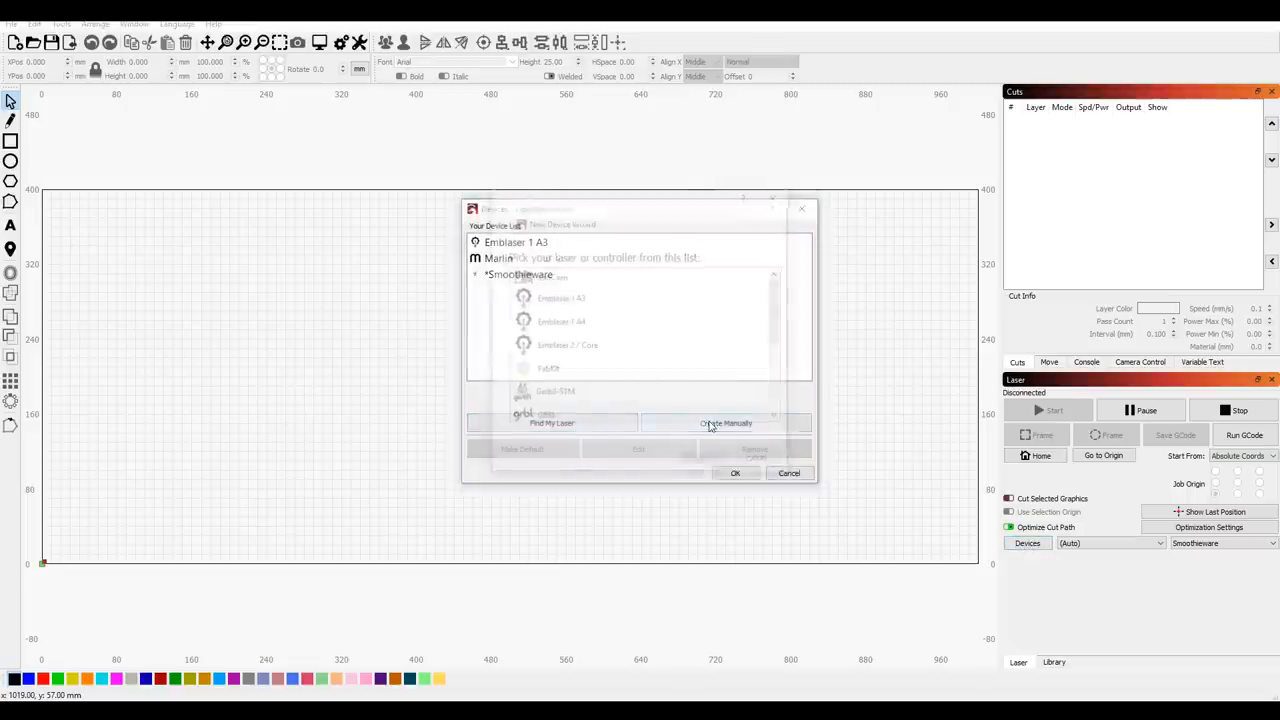
click(726, 423)
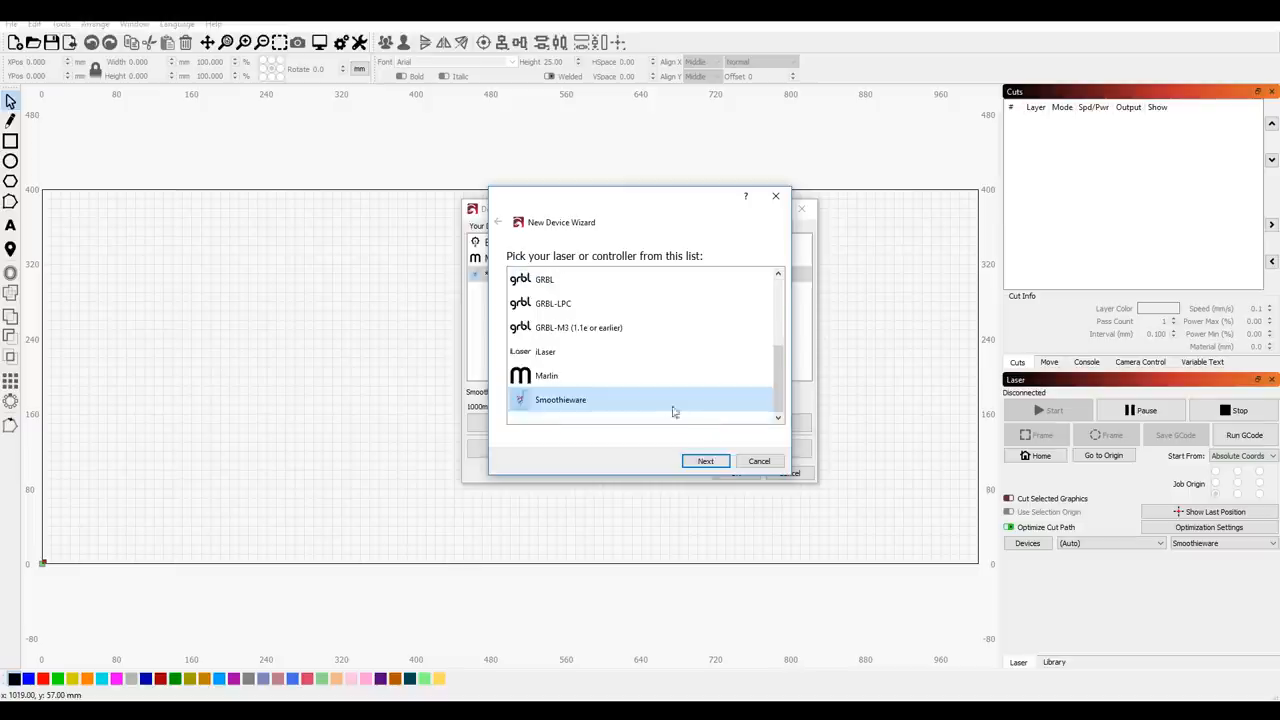
click(705, 461)
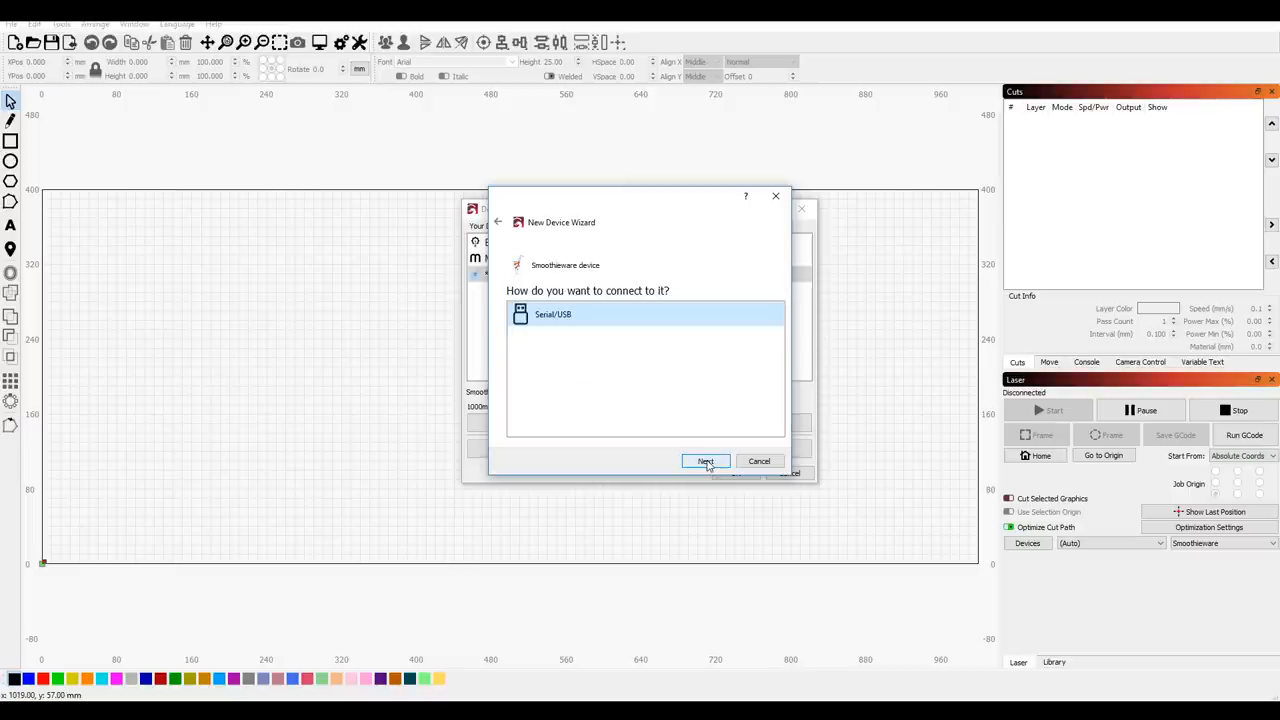
click(705, 461)
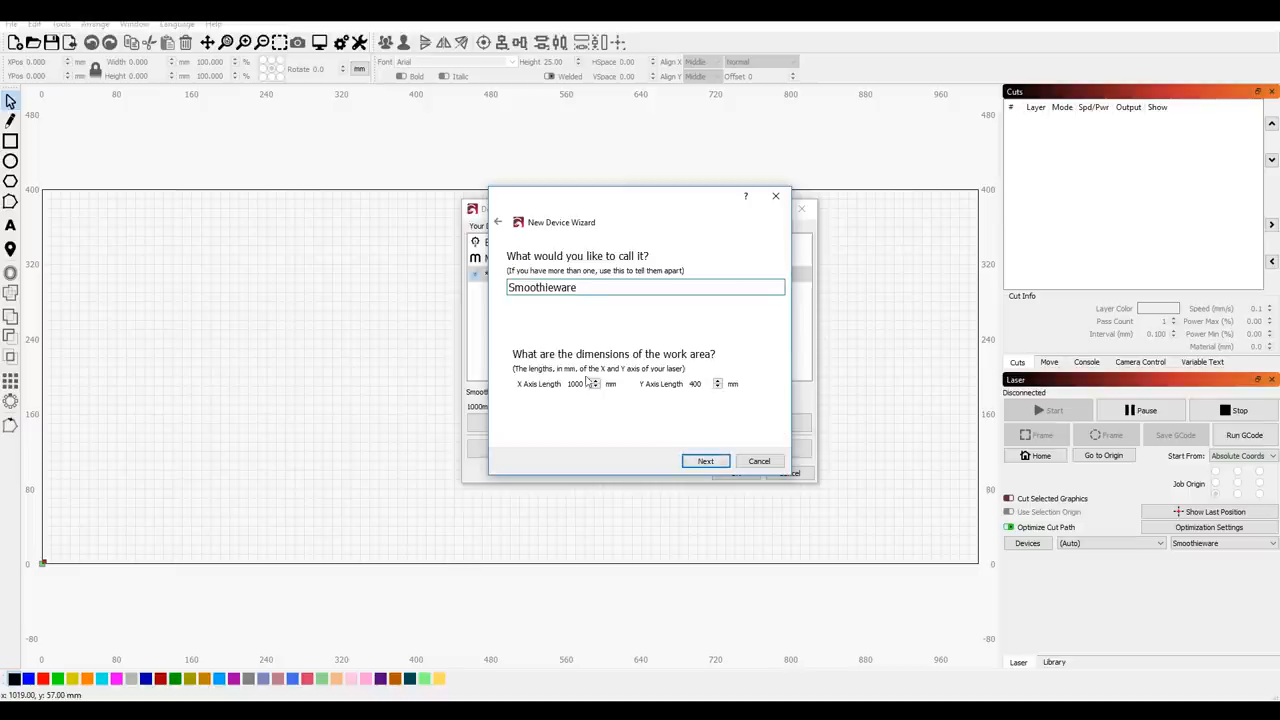
click(705, 461)
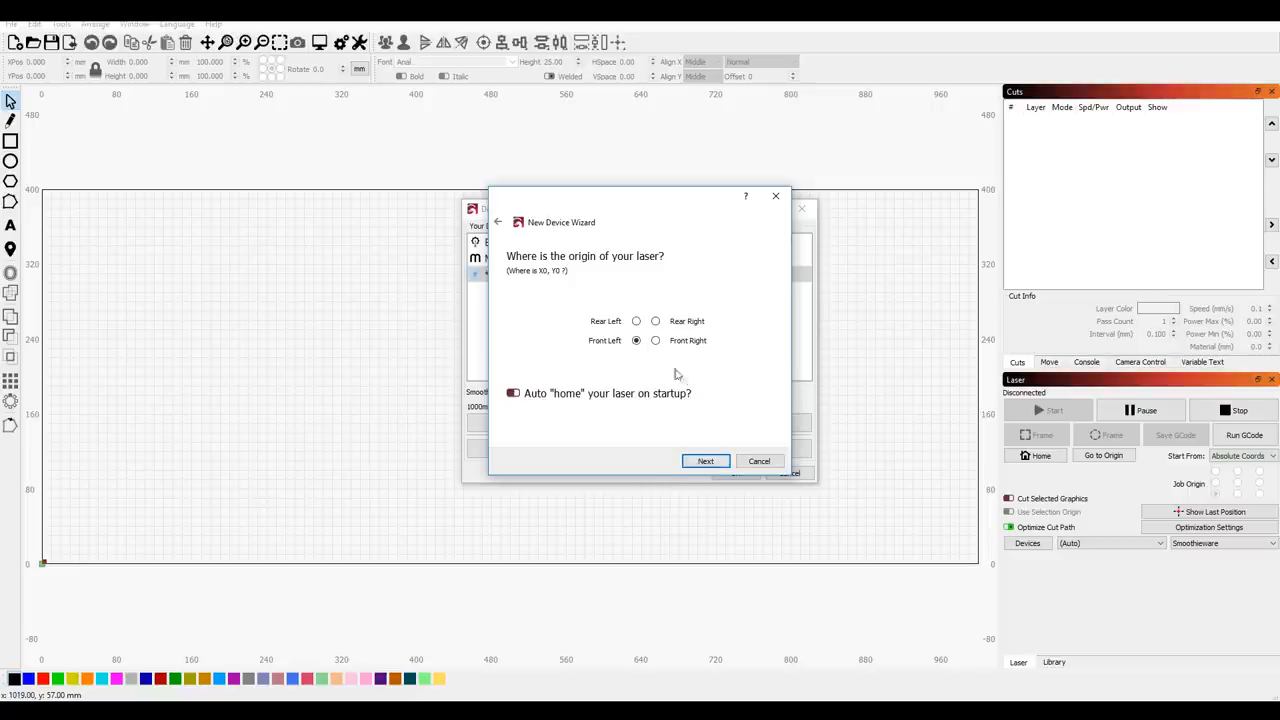
mouse_move(653, 356)
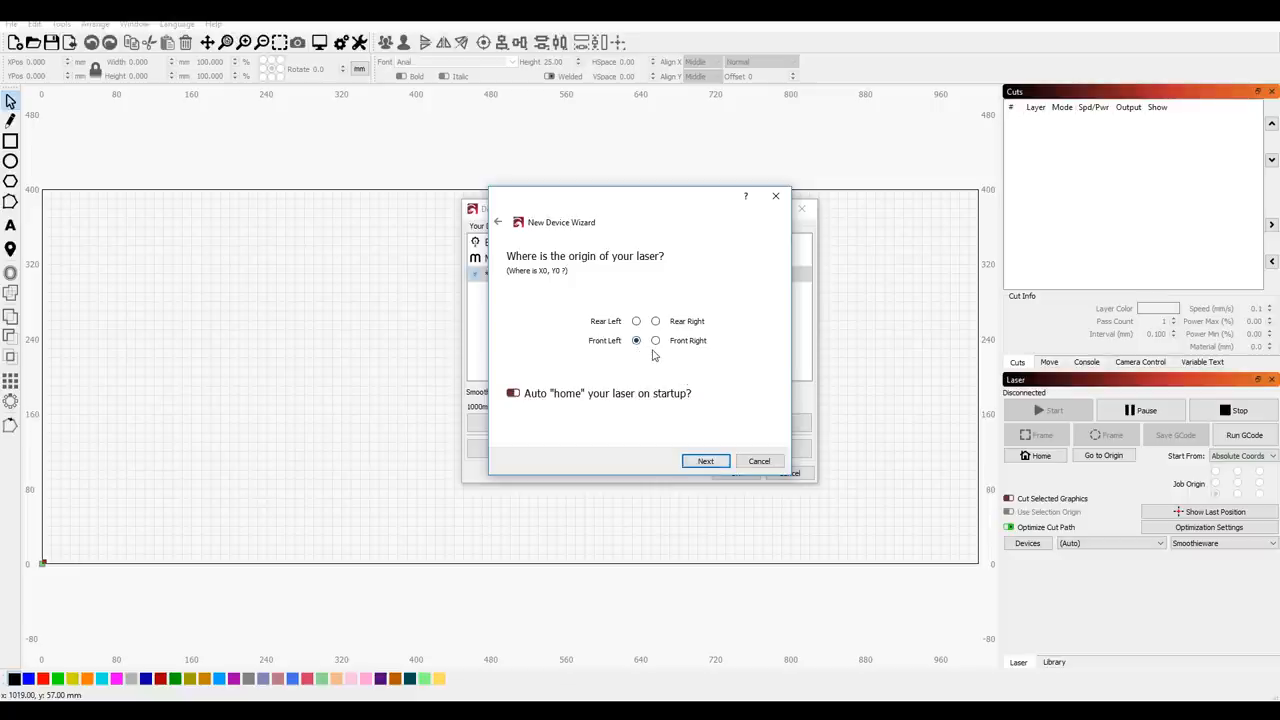
click(705, 461)
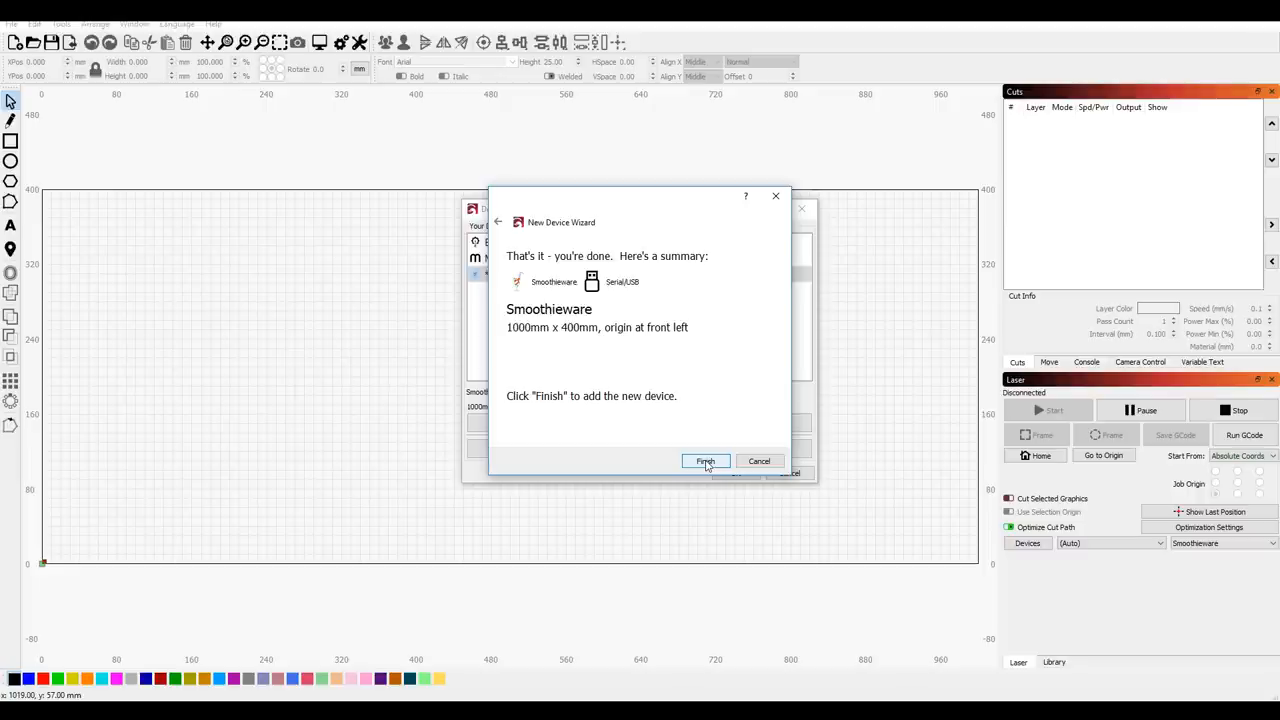
click(705, 461)
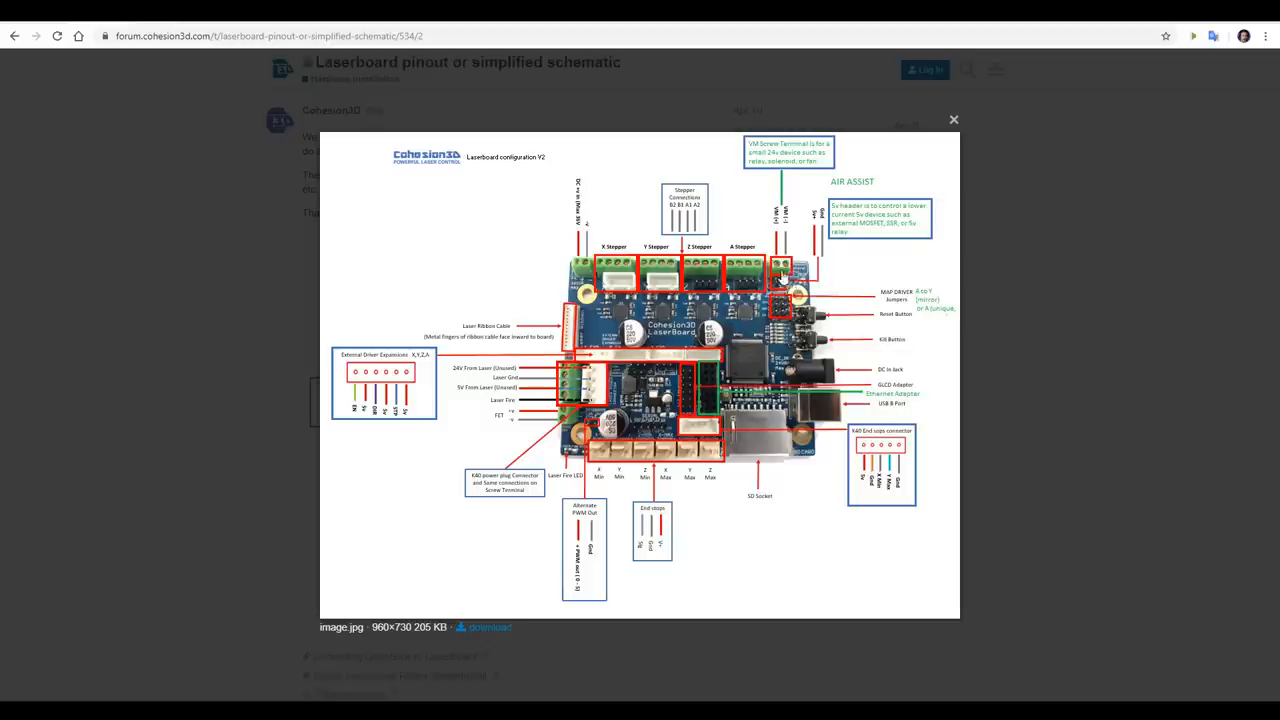
mouse_move(785, 280)
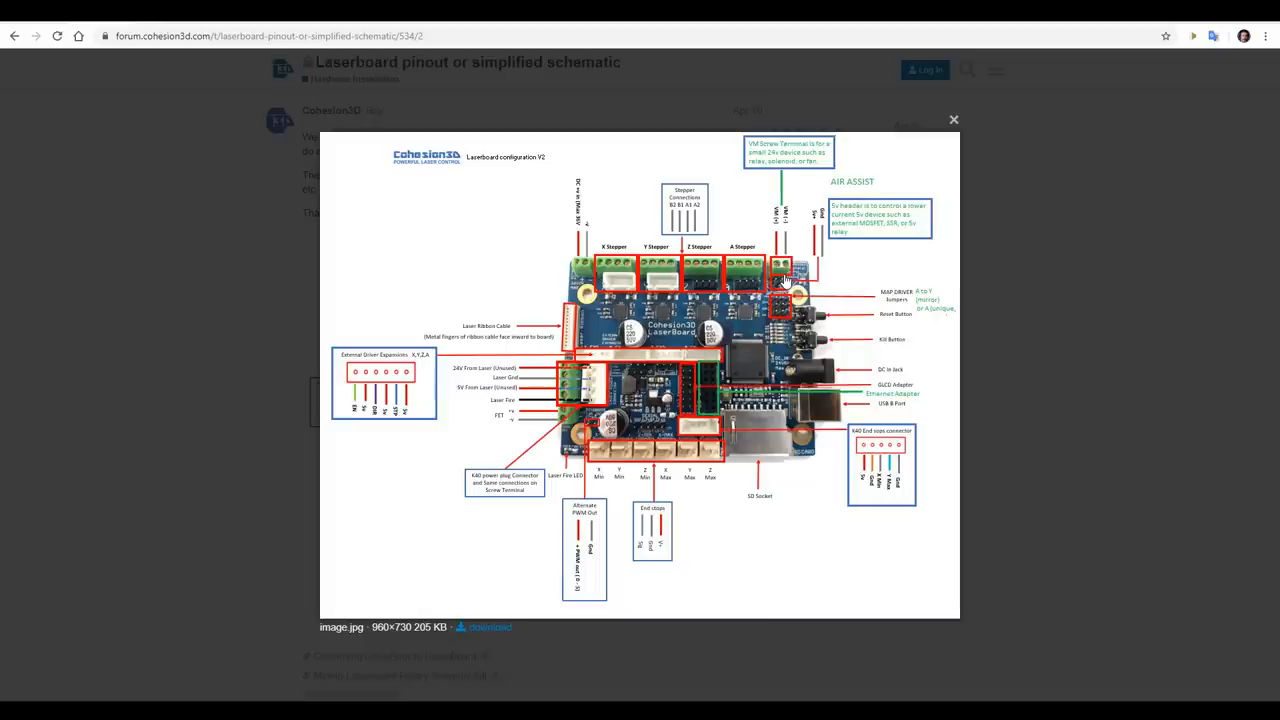
mouse_move(737, 524)
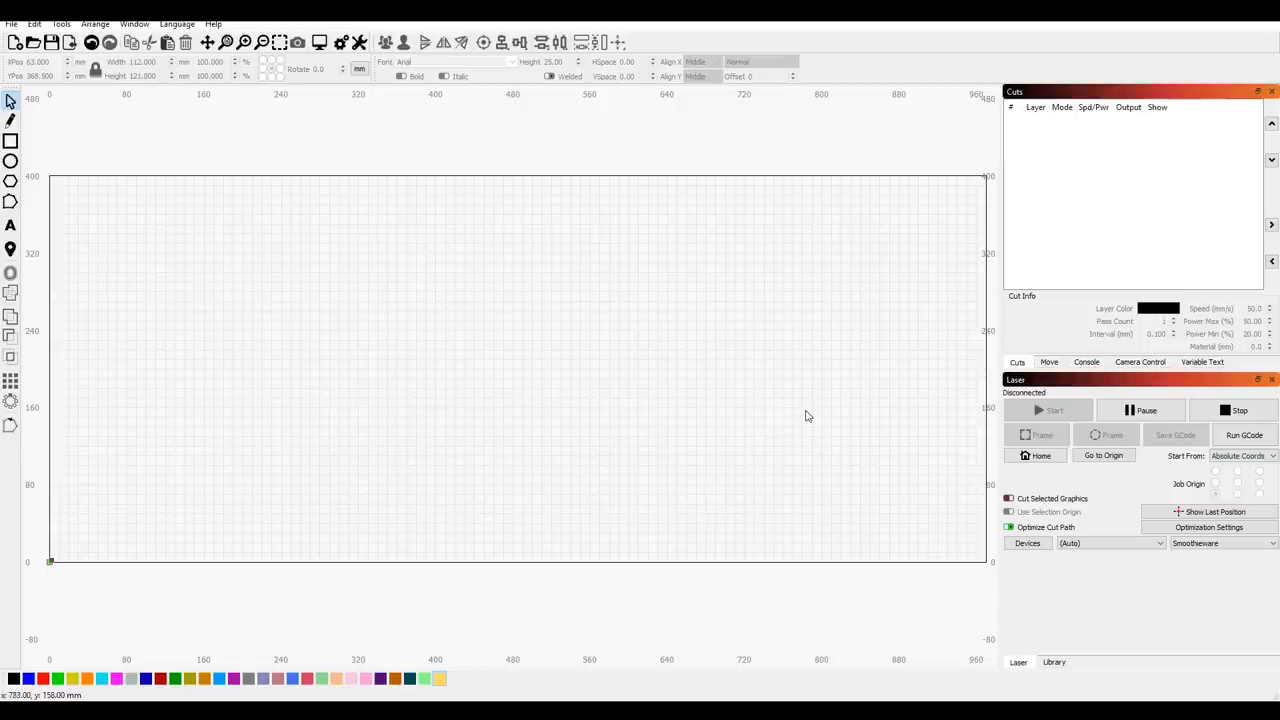
mouse_move(127, 197)
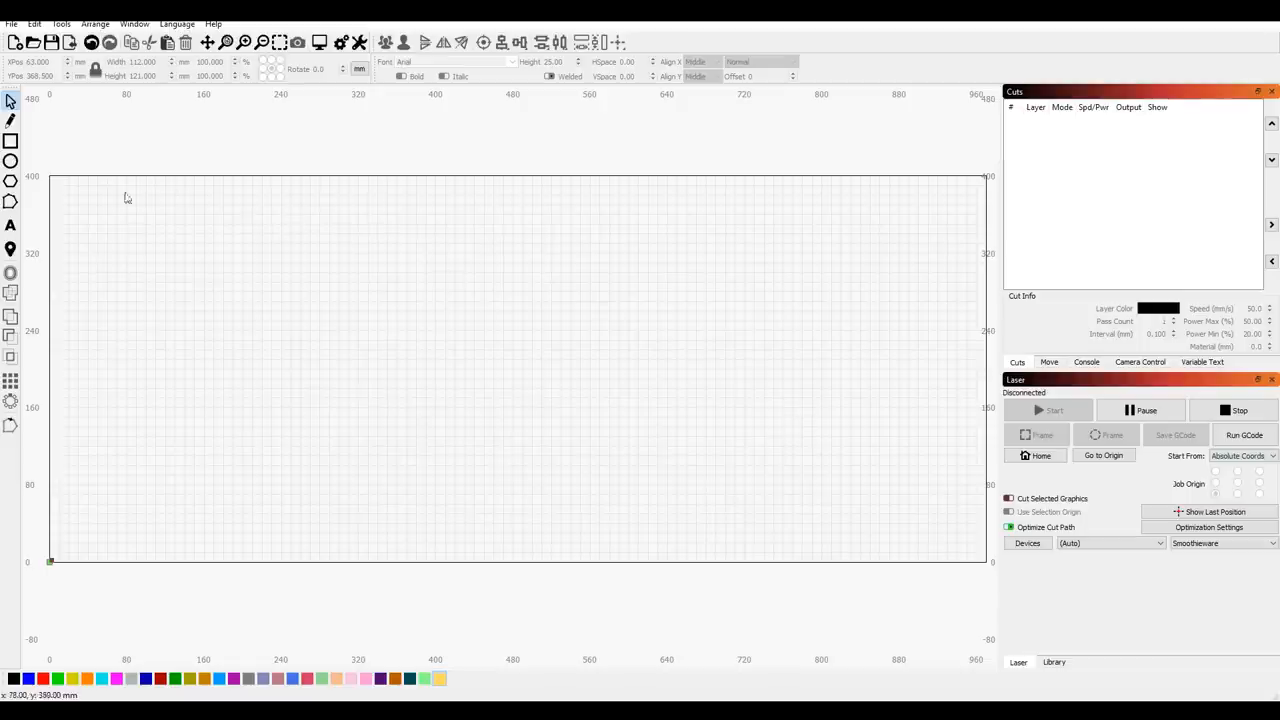
mouse_move(871, 195)
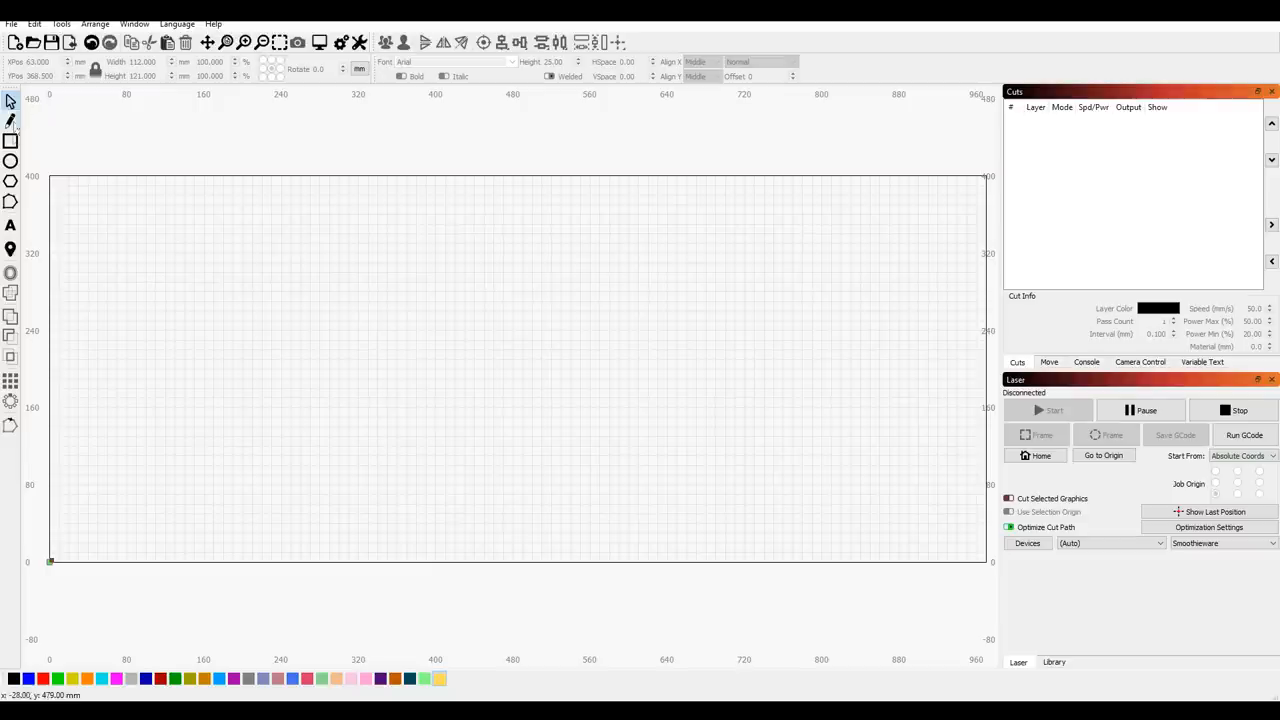
mouse_move(11, 201)
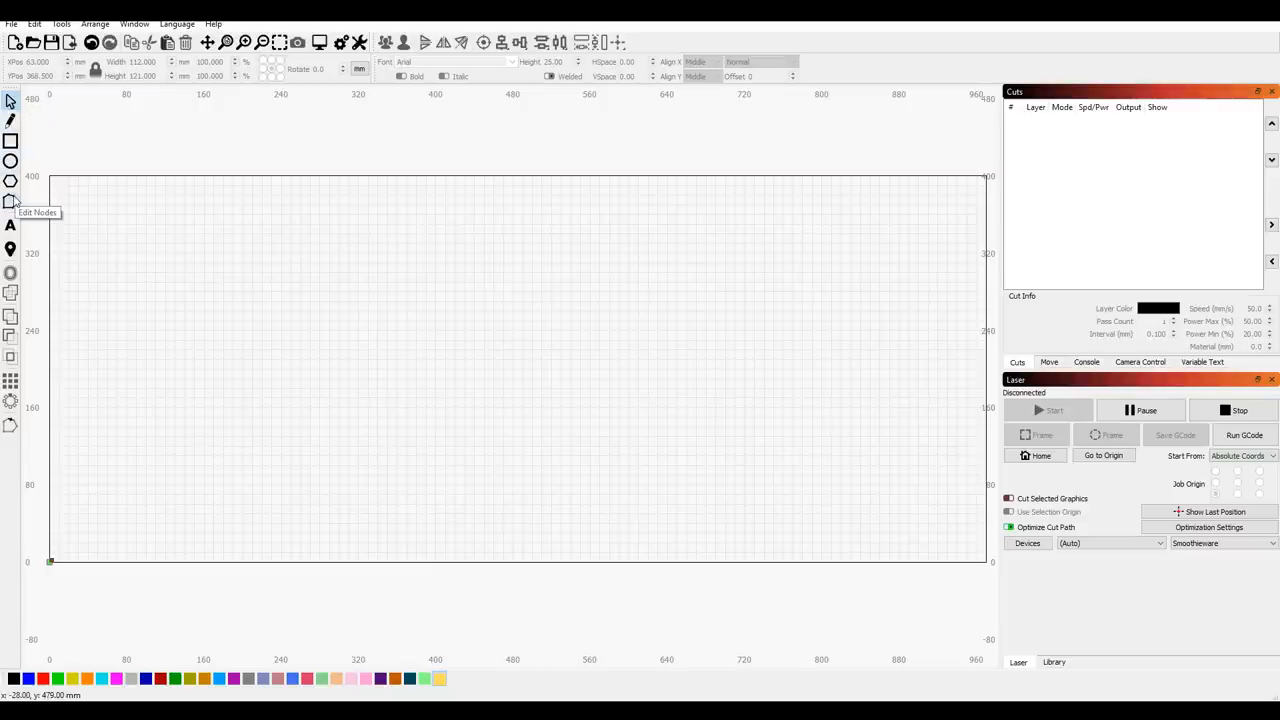
- Draw a rectangle near the top-left and enable Air Assist on its C00 layer
drag(128, 210, 255, 300)
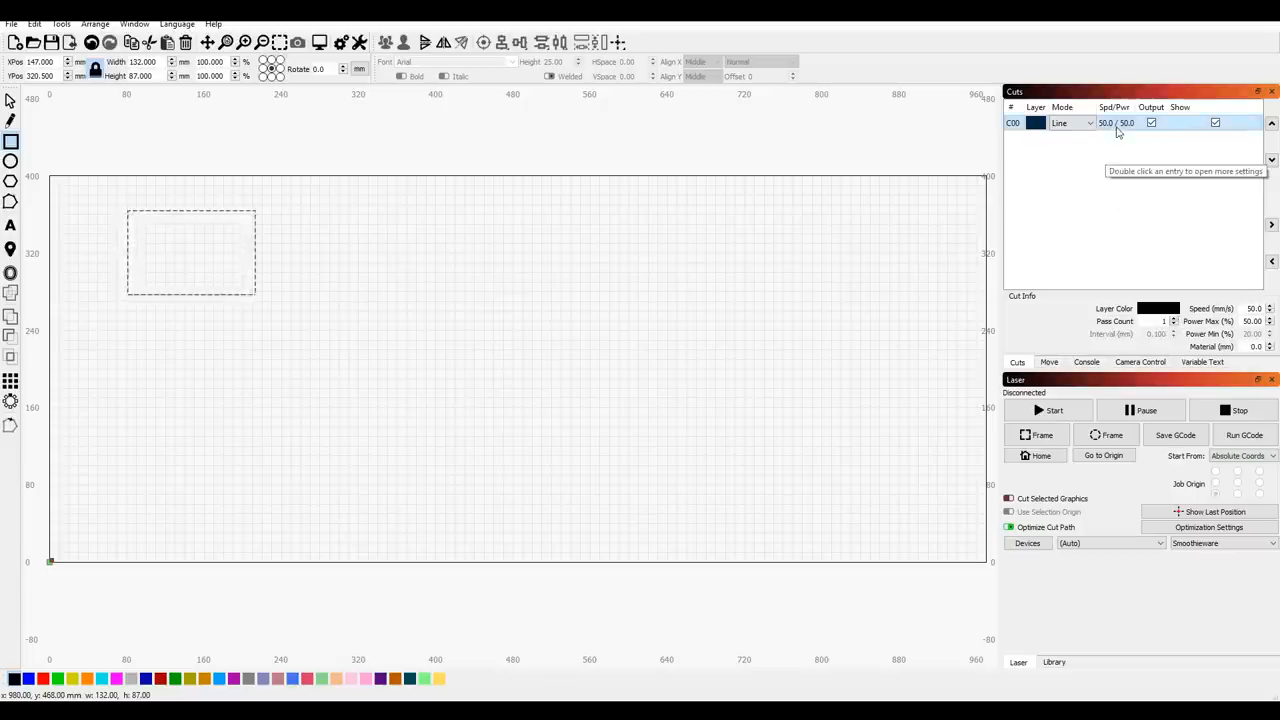
double_click(1065, 122)
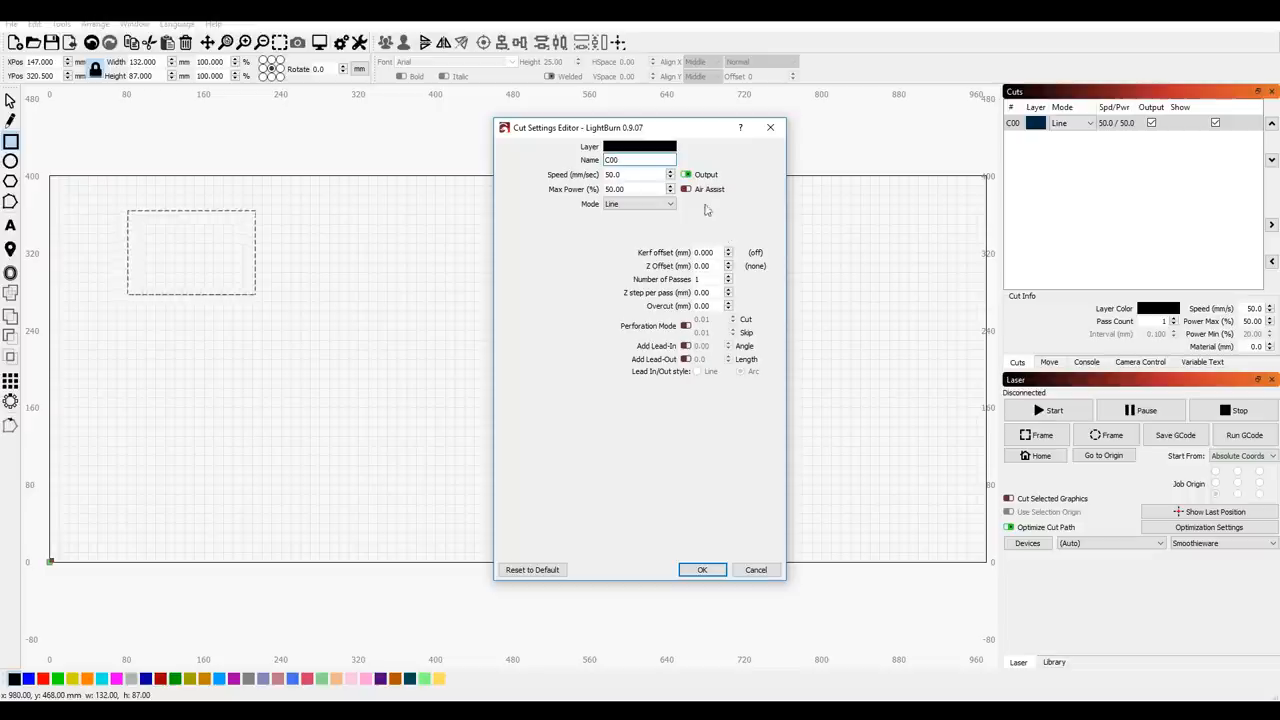
click(686, 189)
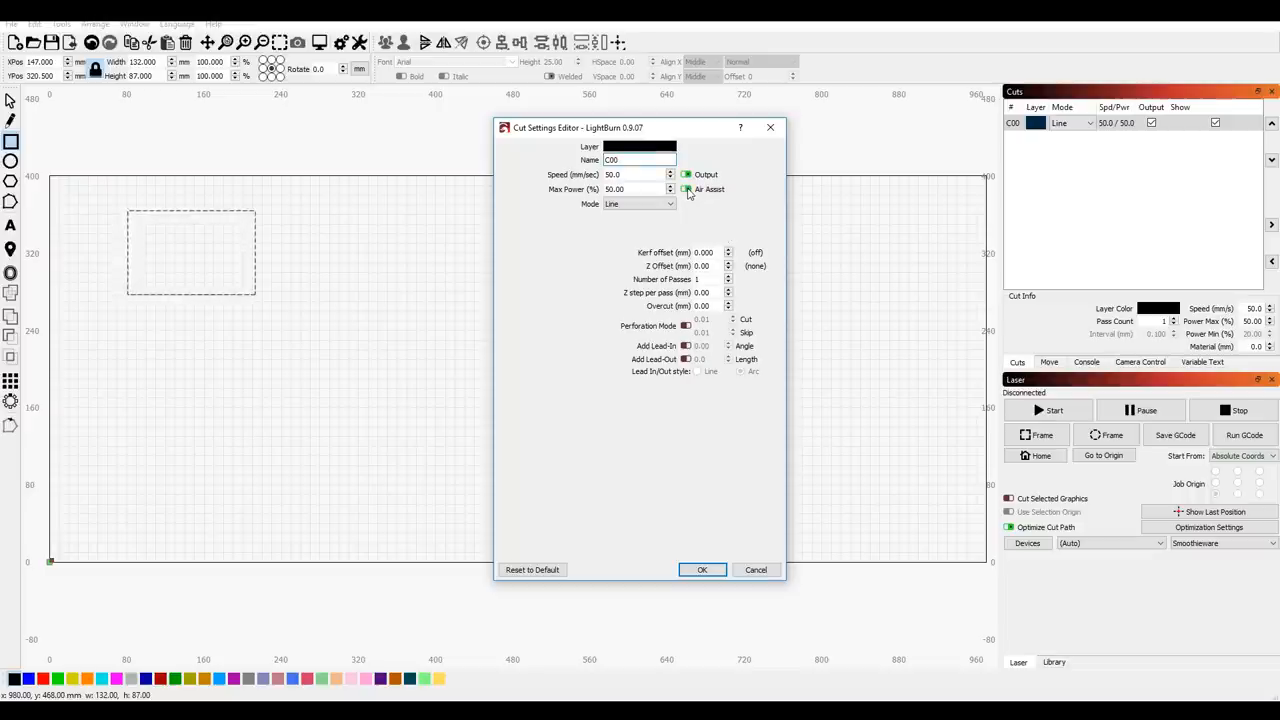
click(701, 569)
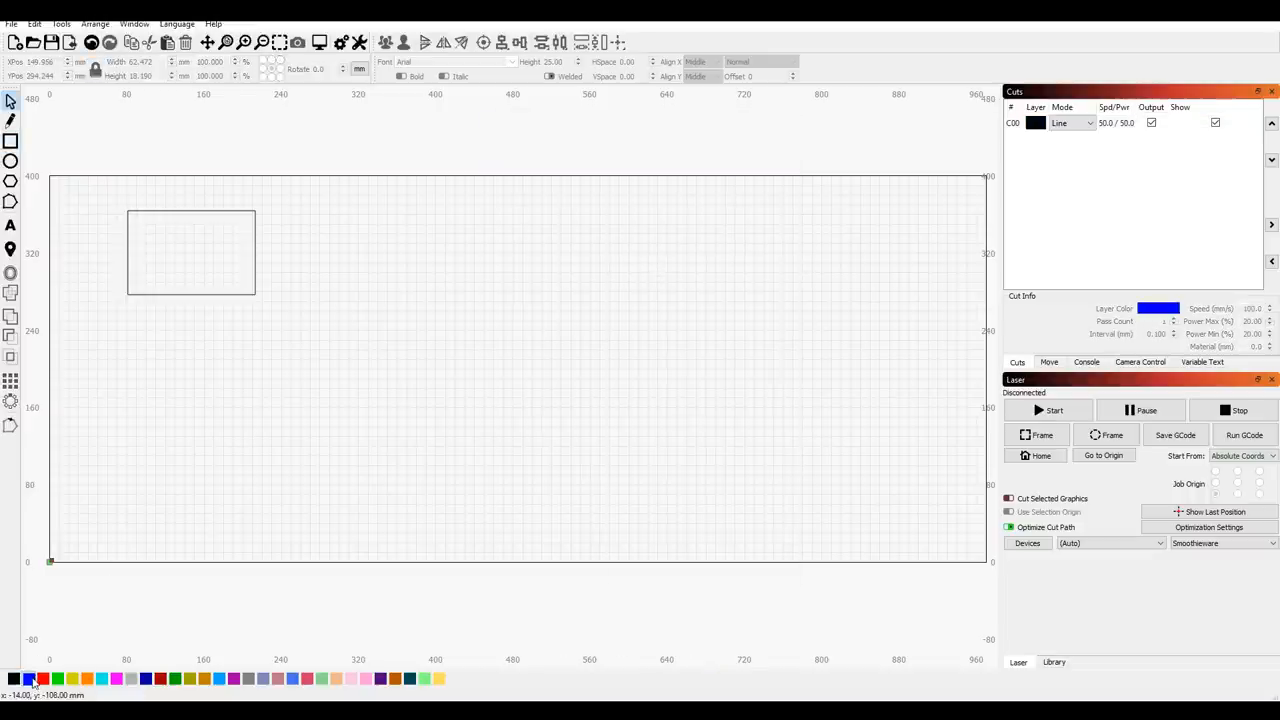
- Type 'gbnvbnv' inside the rectangle and open the blue C01 layer's cut mode options
click(10, 225)
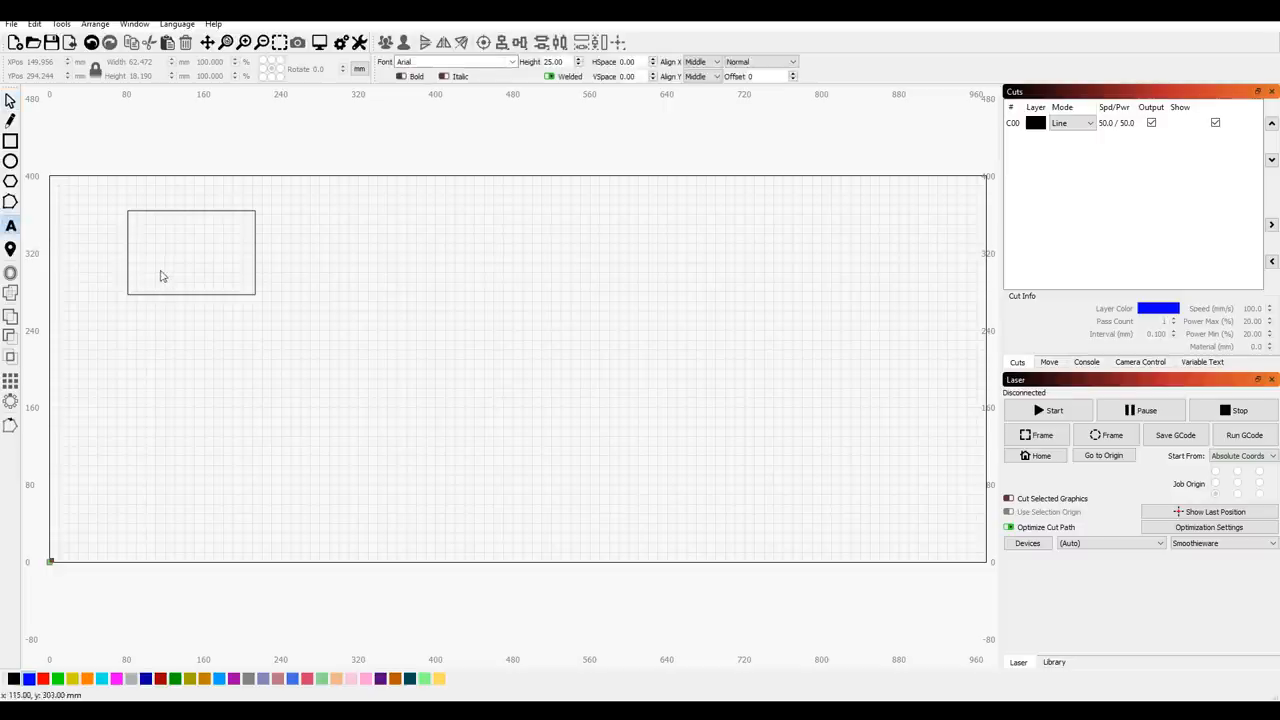
text(gbnvbnv)
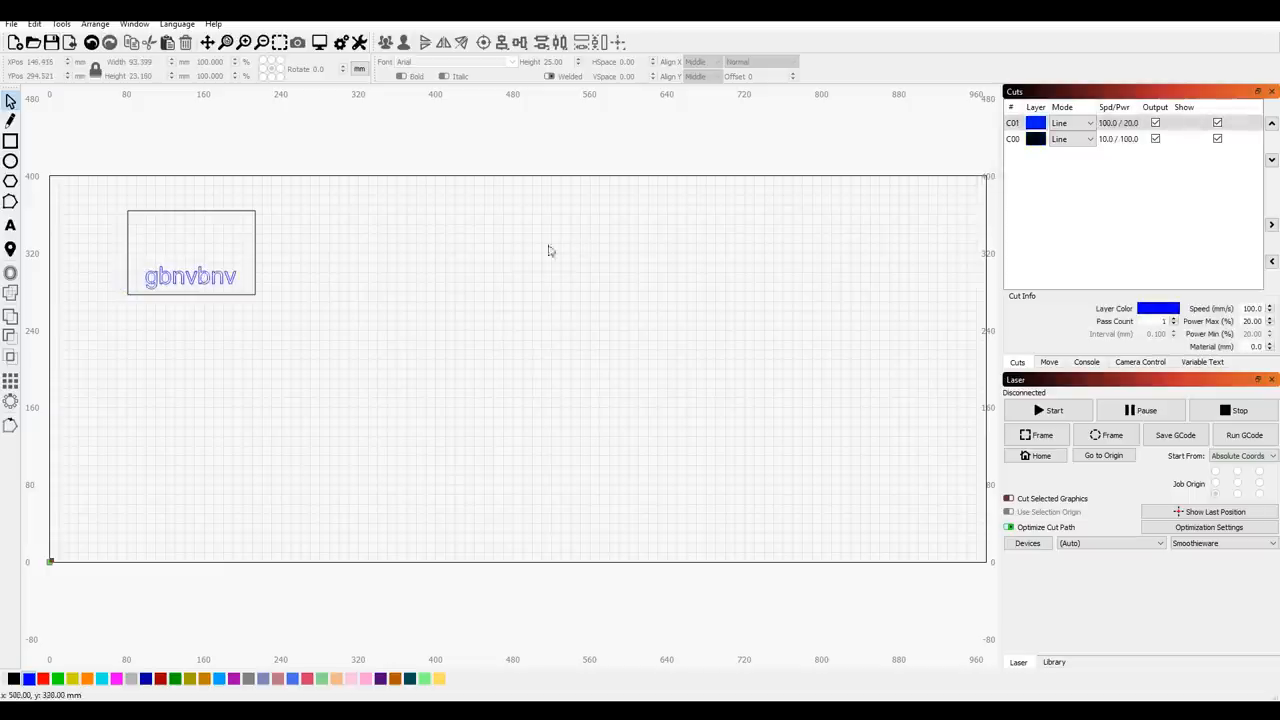
mouse_move(253, 235)
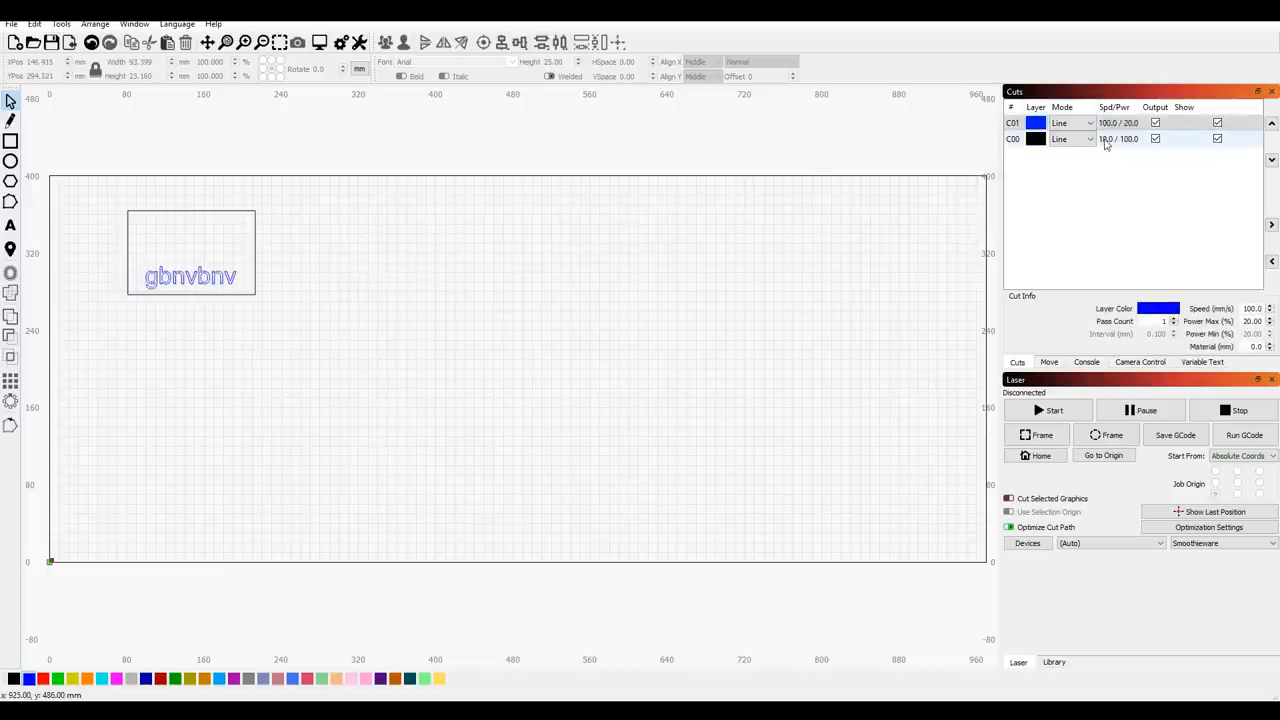
mouse_move(1135, 139)
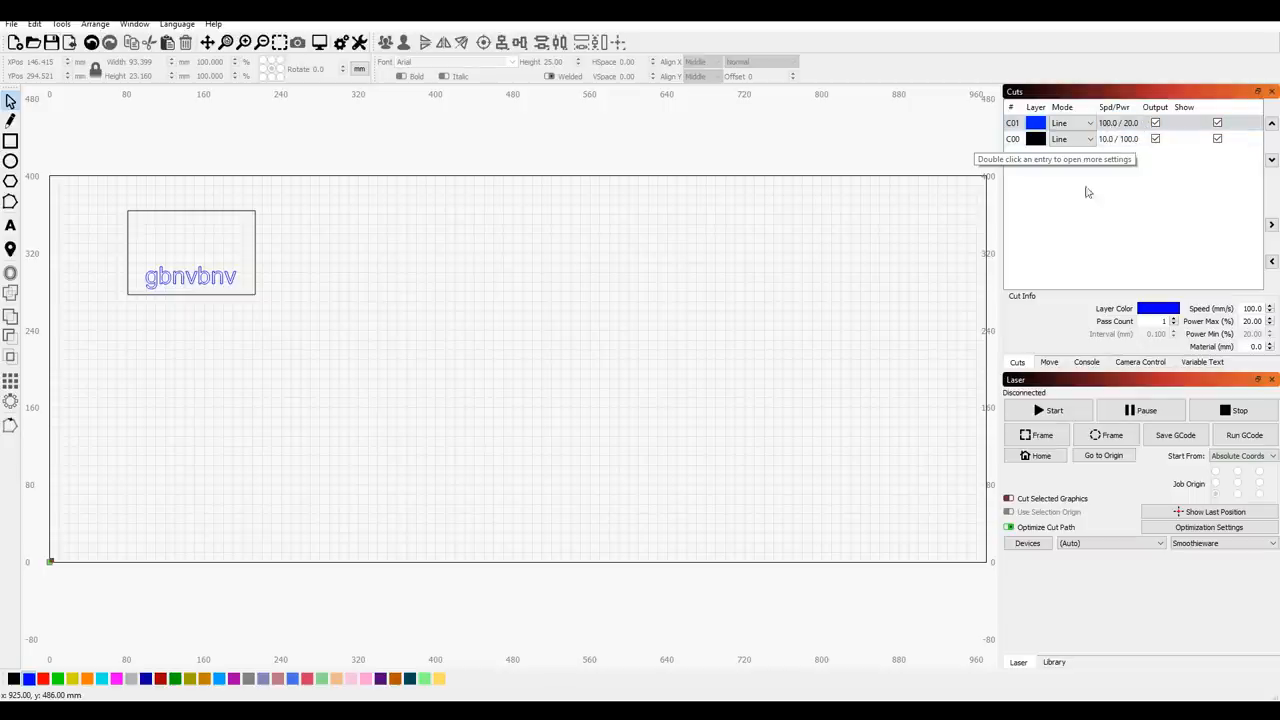
click(1060, 122)
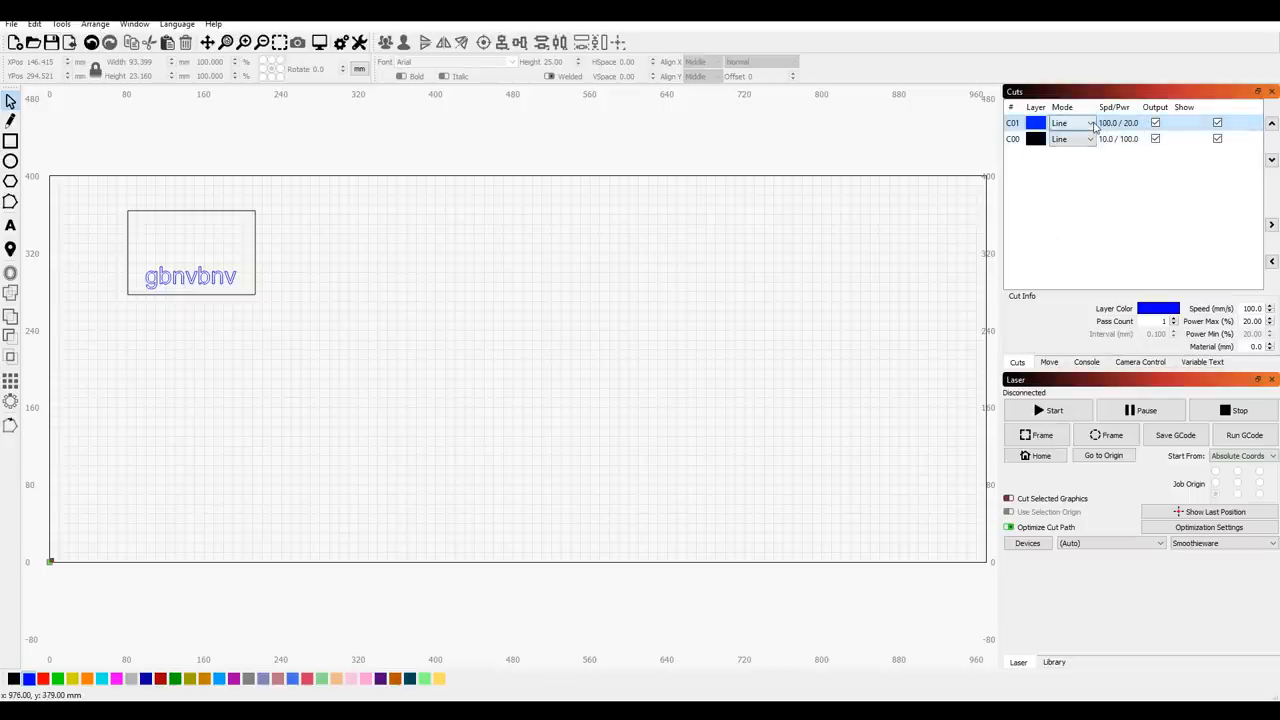
click(1070, 122)
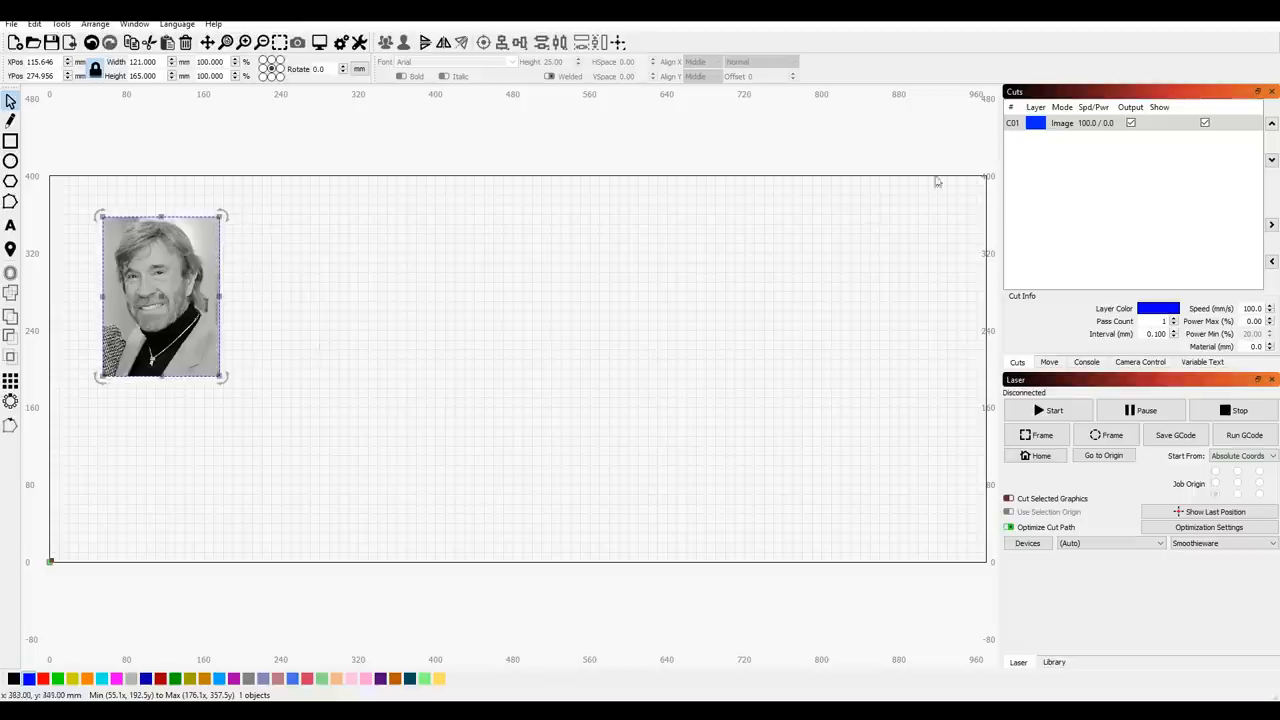
- Set the portrait photo's C01 image layer to 300 mm/s speed and 10% max power
click(1080, 122)
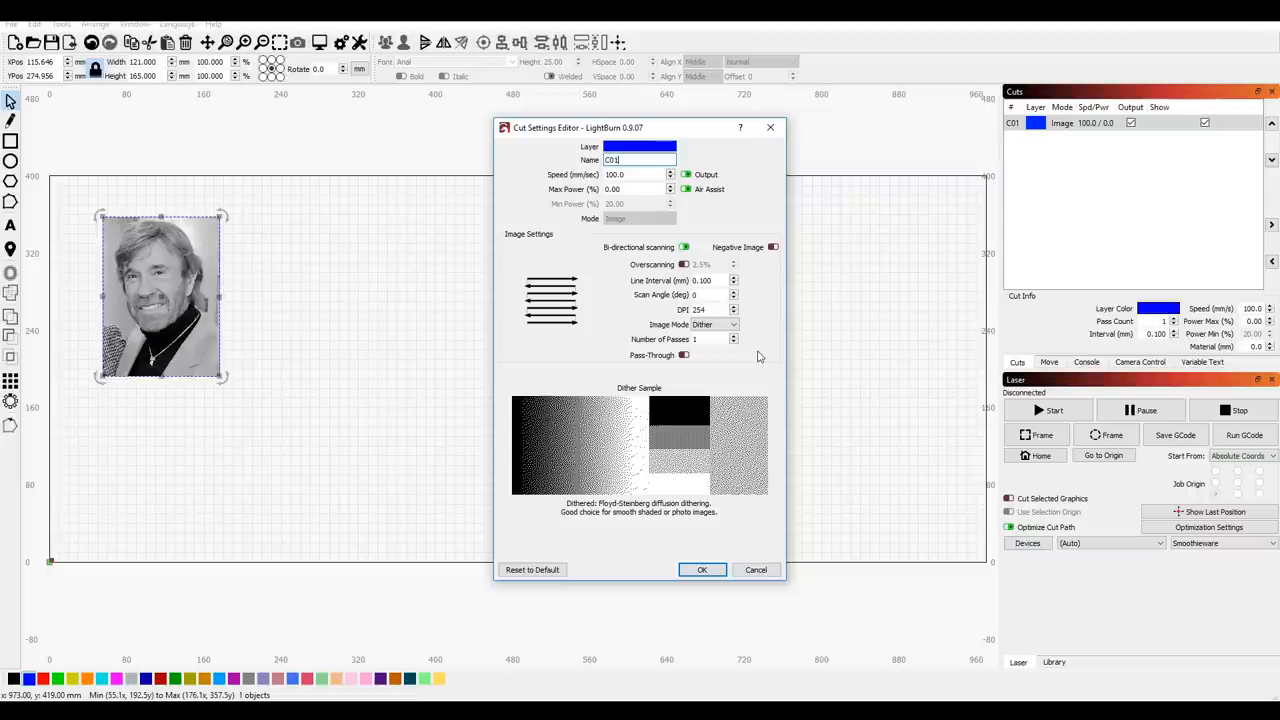
click(640, 174)
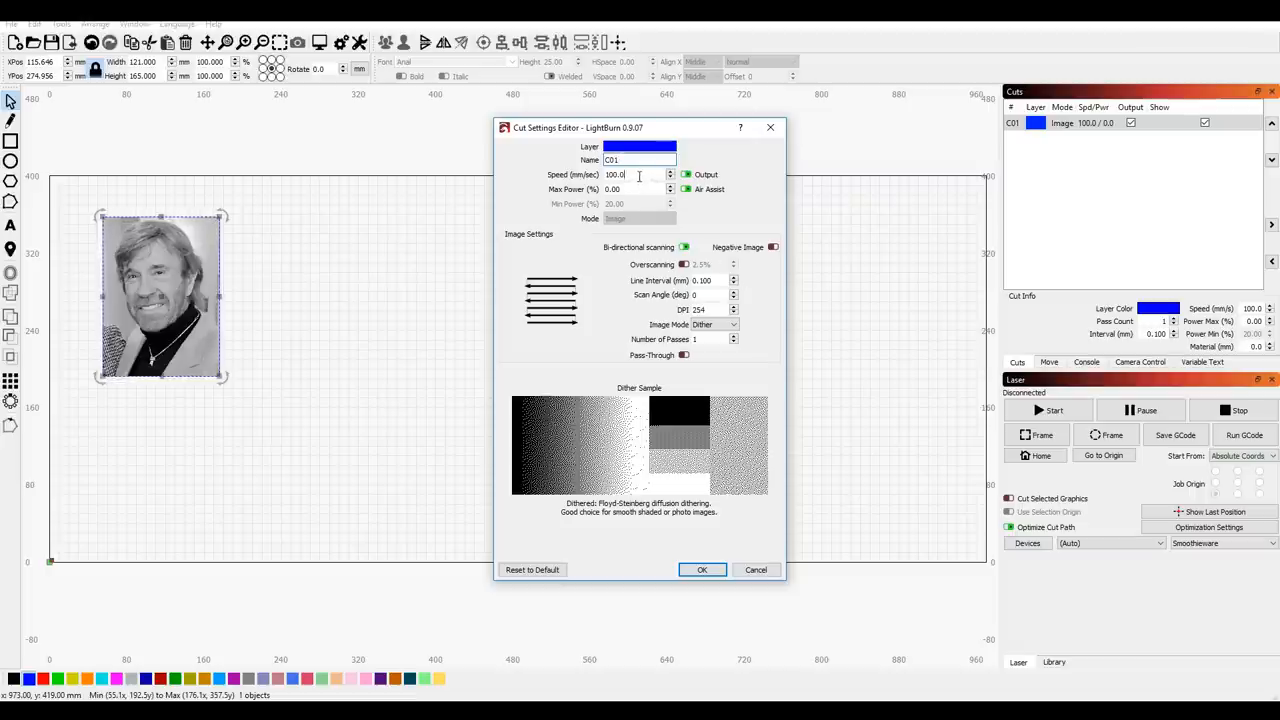
click(701, 569)
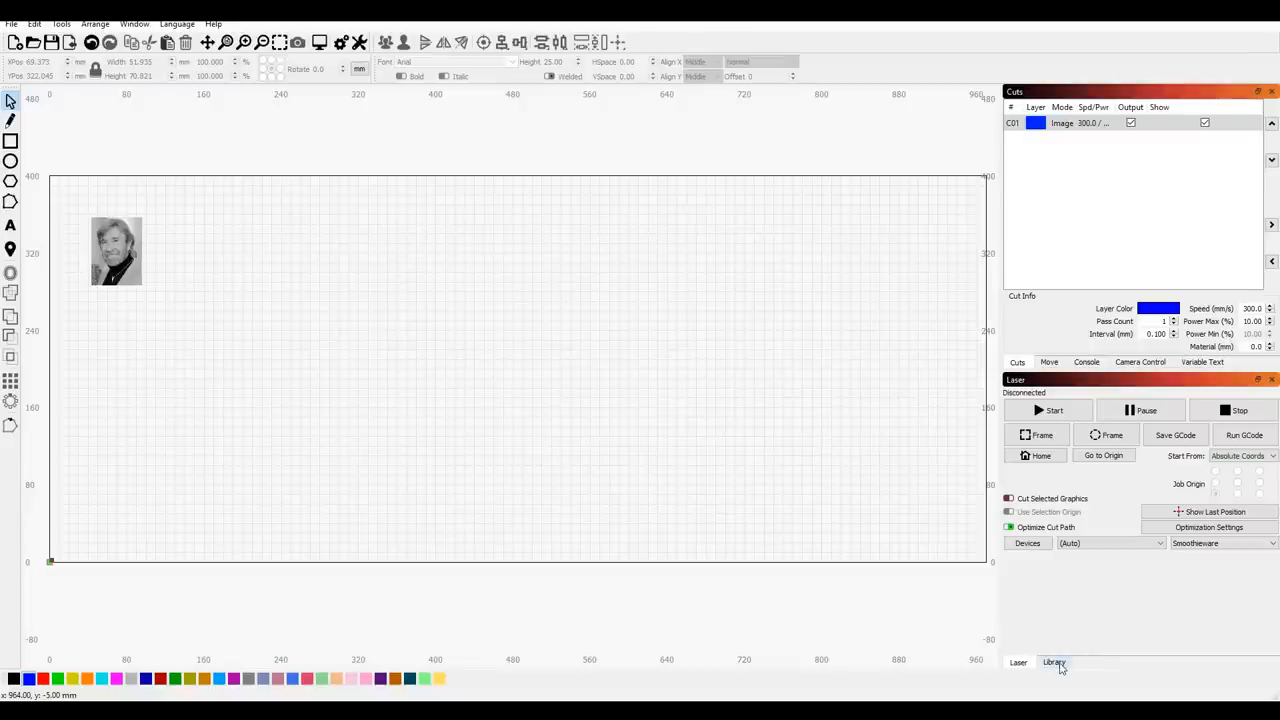
click(1053, 662)
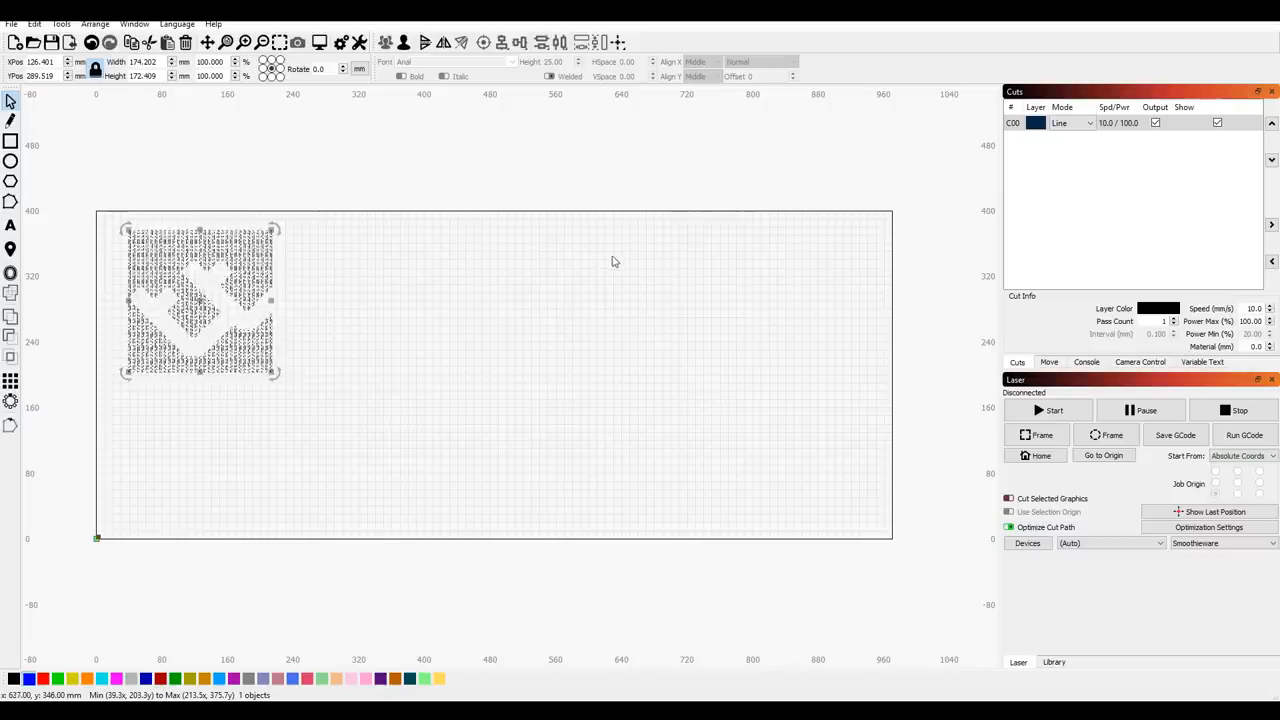
- Import the mounting plate DXF onto layer C00 near the bed's top-left
click(1037, 434)
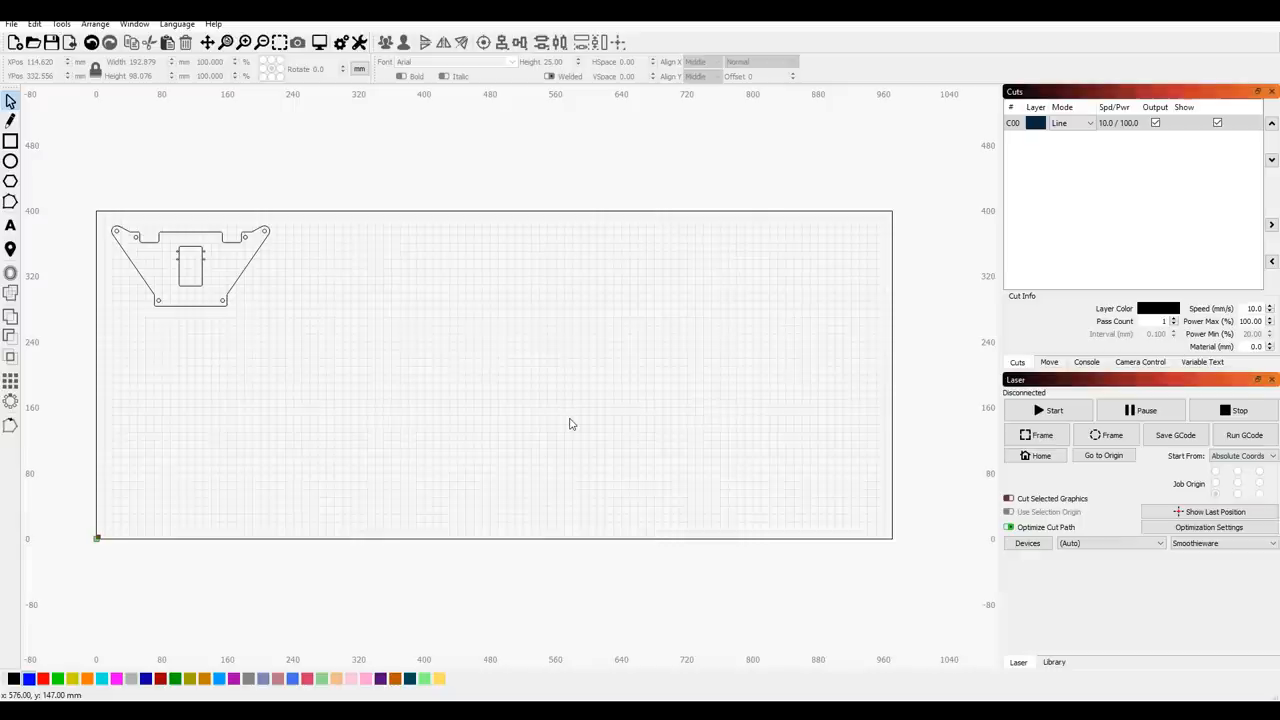
mouse_move(240, 307)
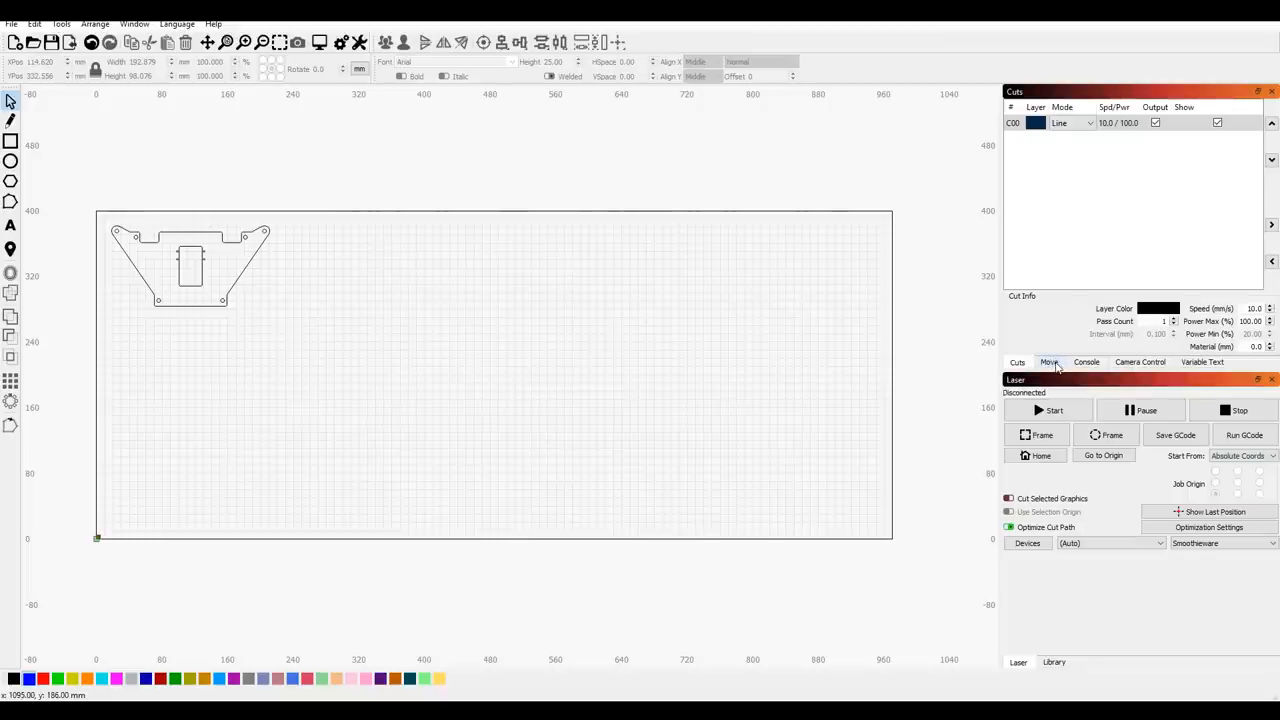
click(1049, 362)
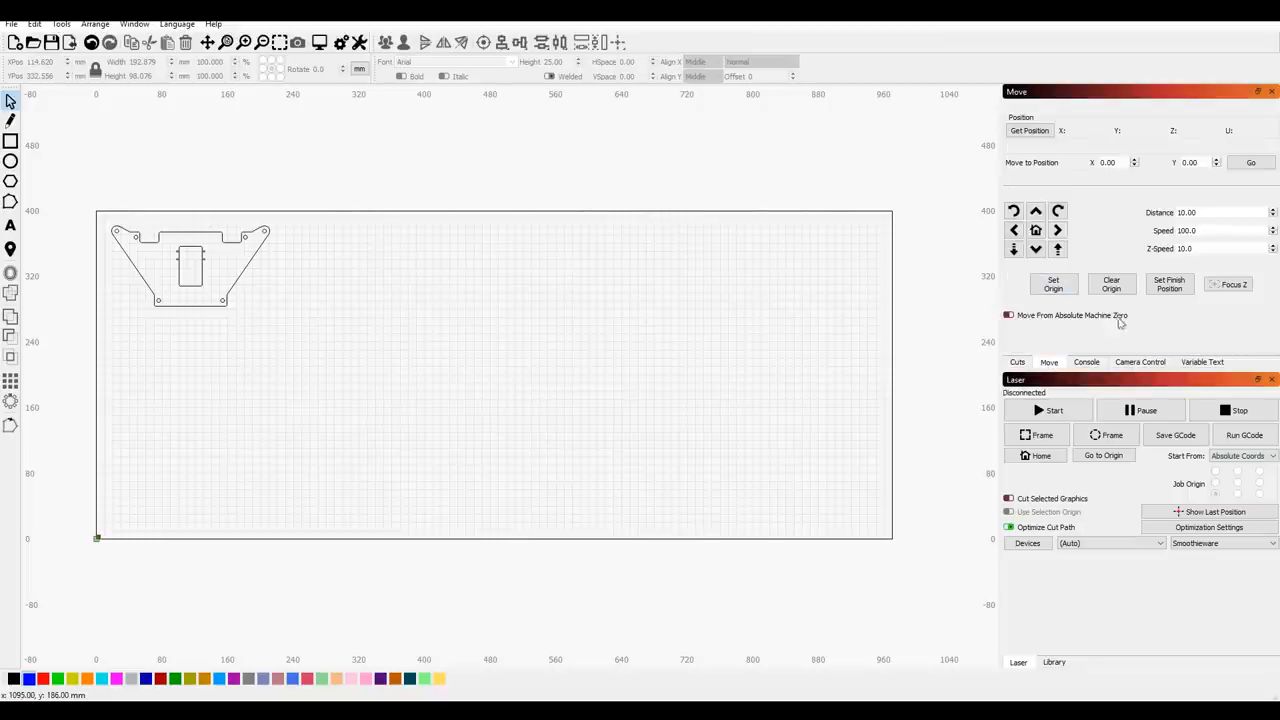
click(1086, 362)
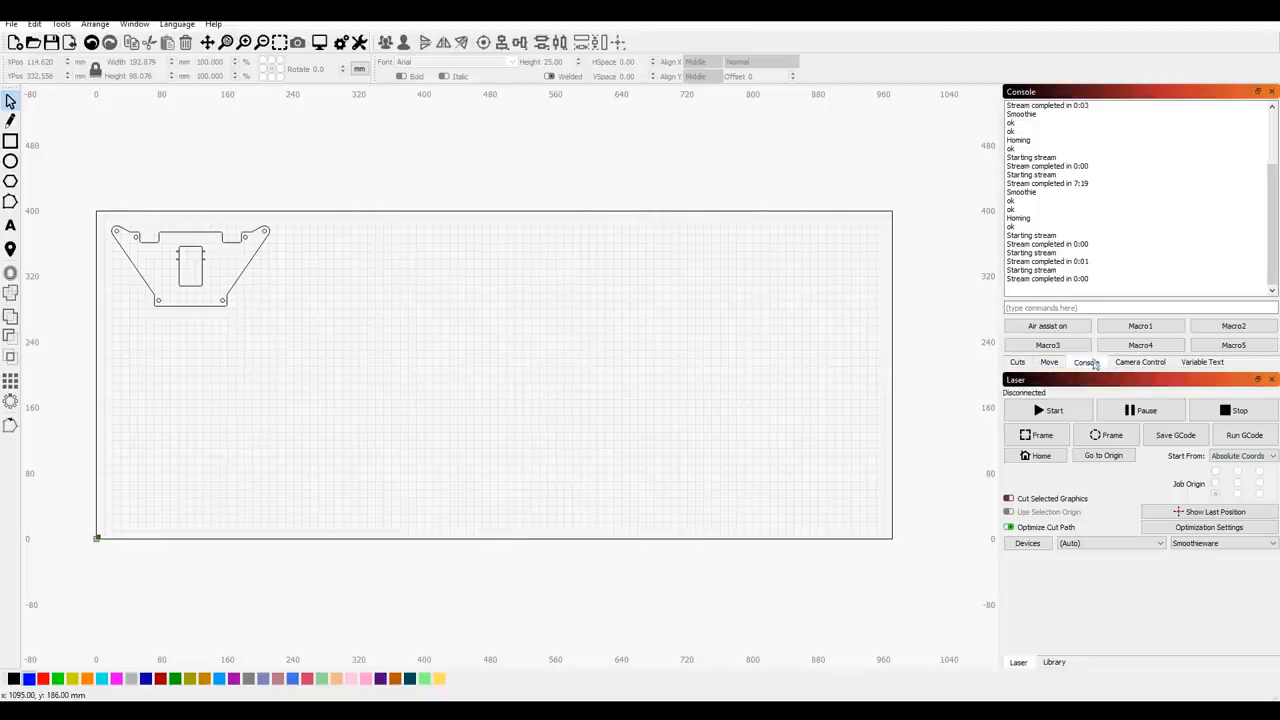
mouse_move(1141, 326)
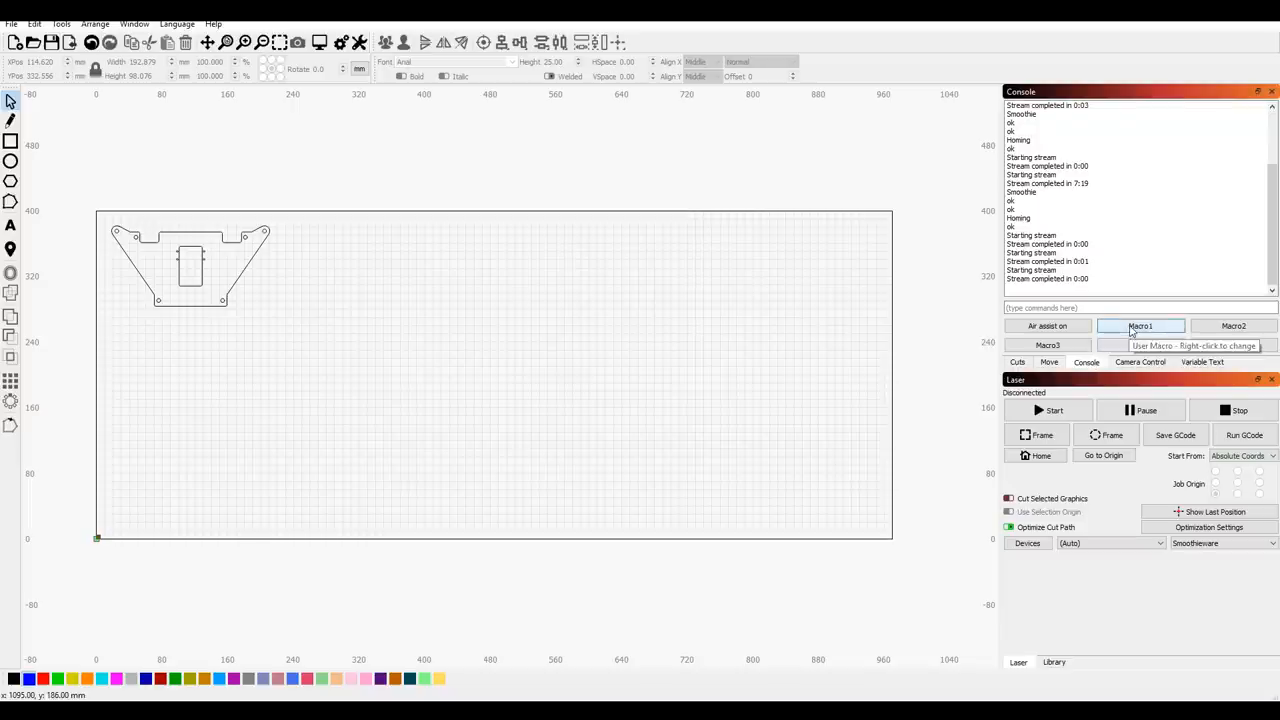
right_click(1141, 326)
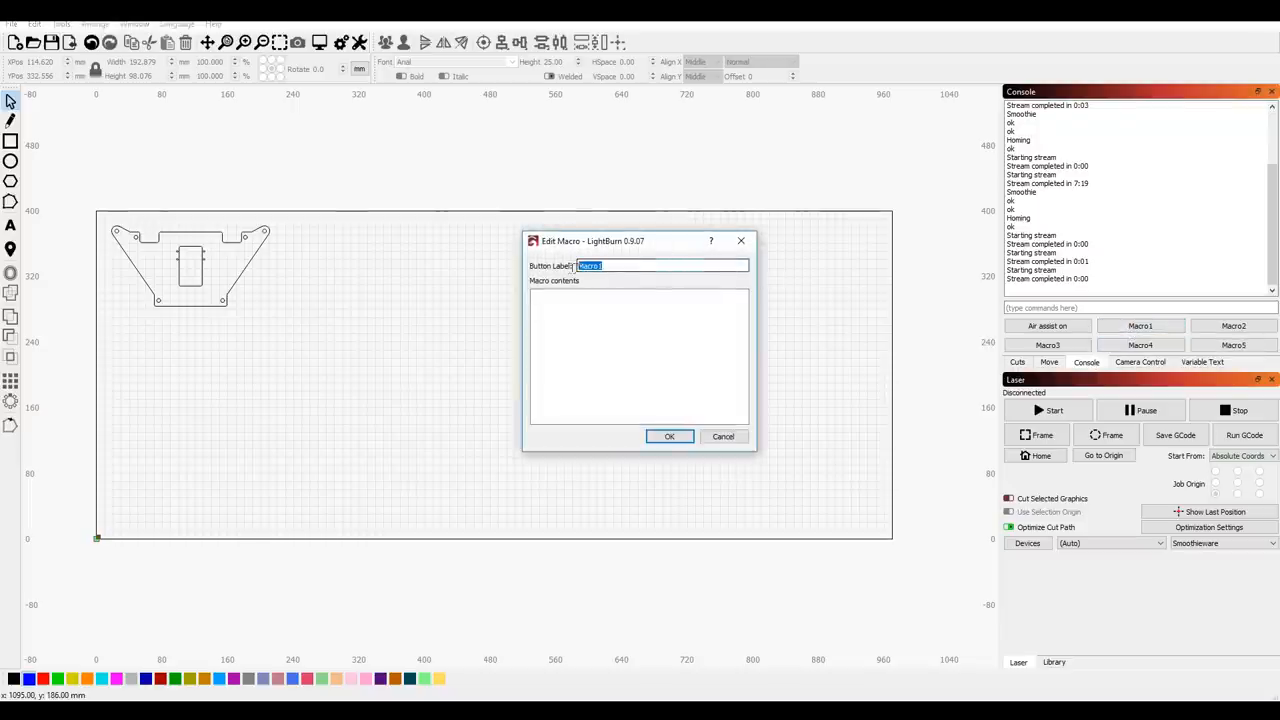
text(Air assist)
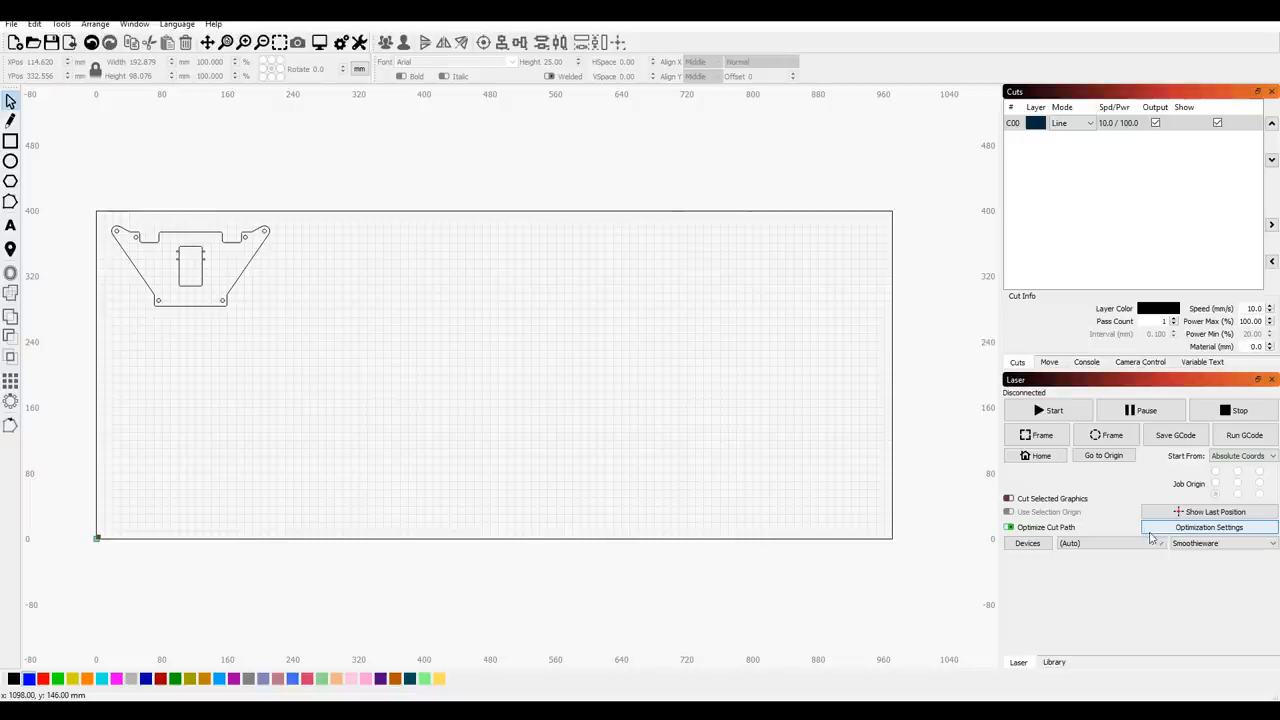
click(1208, 527)
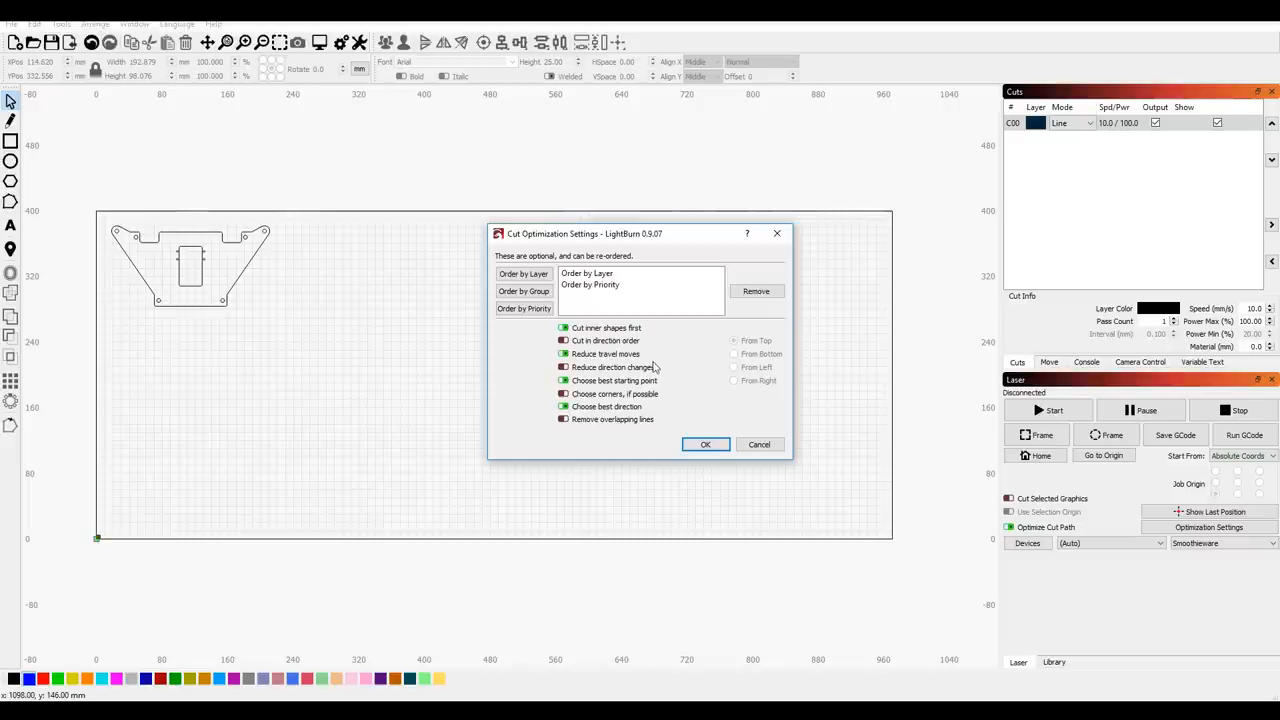
mouse_move(670, 372)
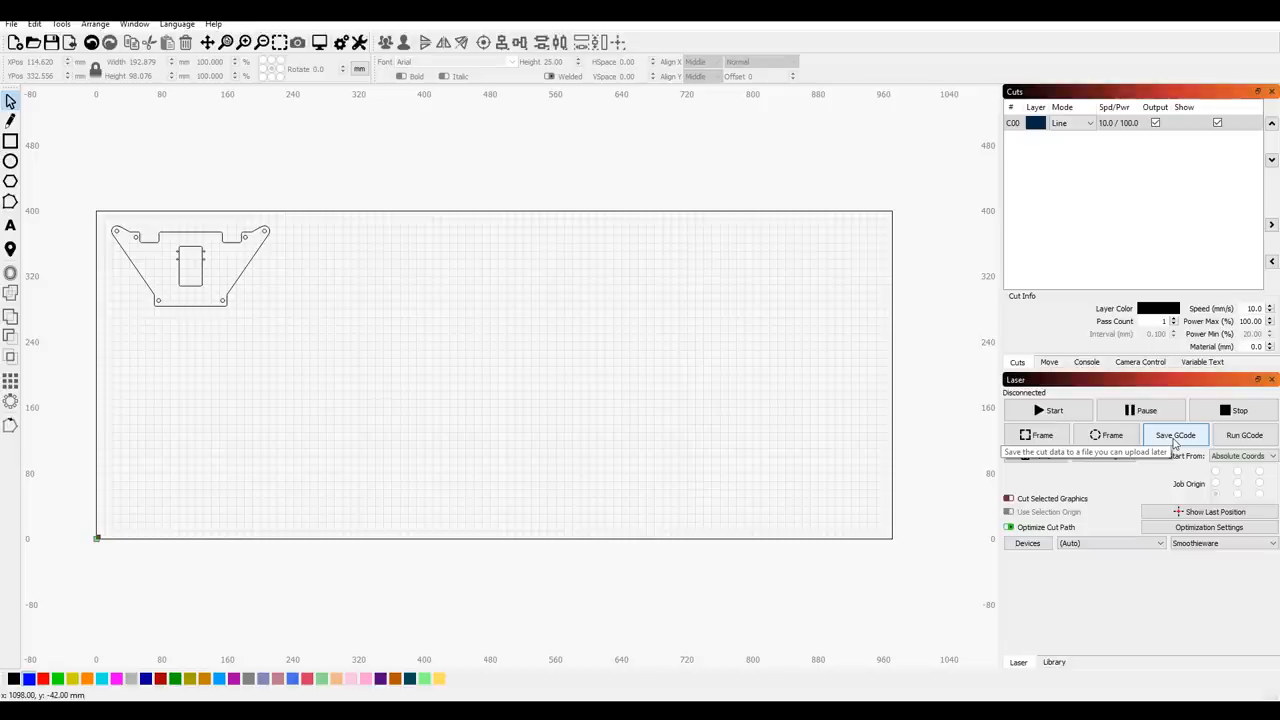
mouse_move(448, 274)
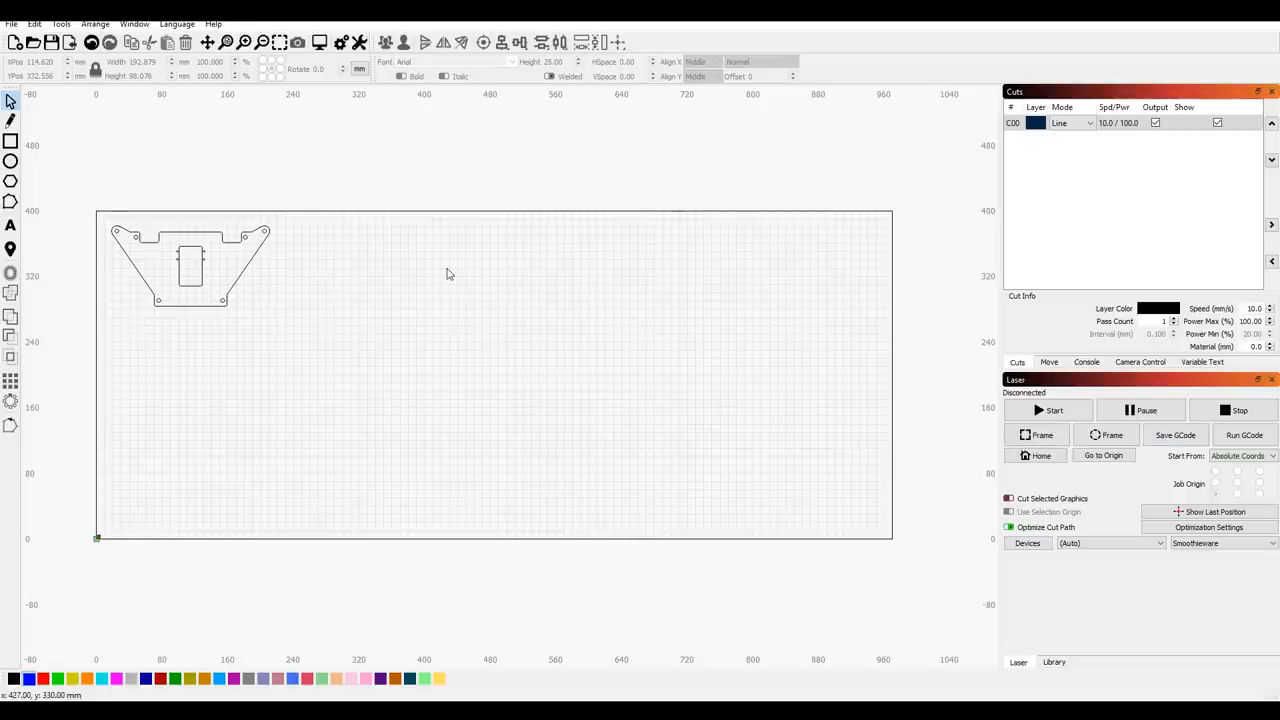